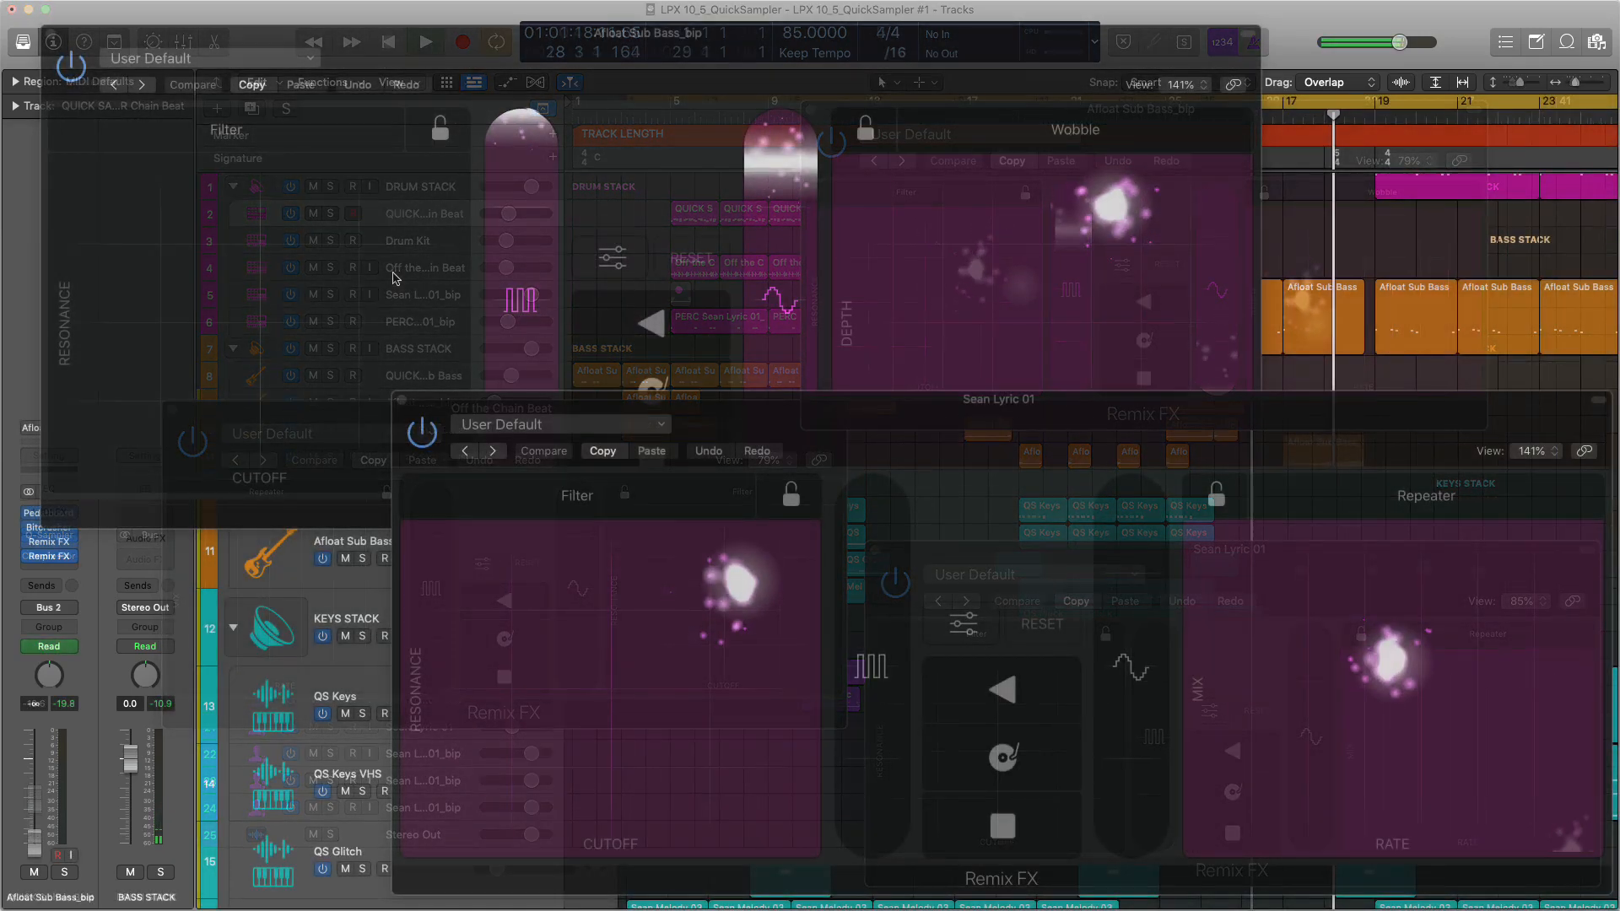
Insert the stereo Remix FX in an empty Audio FX slot on Stereo Out.
{"action": "left_click", "coordinate": [426, 41]}
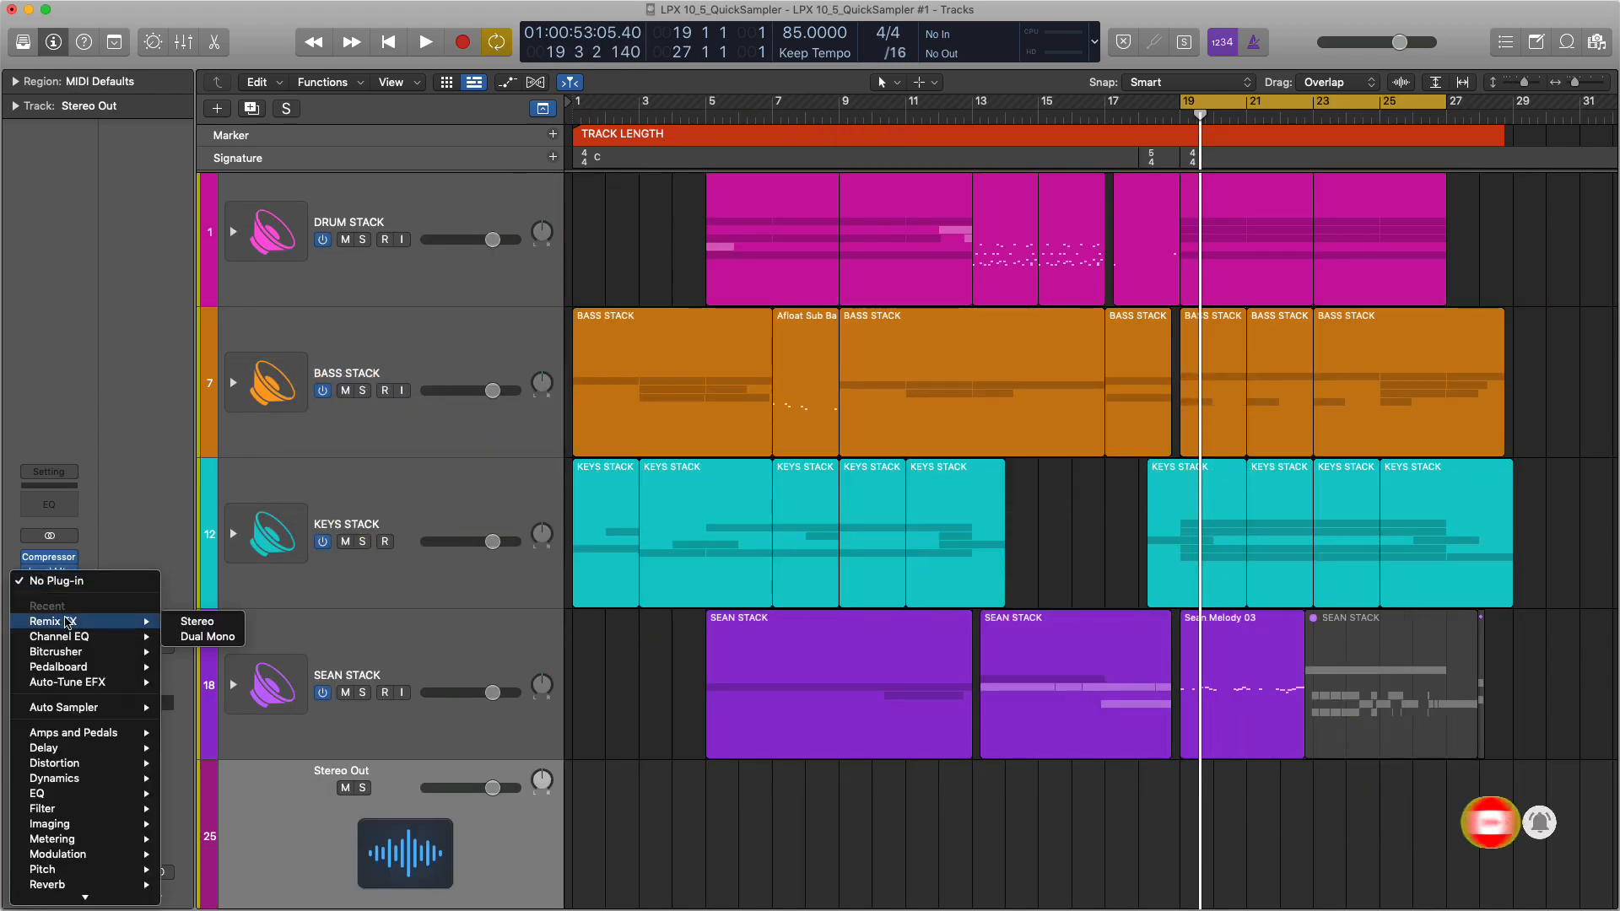
{"action": "left_click", "coordinate": [195, 620]}
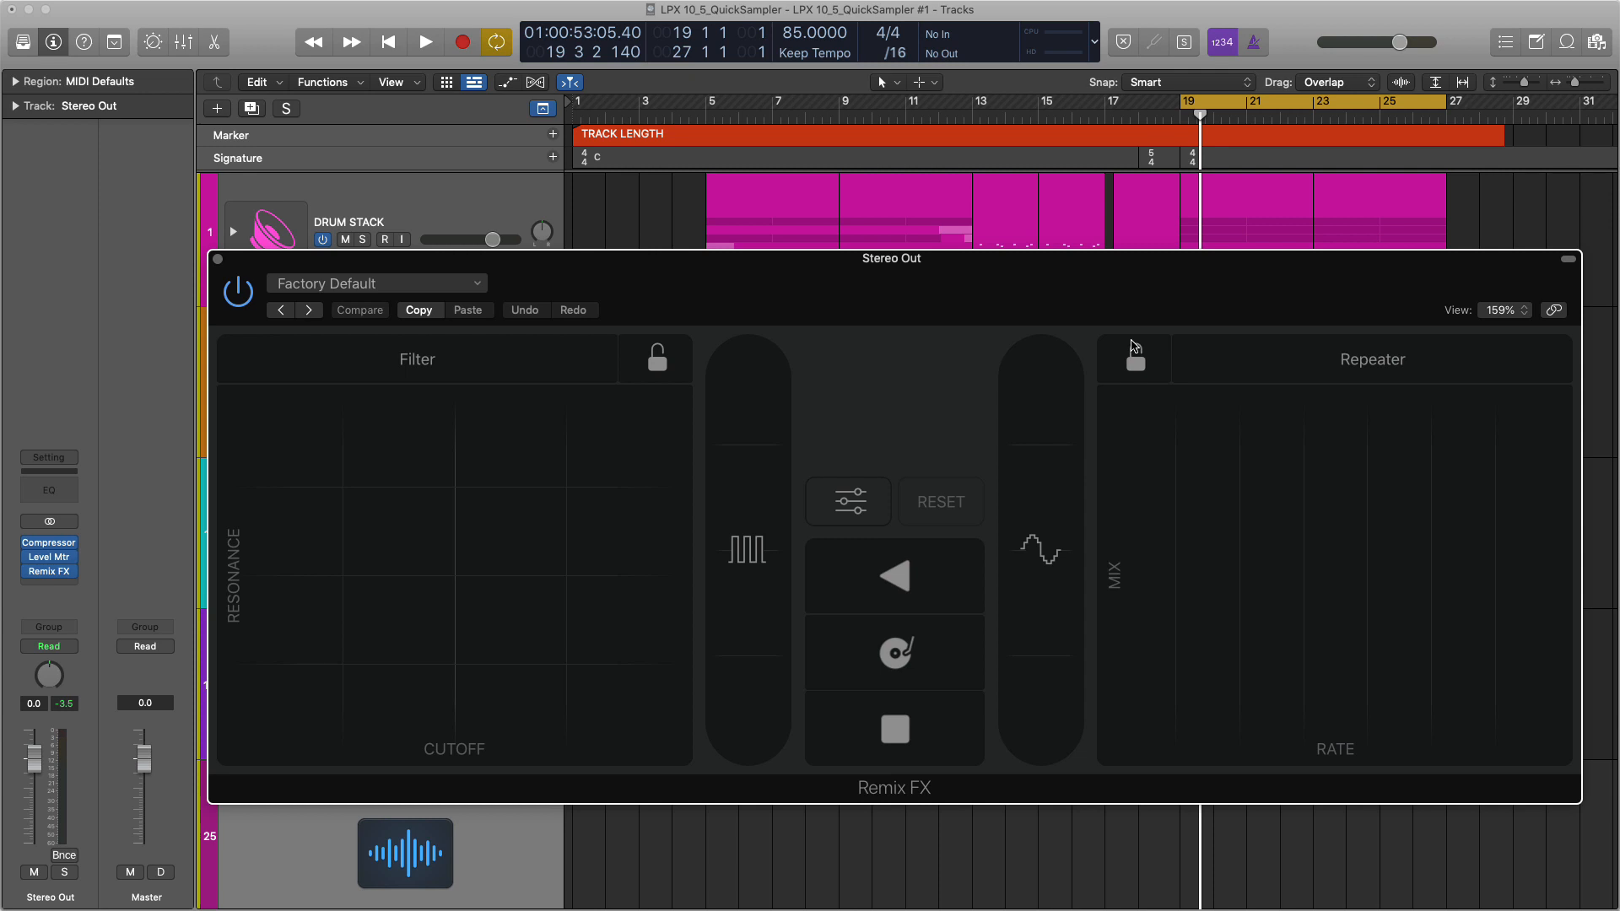
{"action": "left_click", "coordinate": [748, 549]}
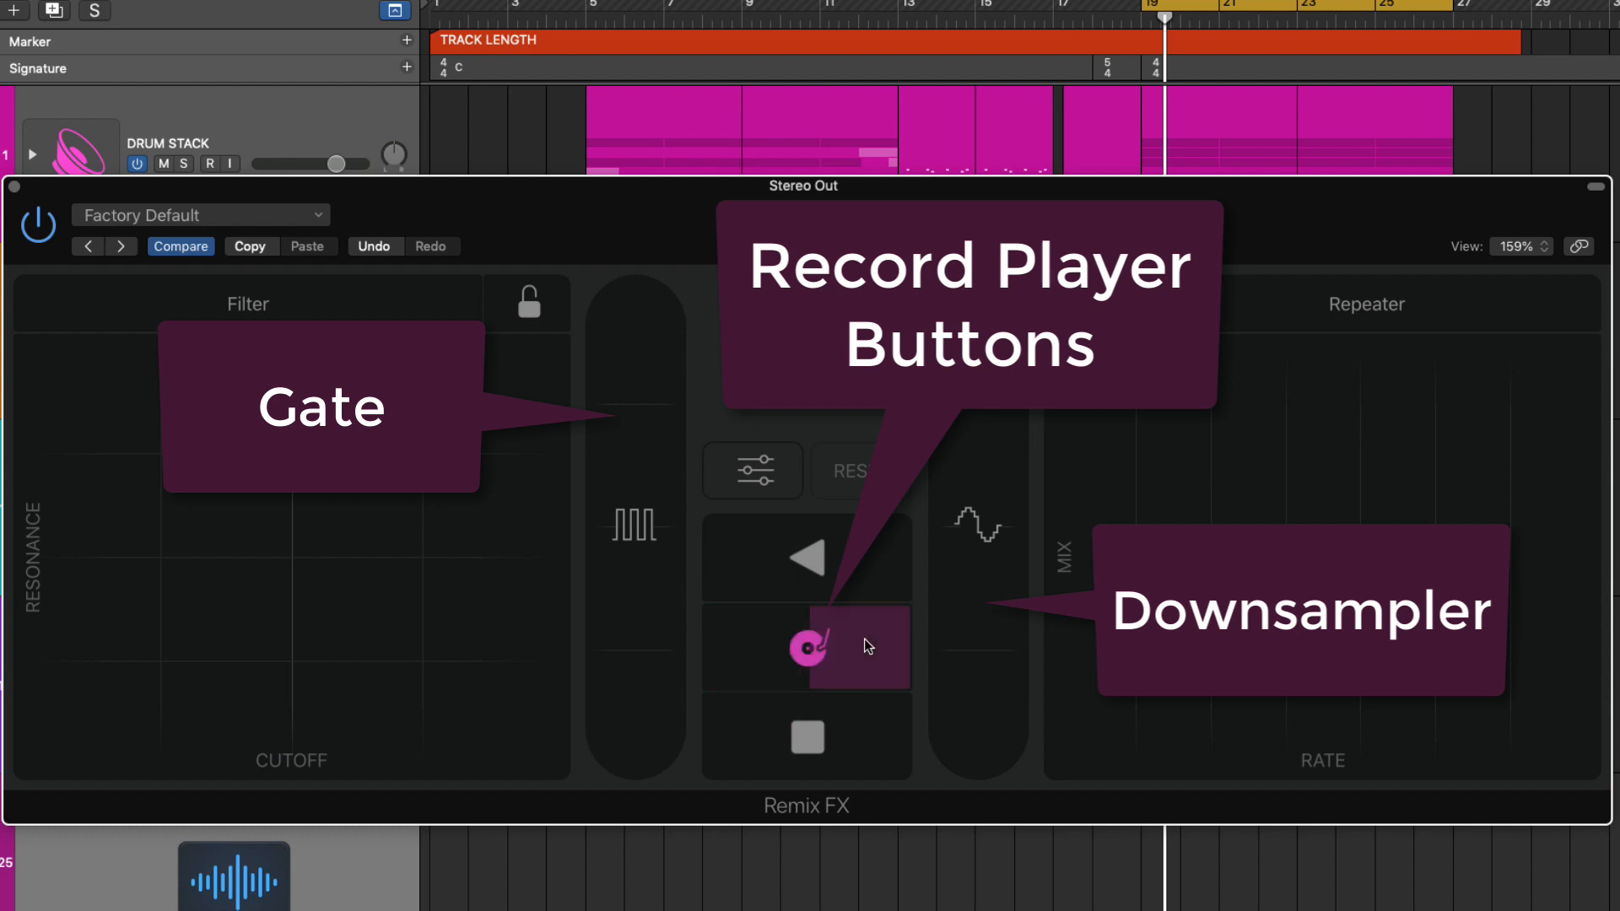
{"action": "left_click", "coordinate": [806, 647]}
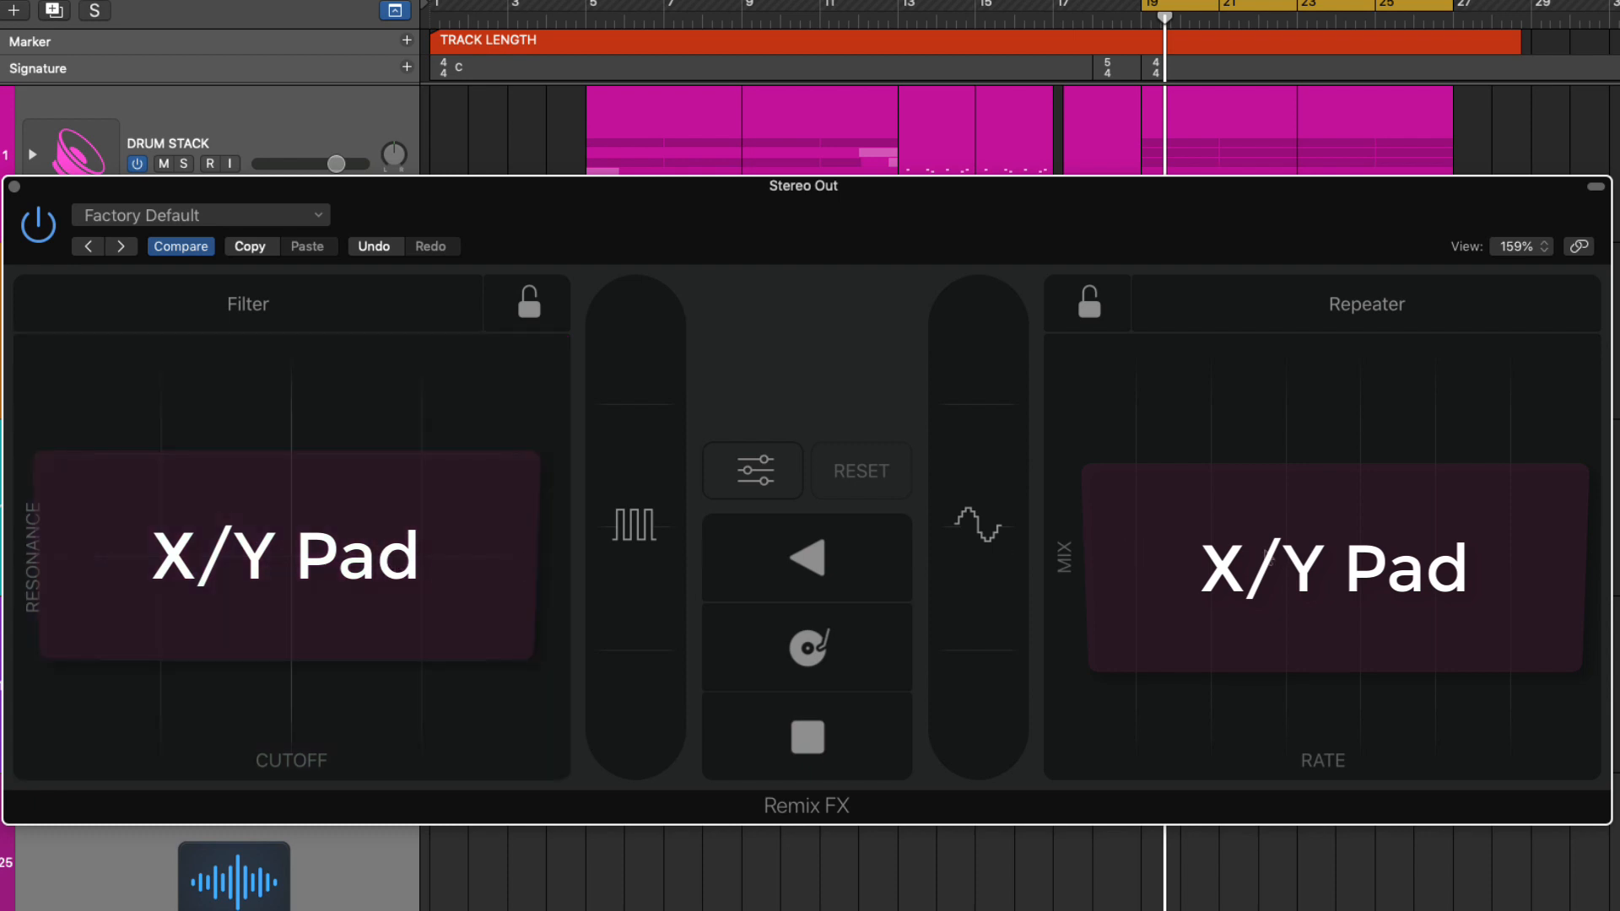
{"action": "left_click", "coordinate": [1245, 486]}
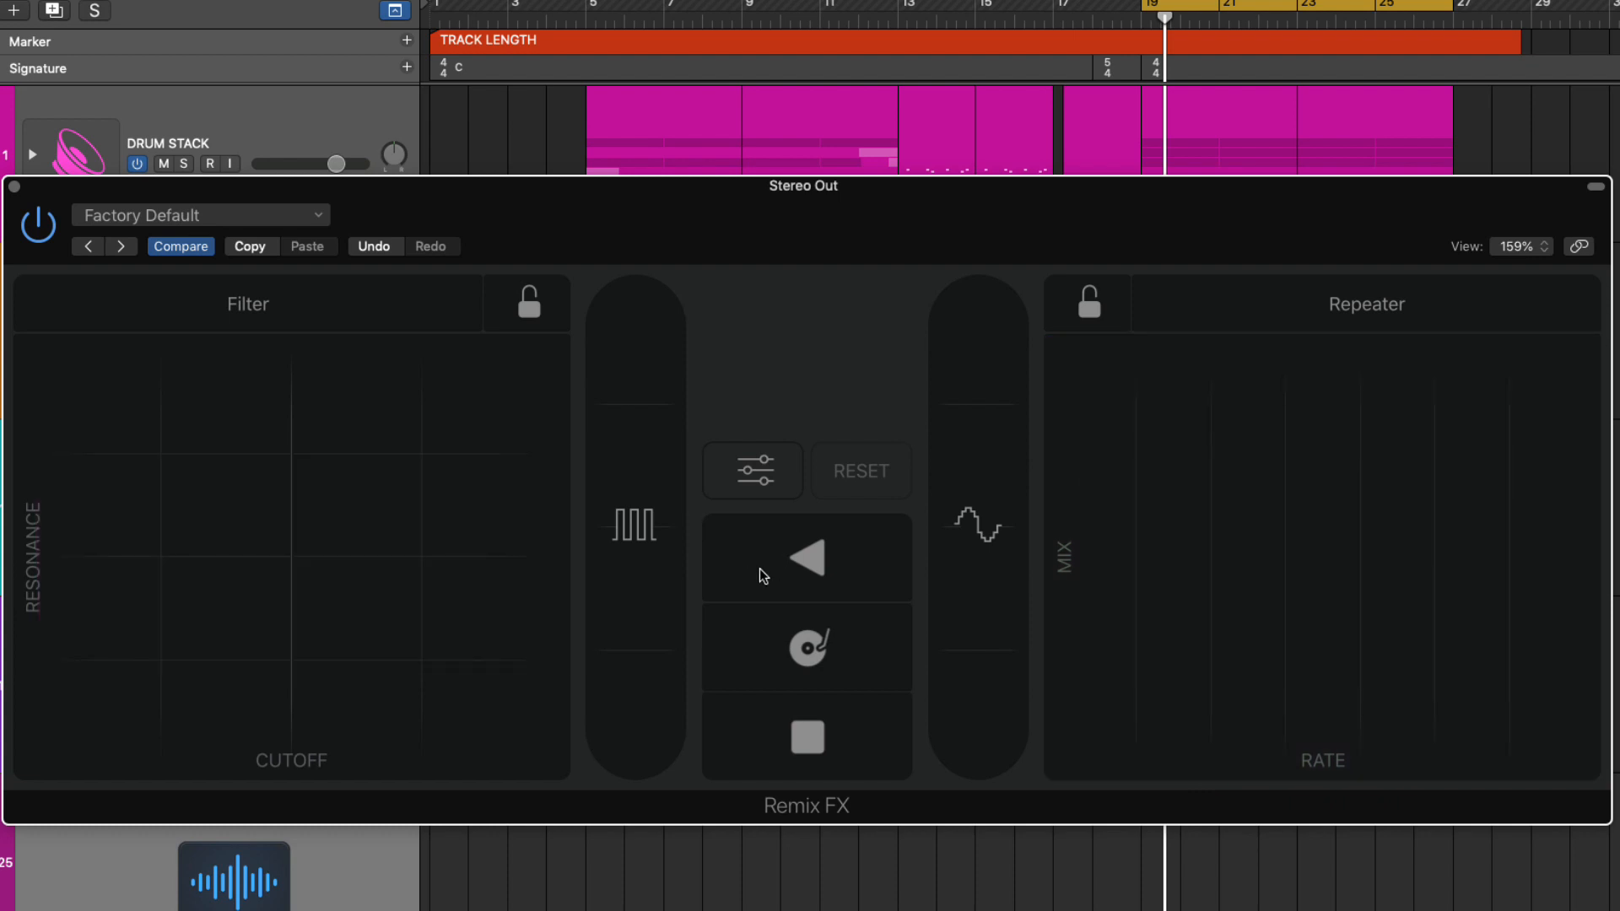
{"action": "mouse_move", "coordinate": [362, 522]}
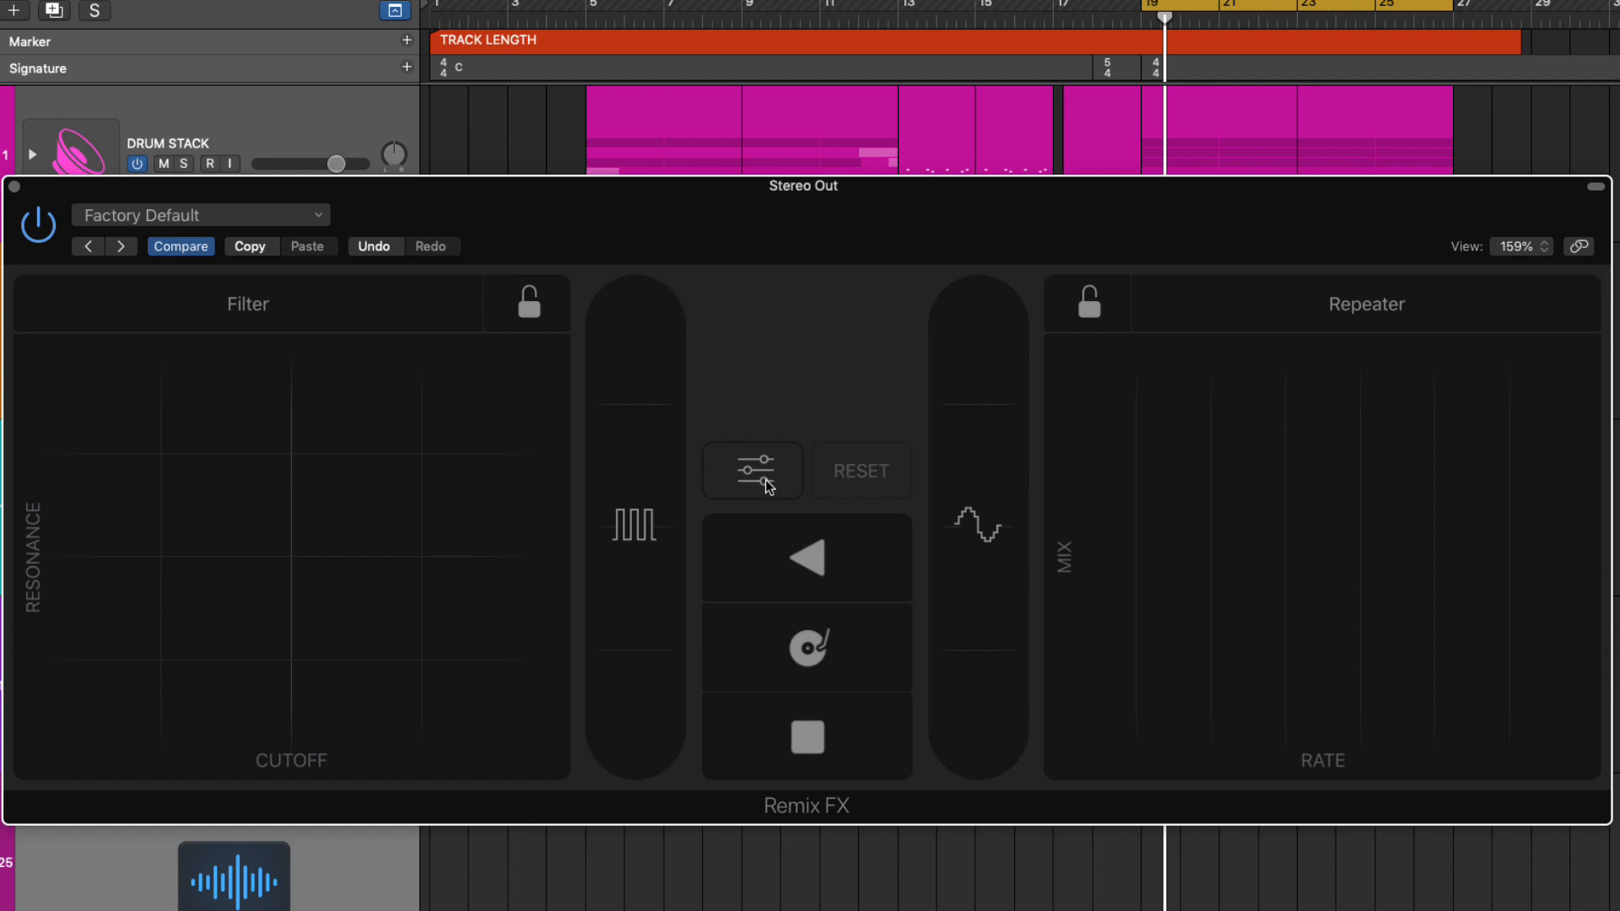
Set the Reverse button's right-half time to 1/2T in the Remix FX settings.
{"action": "left_click", "coordinate": [752, 471]}
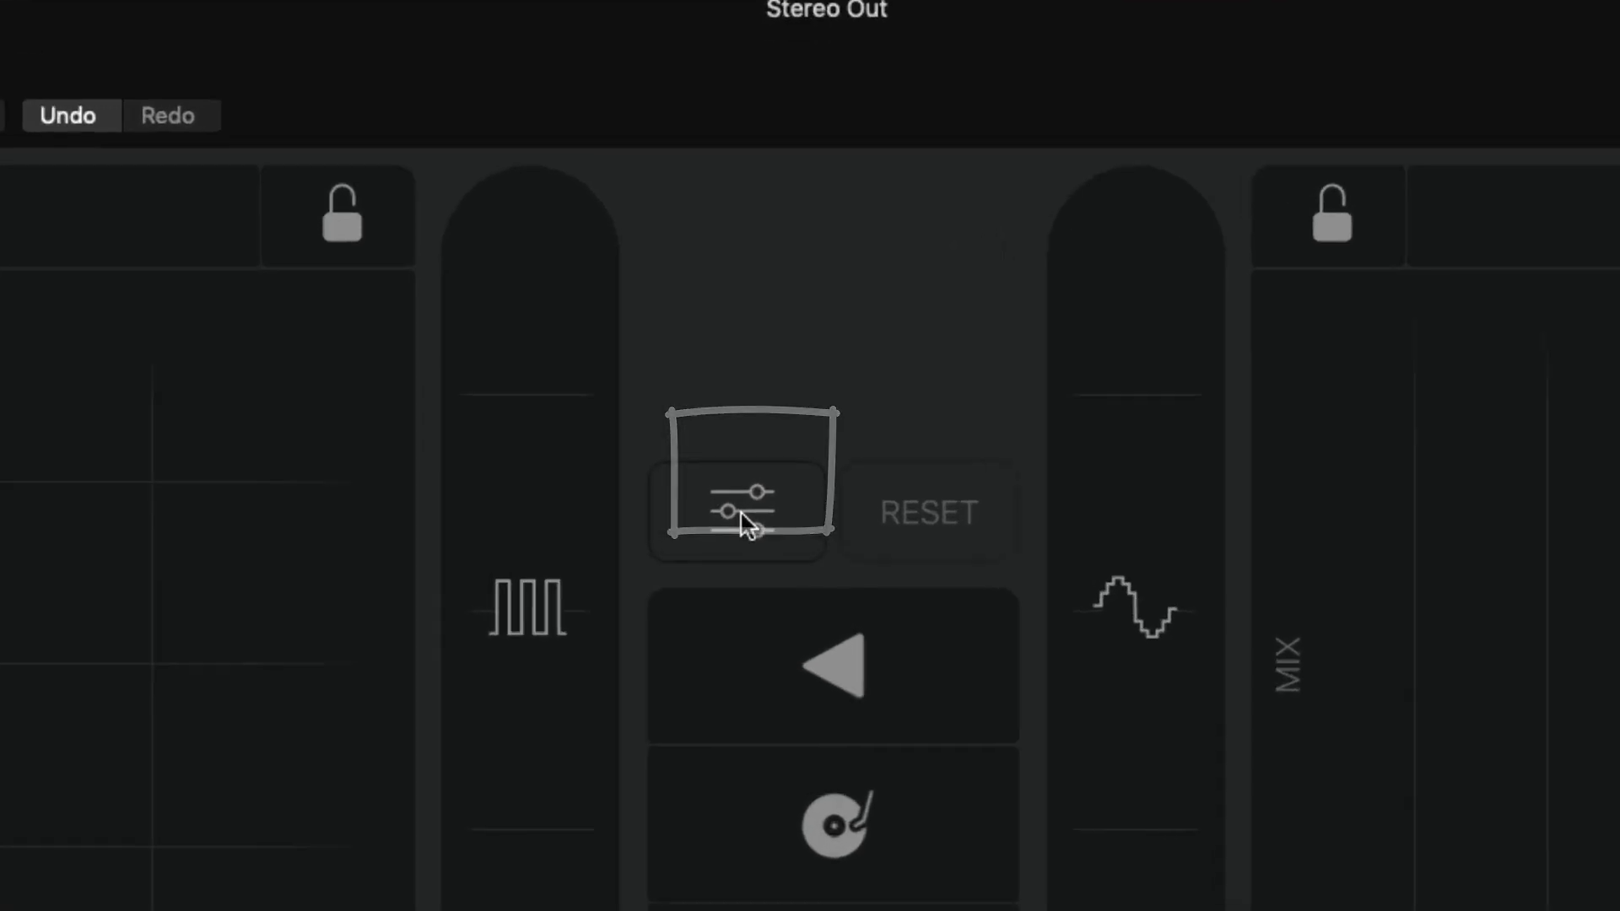
{"action": "left_click", "coordinate": [739, 512]}
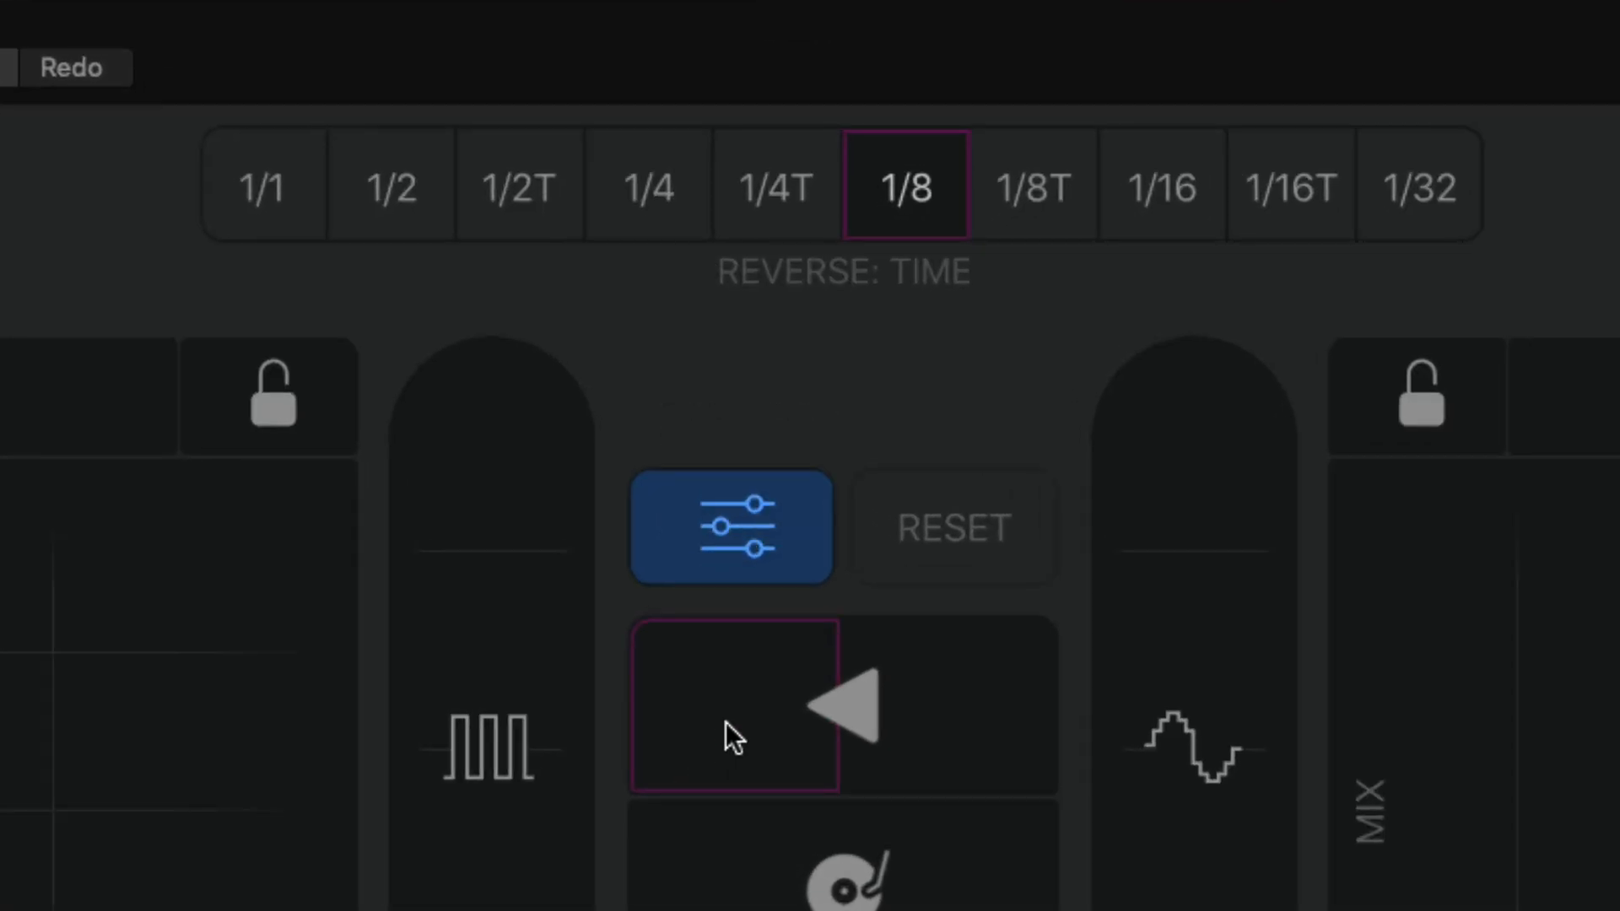
{"action": "mouse_move", "coordinate": [760, 719]}
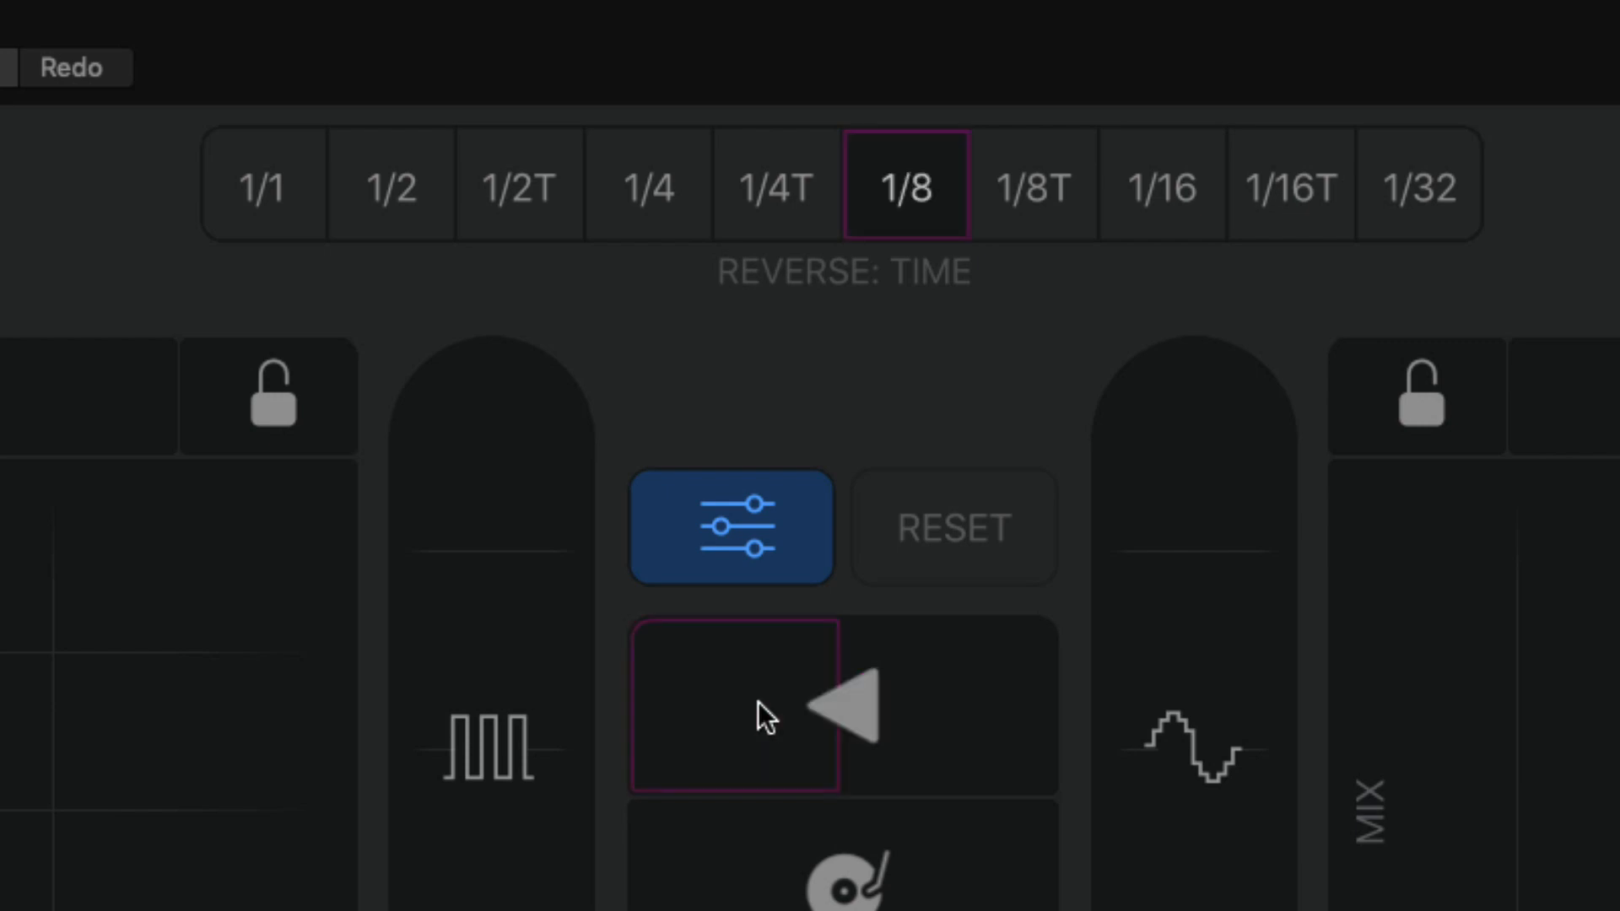
{"action": "mouse_move", "coordinate": [751, 730]}
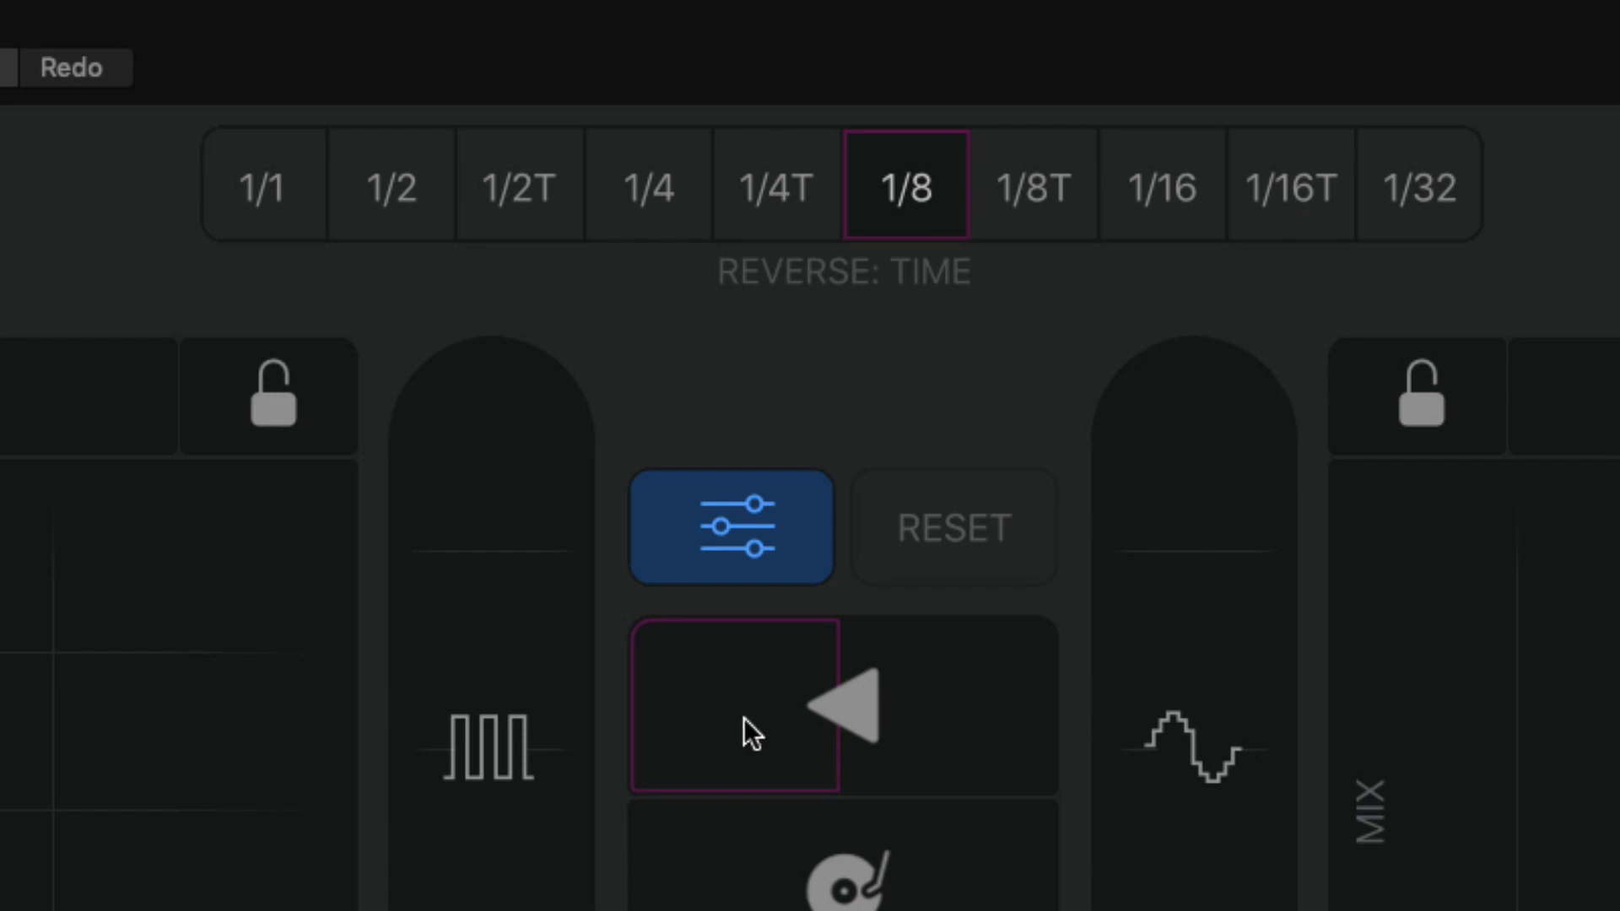
{"action": "left_click", "coordinate": [1161, 186]}
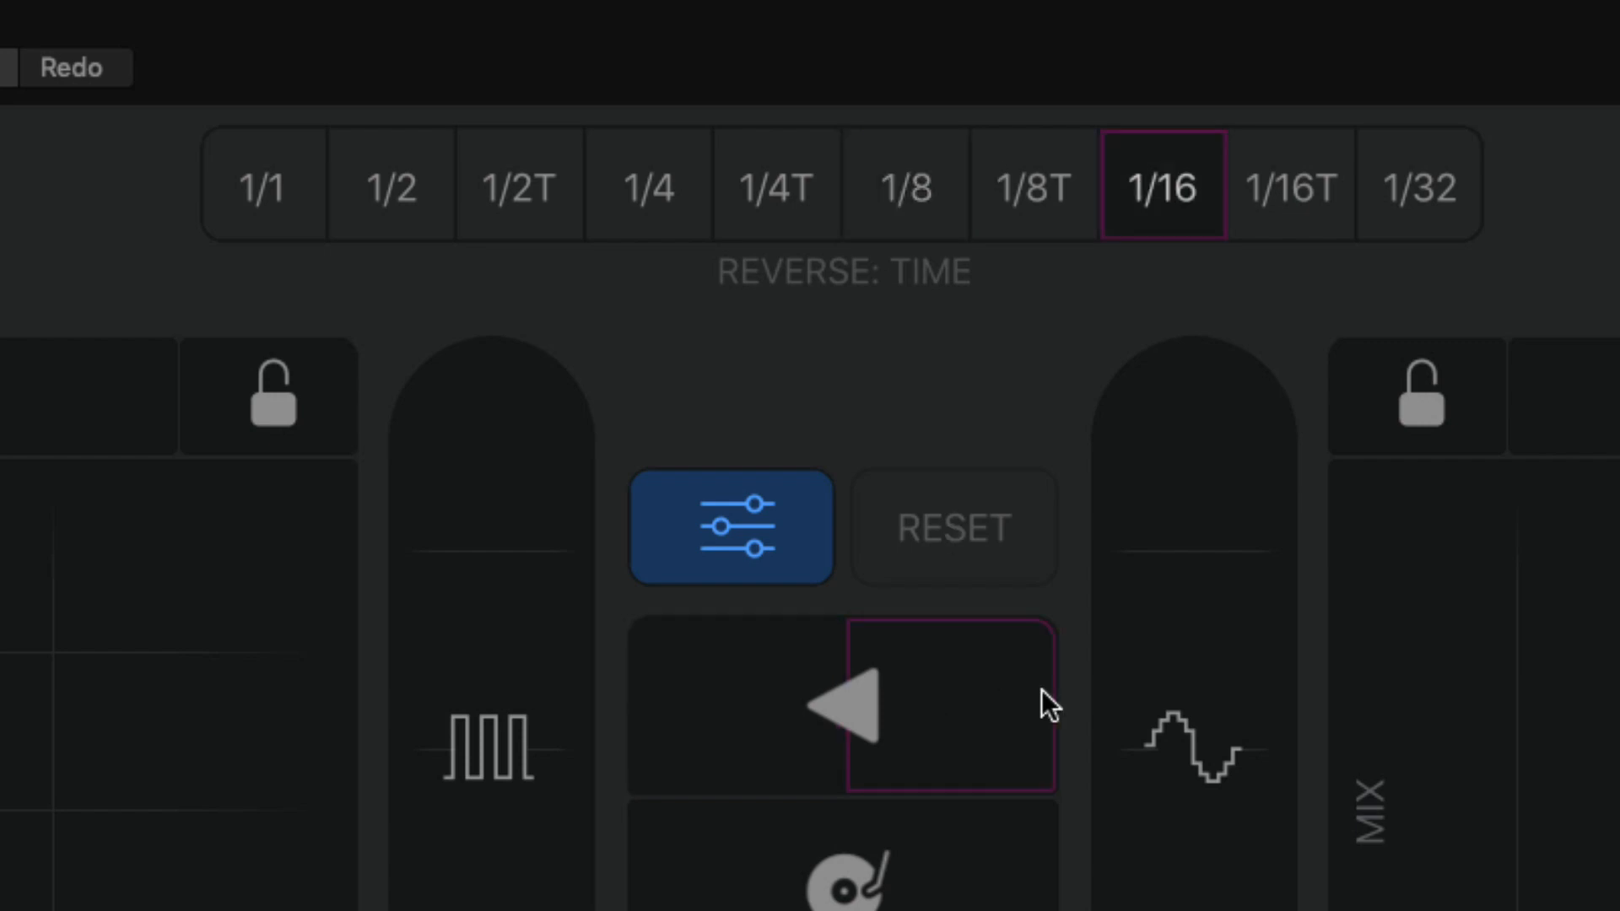
{"action": "mouse_move", "coordinate": [624, 214]}
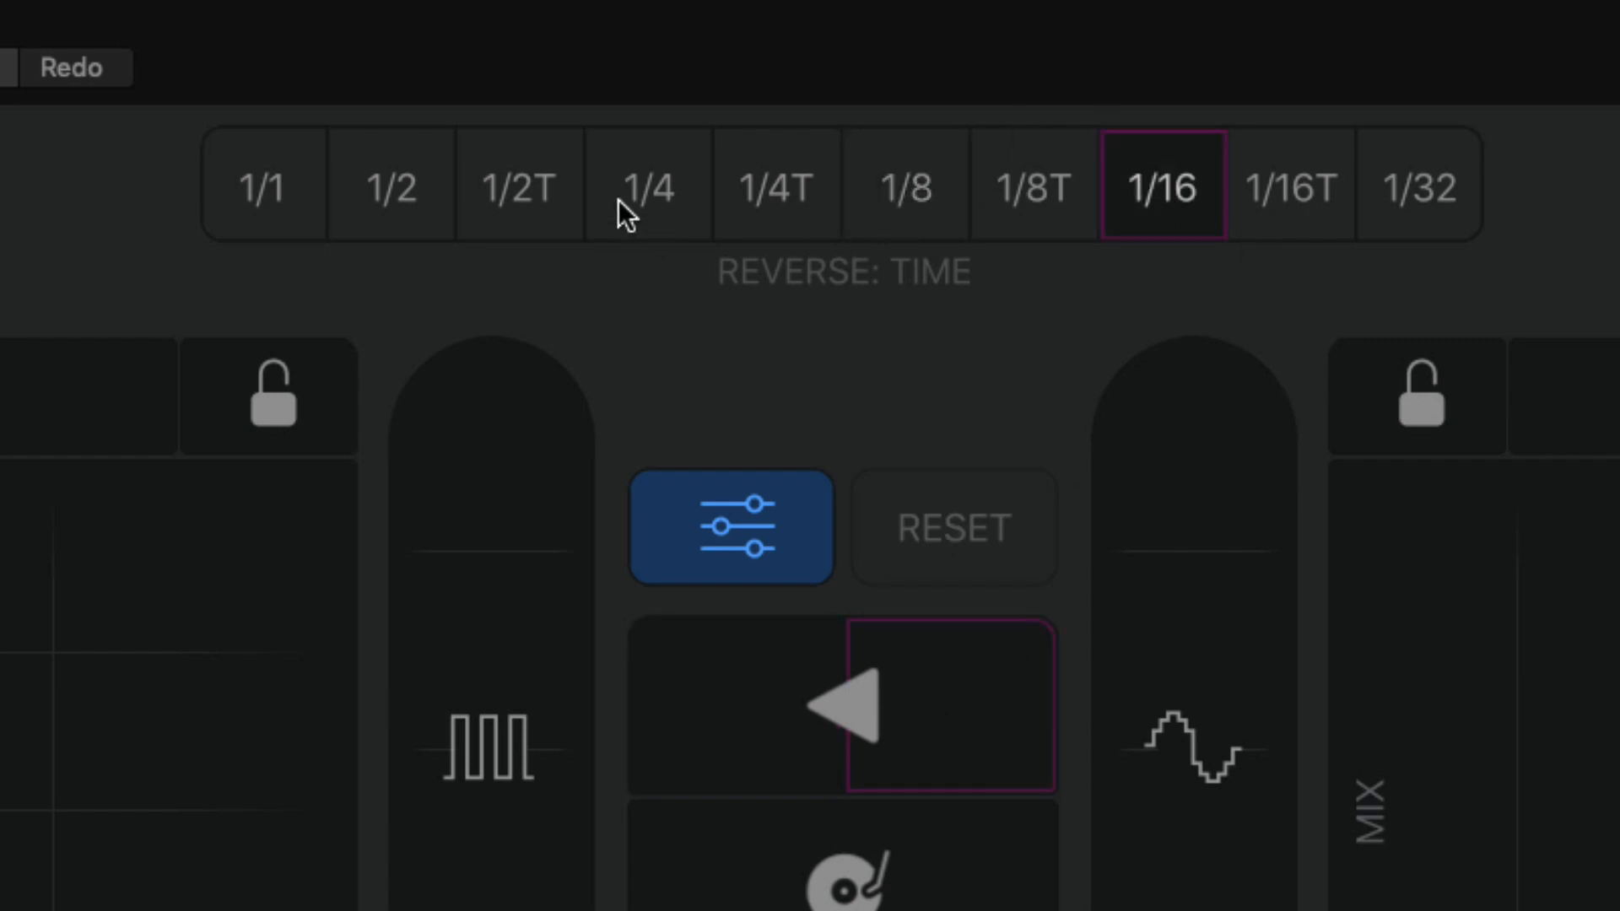
{"action": "left_click", "coordinate": [519, 185]}
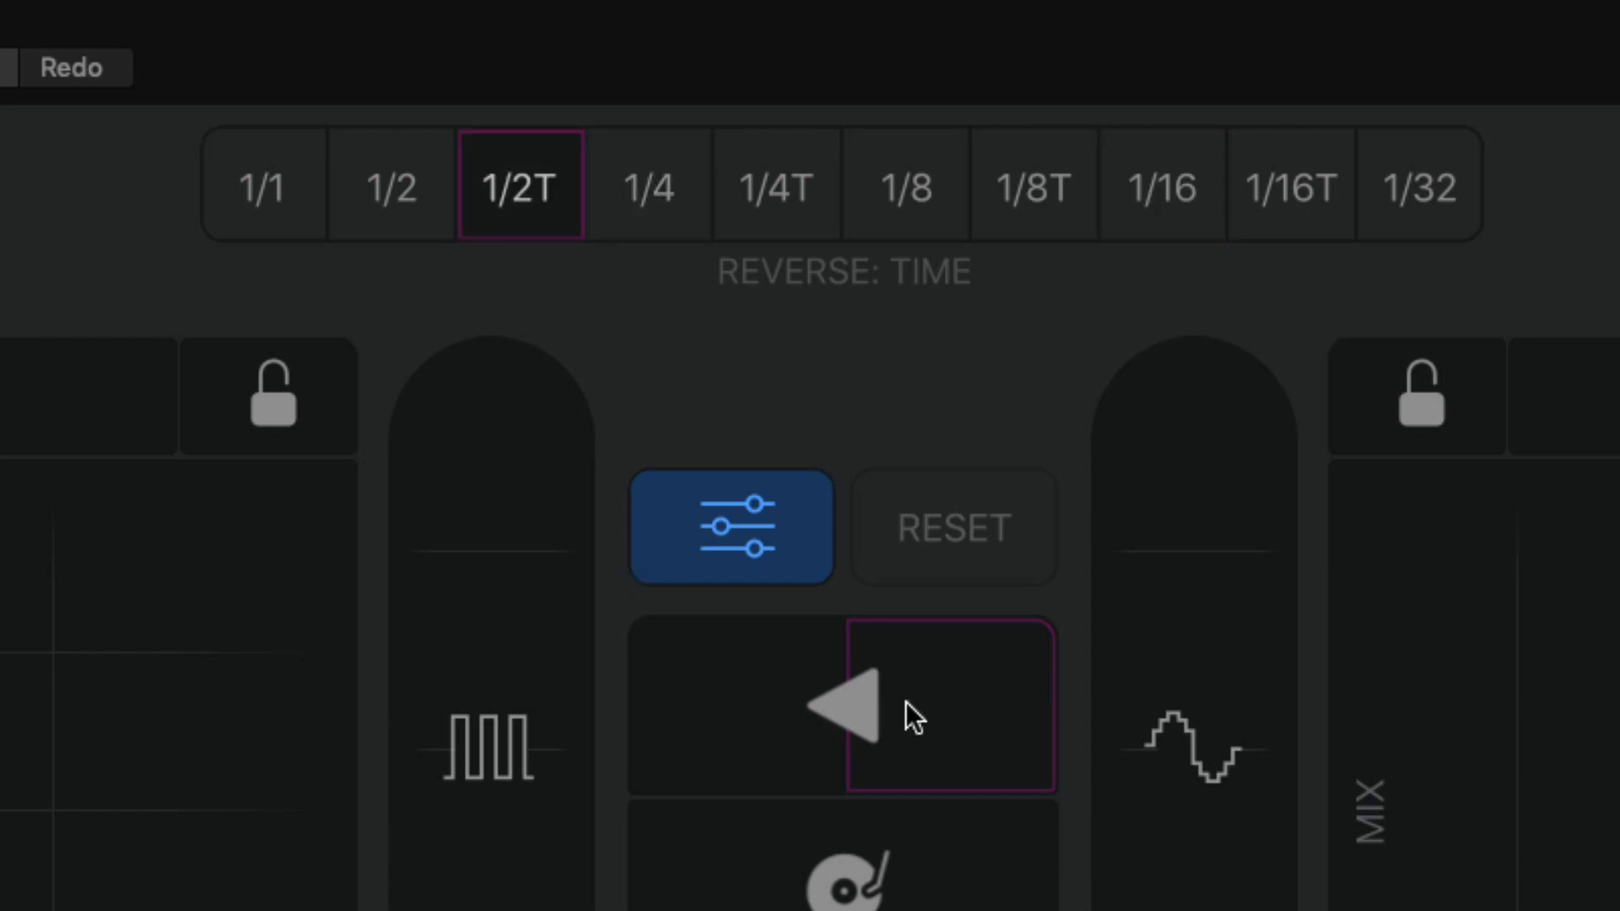
{"action": "mouse_move", "coordinate": [761, 719]}
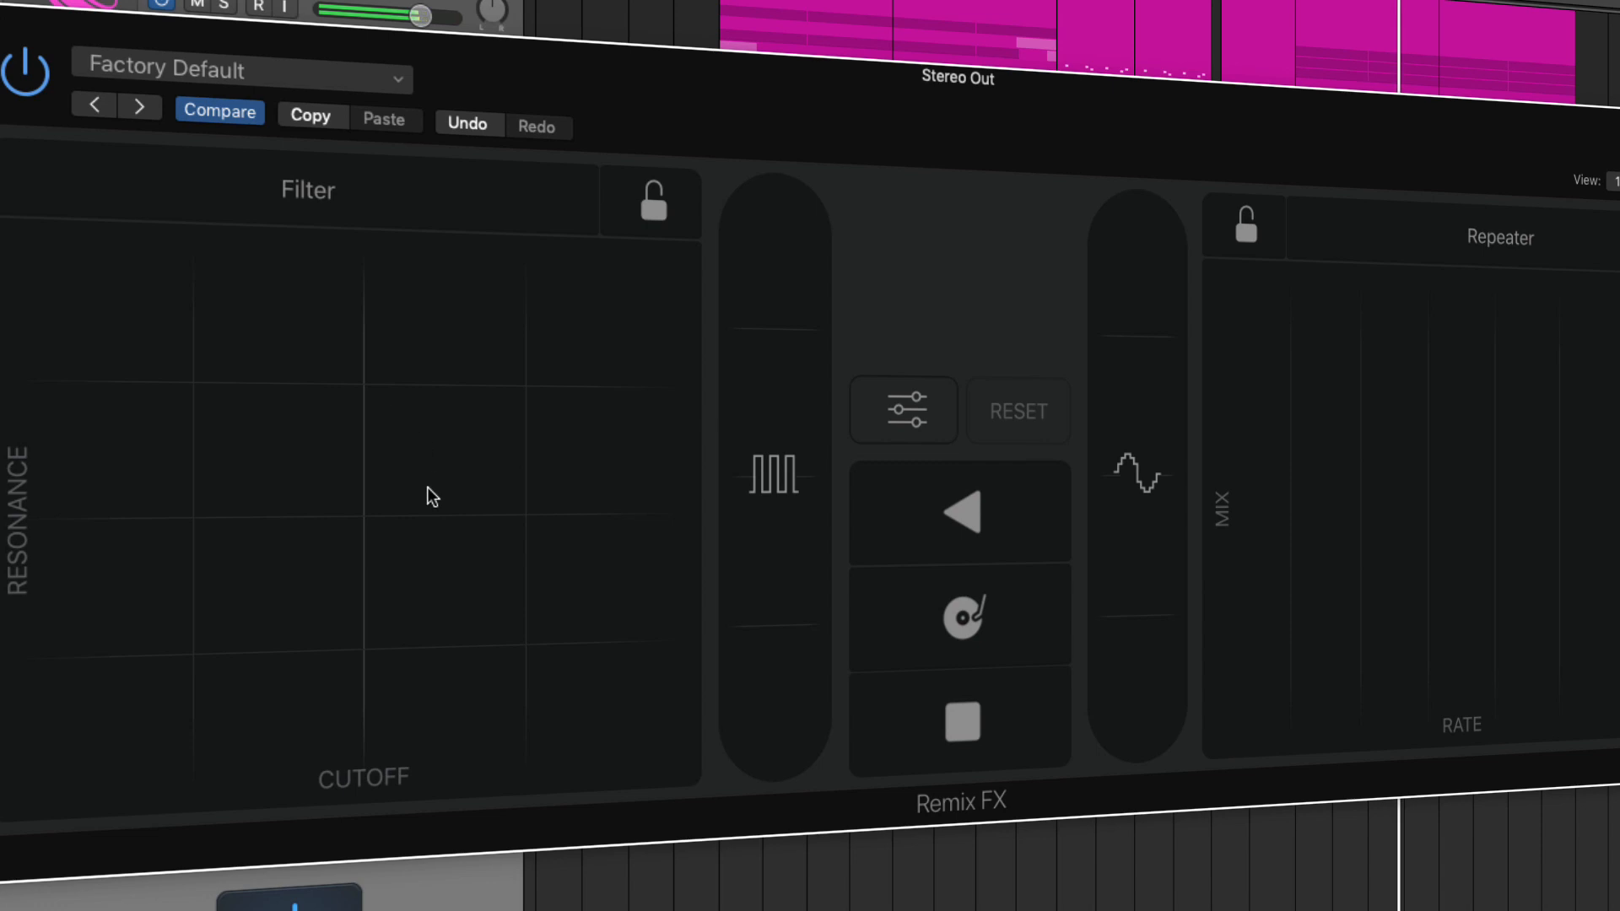
Reassign the pads so Repeater sits on the left and Filter on the right.
{"action": "left_click", "coordinate": [443, 496]}
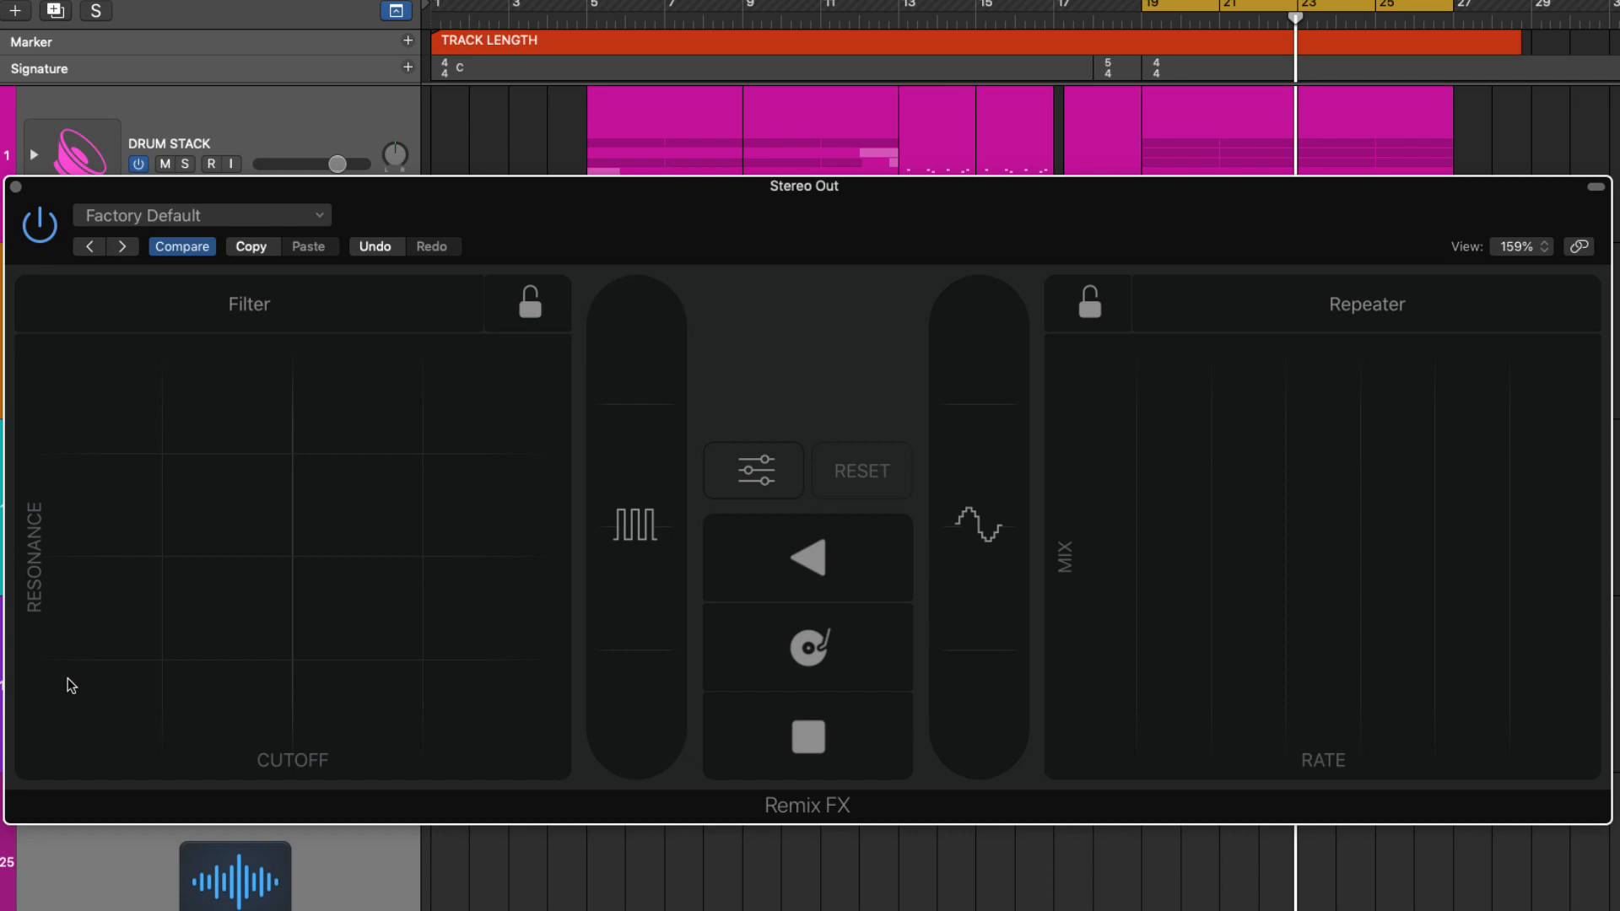
{"action": "mouse_move", "coordinate": [281, 316]}
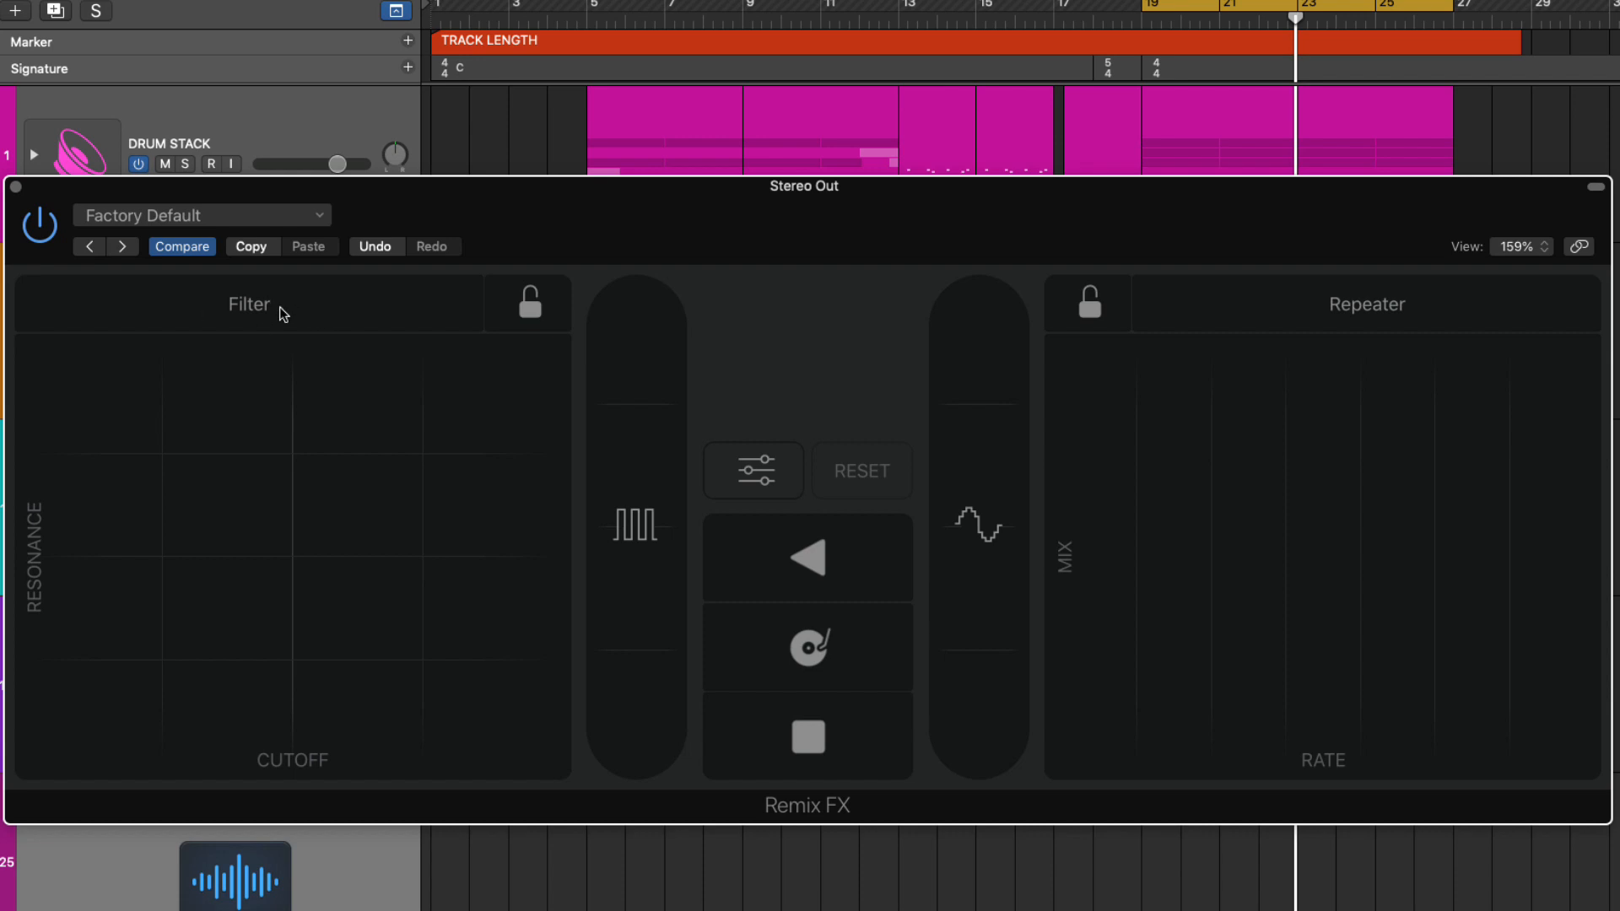
{"action": "left_click", "coordinate": [248, 304]}
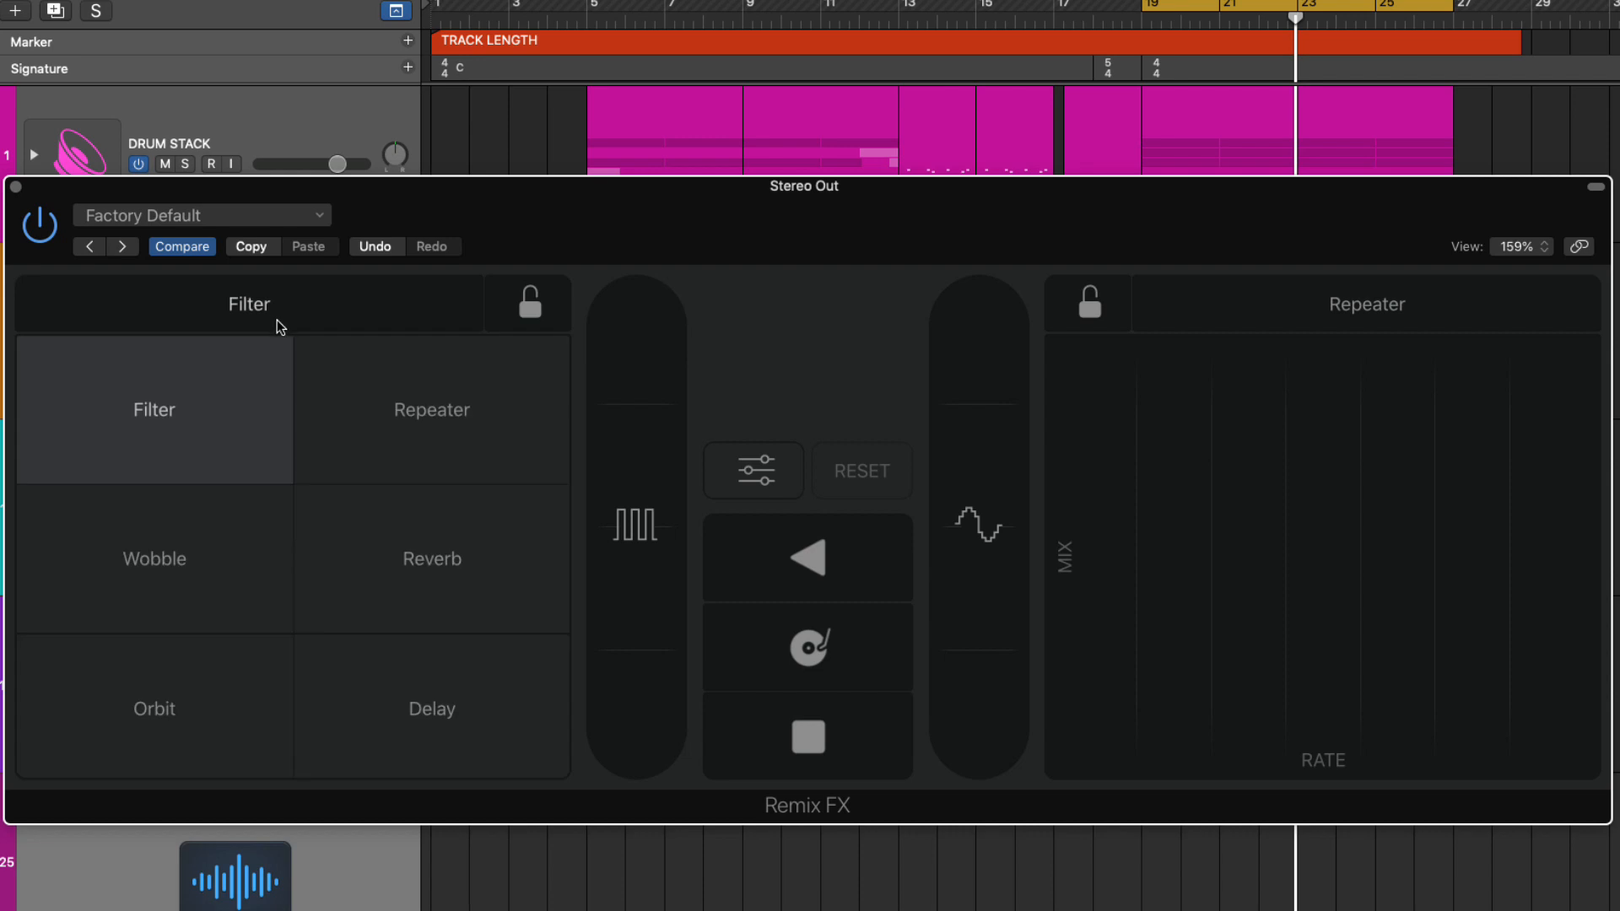
{"action": "mouse_move", "coordinate": [346, 707]}
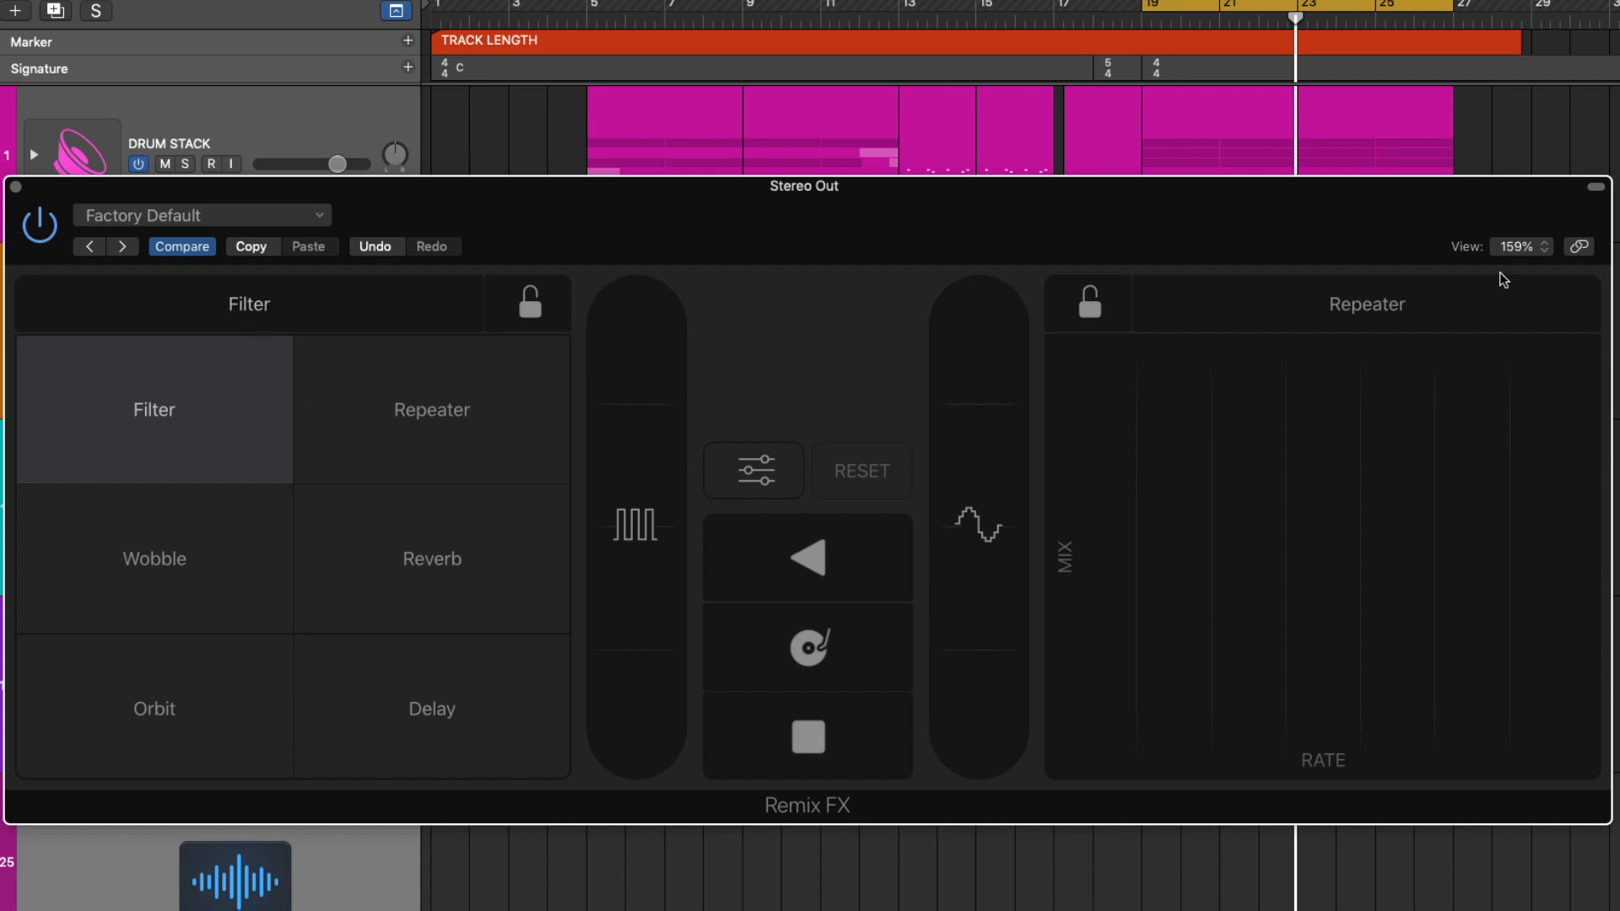
{"action": "left_click", "coordinate": [1365, 304]}
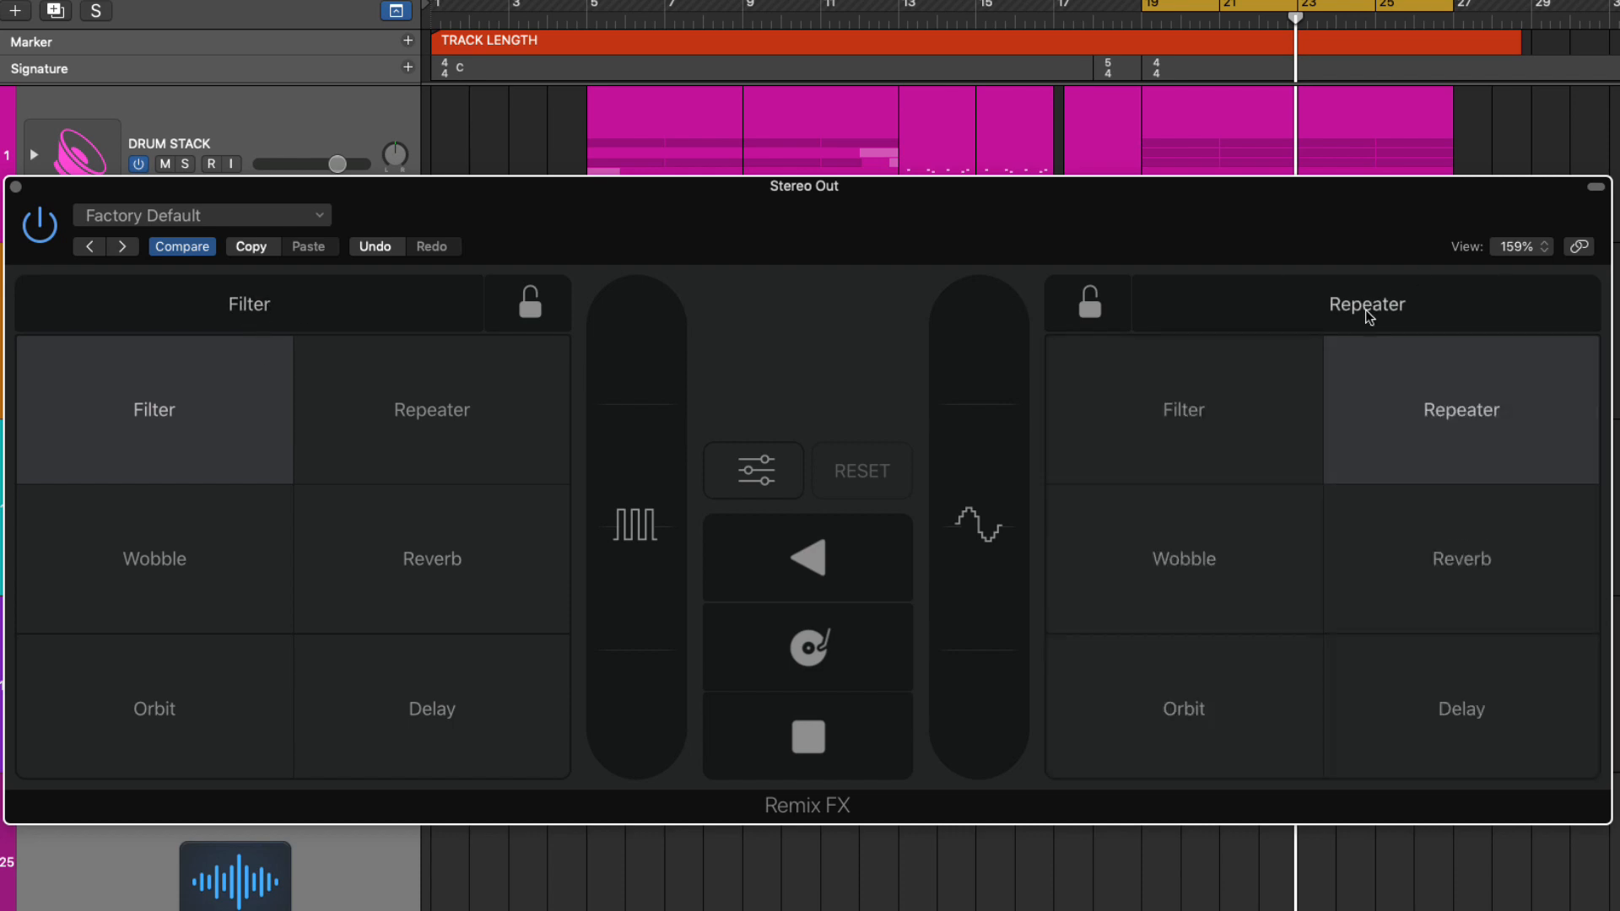
{"action": "mouse_move", "coordinate": [1183, 420]}
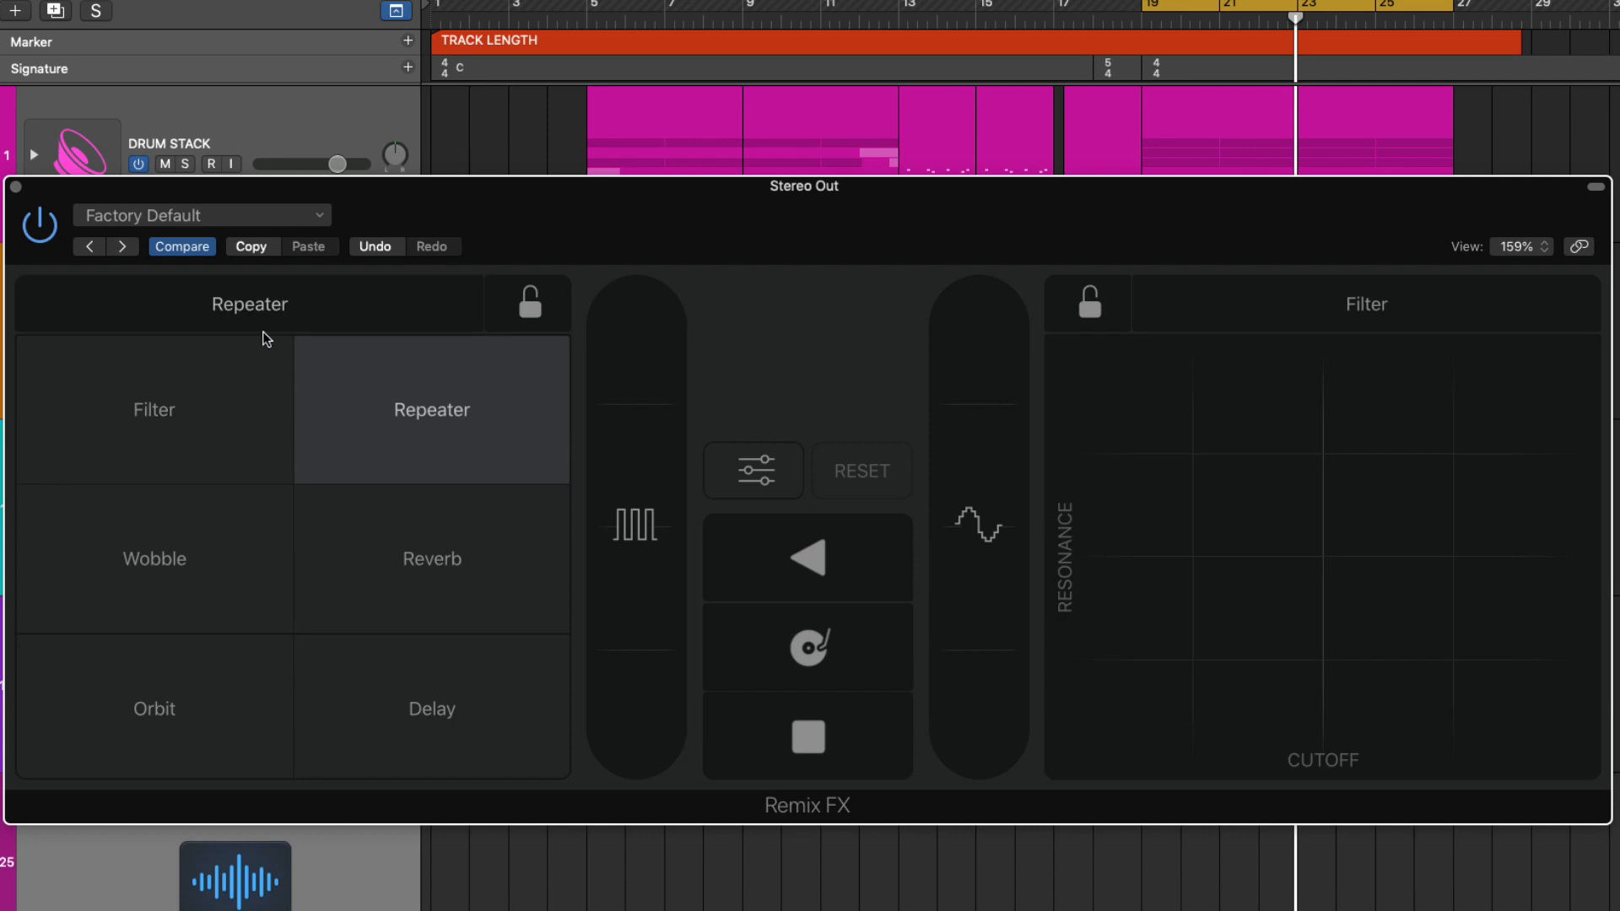
{"action": "left_click", "coordinate": [154, 409]}
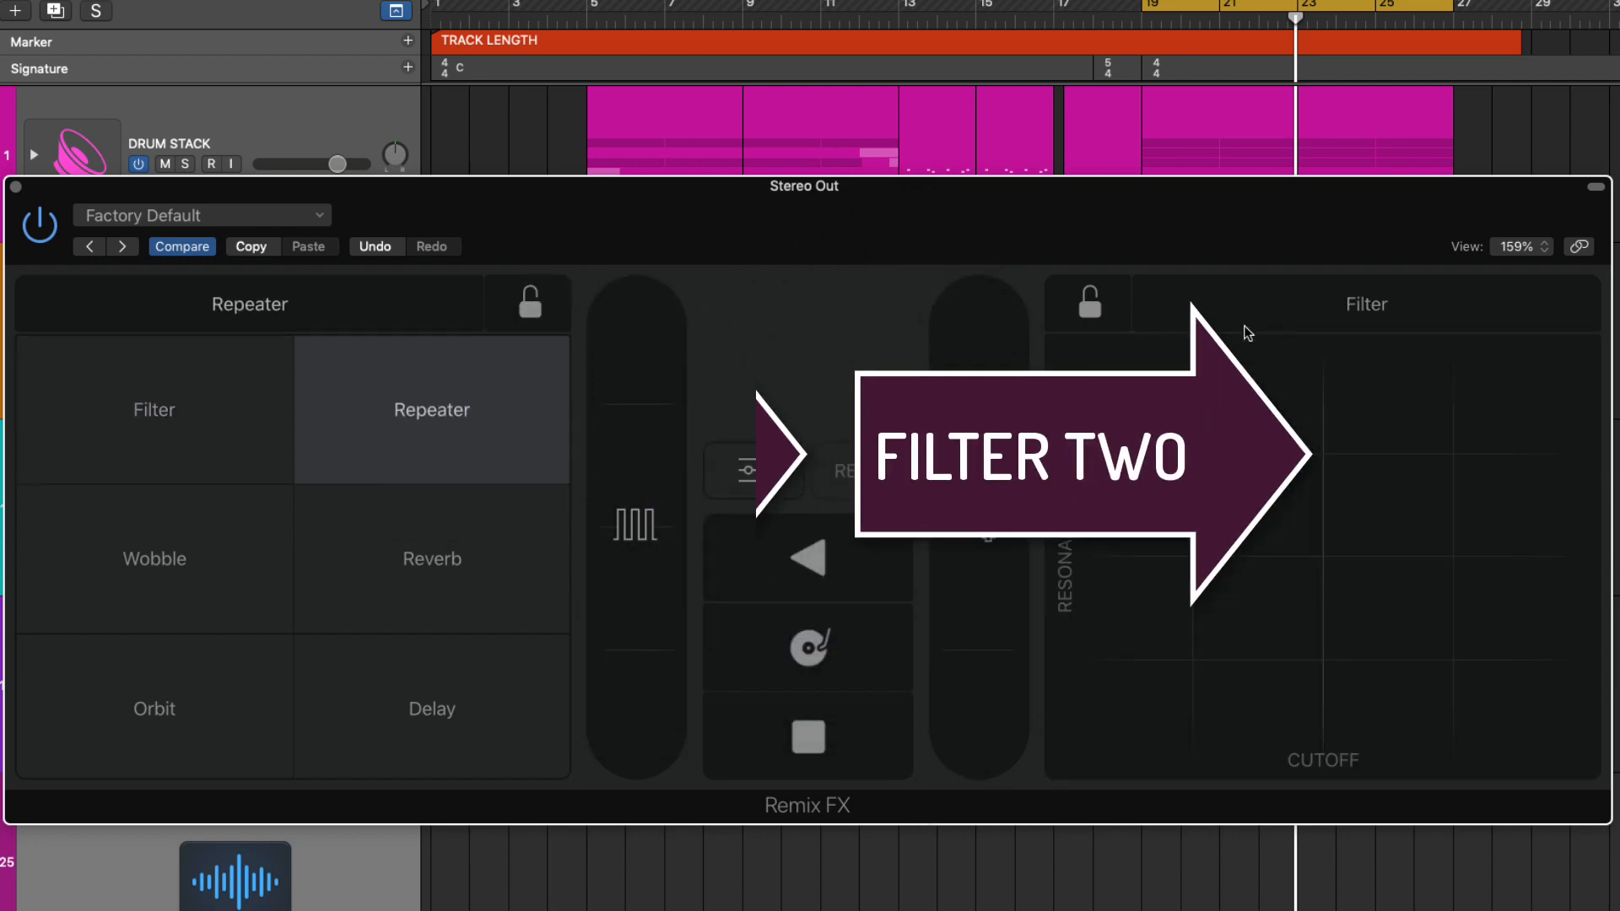
{"action": "left_click", "coordinate": [154, 408]}
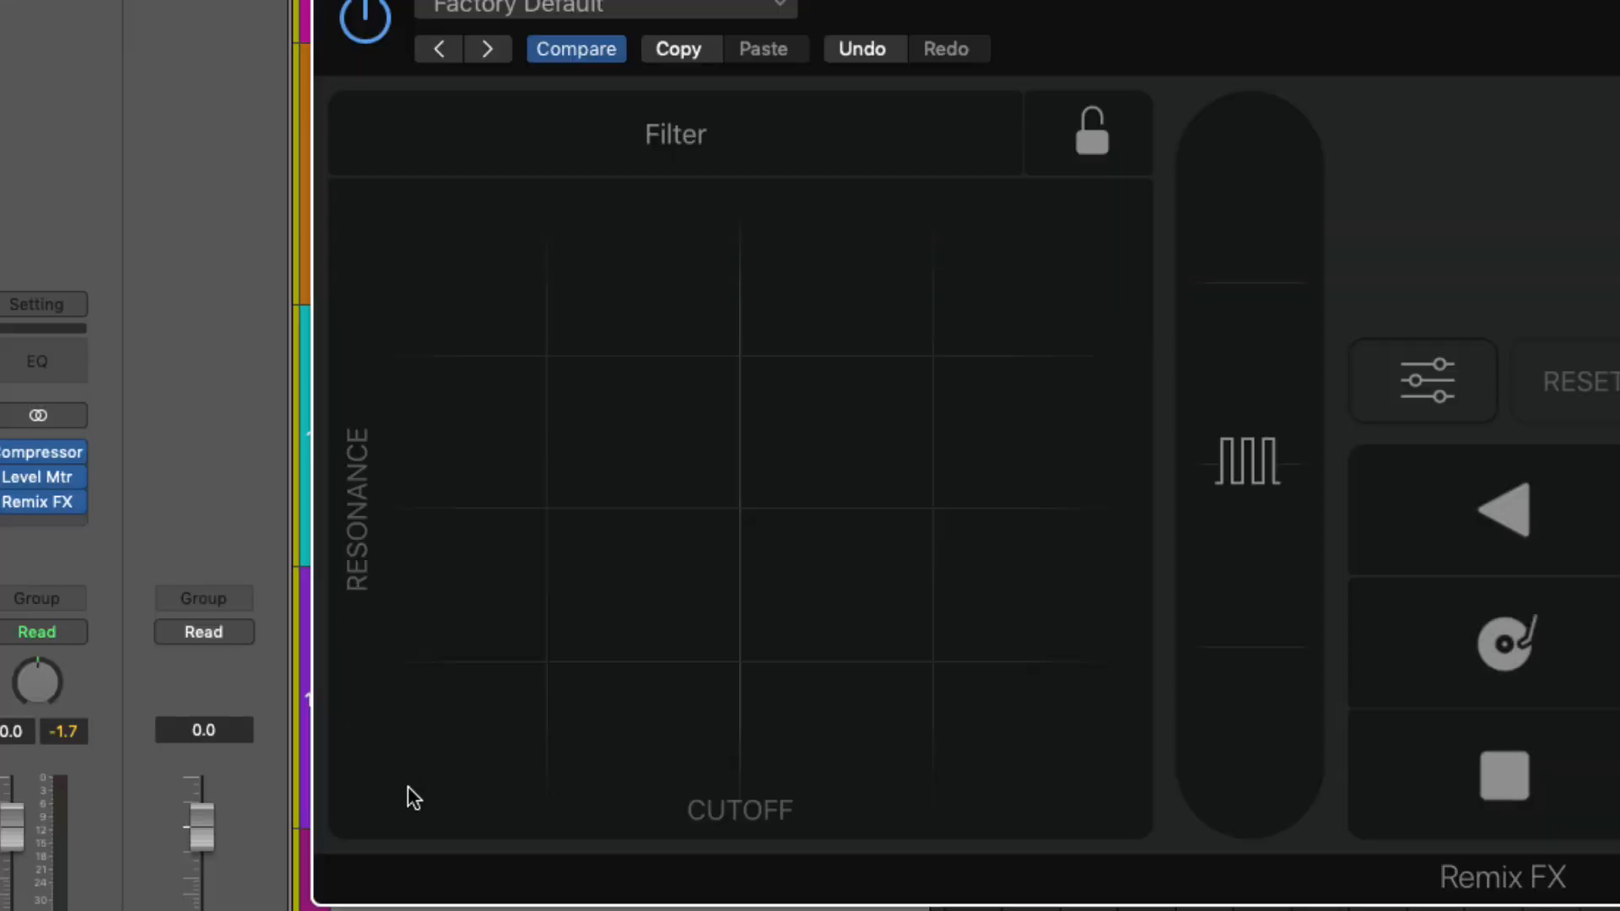
{"action": "mouse_move", "coordinate": [400, 771]}
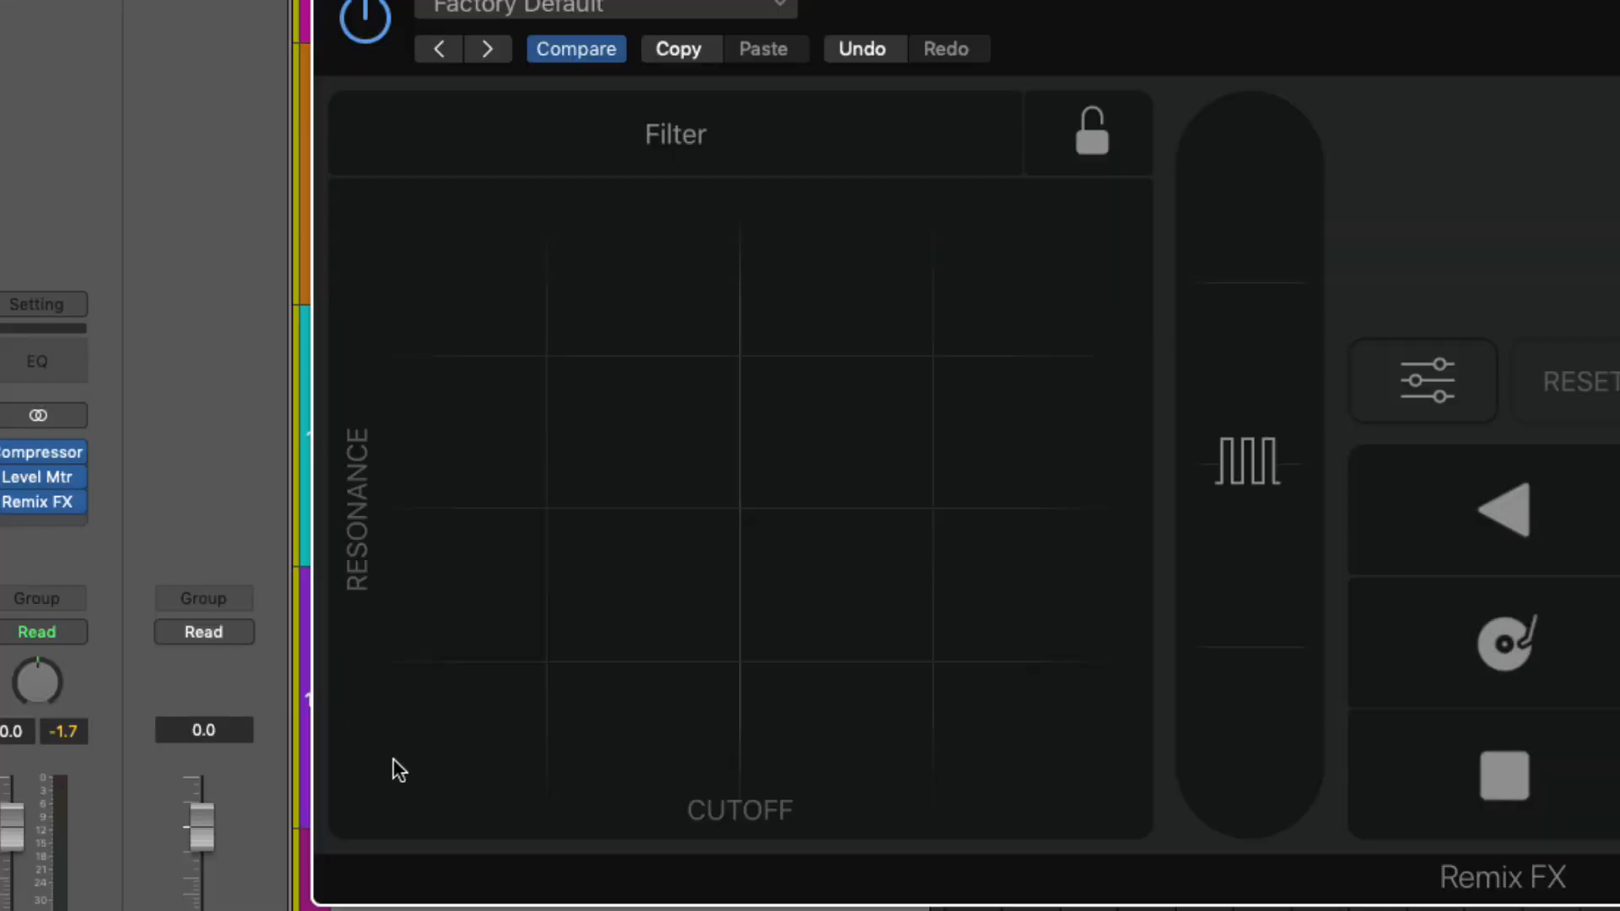
{"action": "mouse_move", "coordinate": [896, 734]}
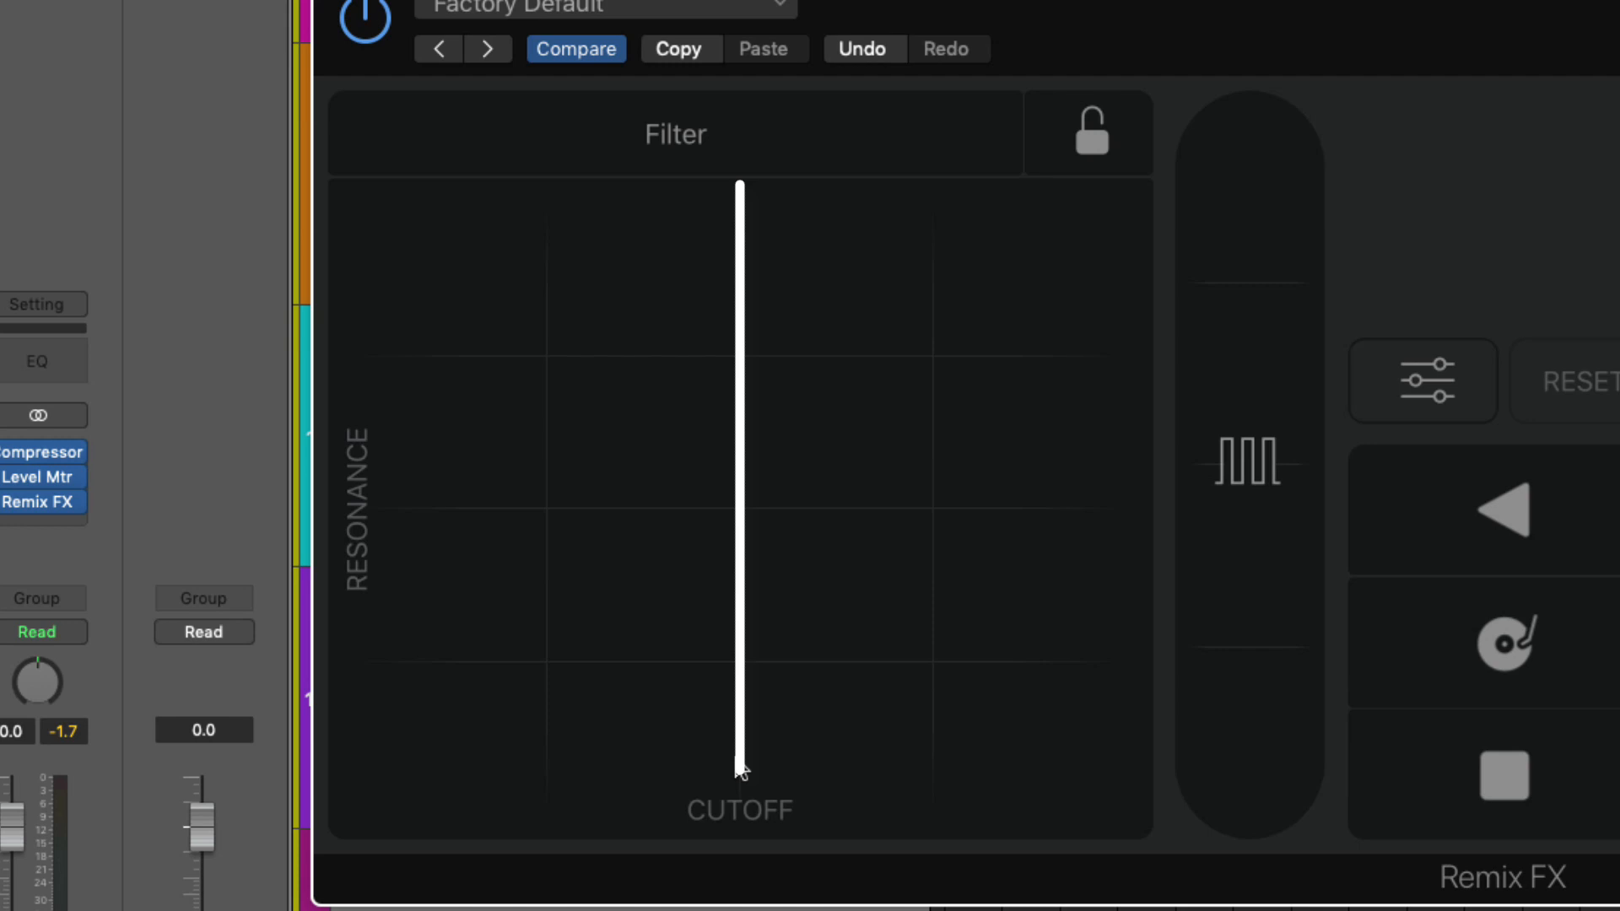
{"action": "mouse_move", "coordinate": [1105, 724]}
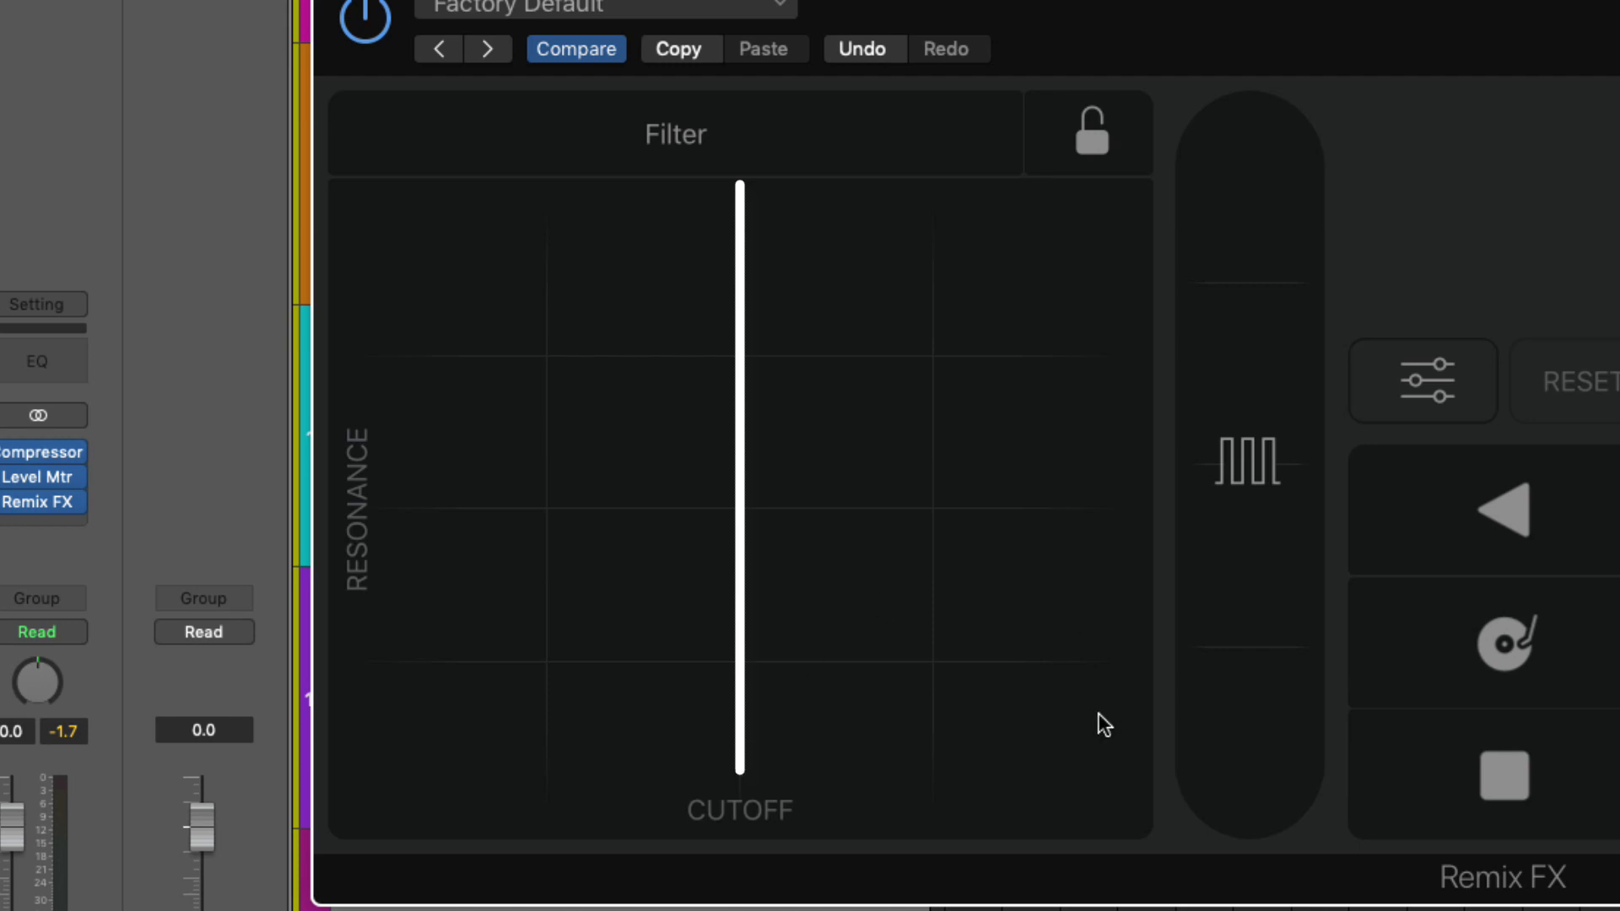
{"action": "mouse_move", "coordinate": [385, 704]}
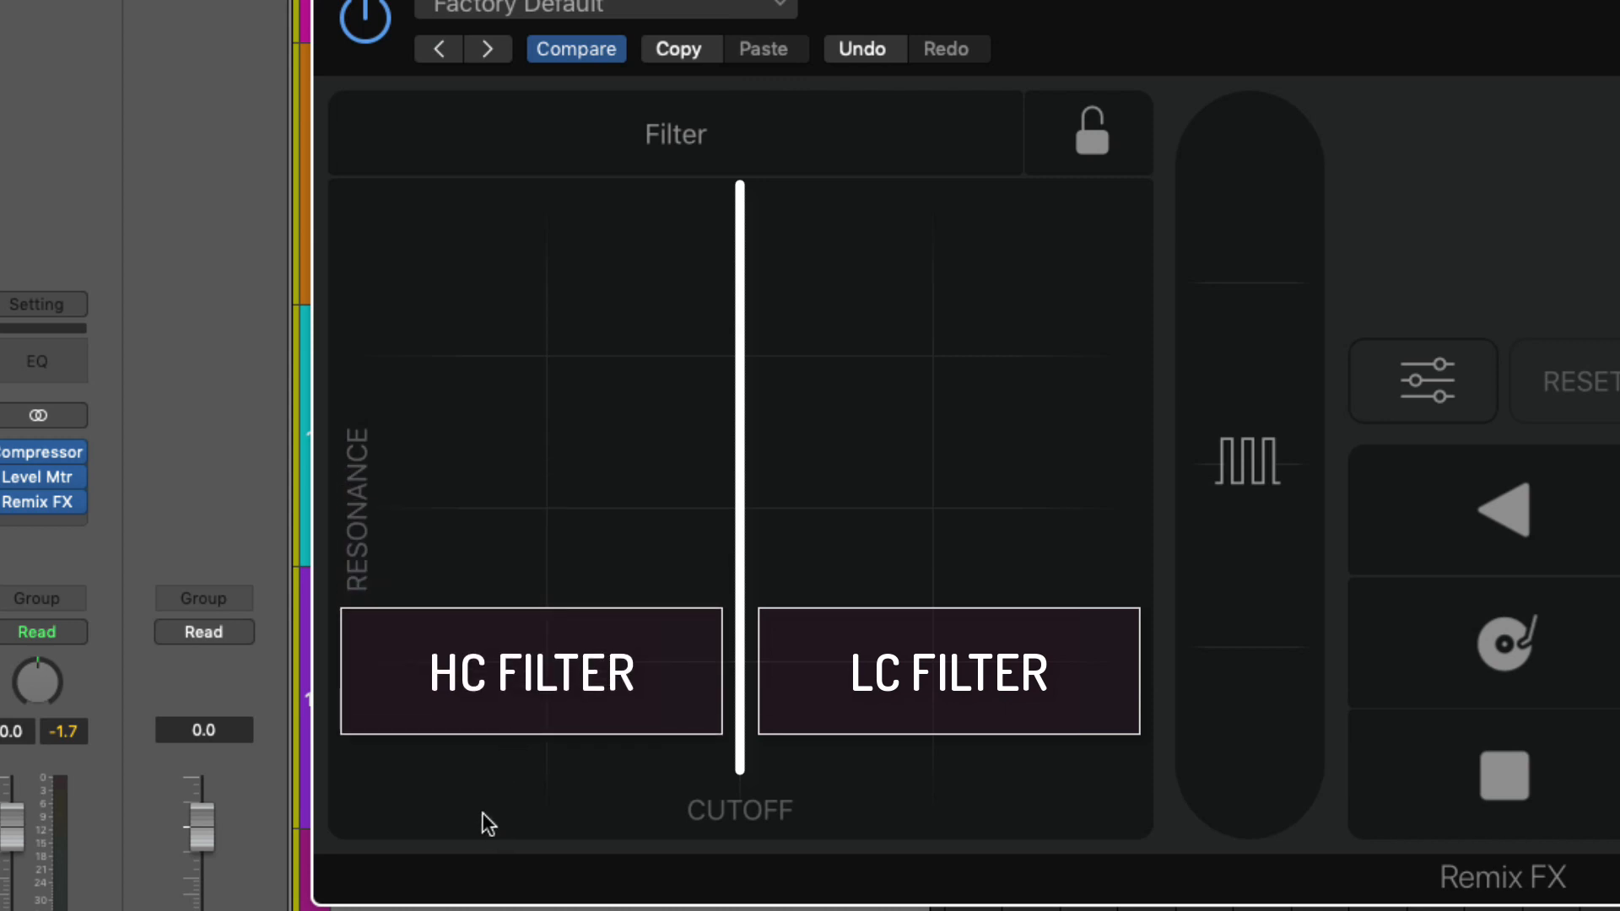
{"action": "mouse_move", "coordinate": [537, 218]}
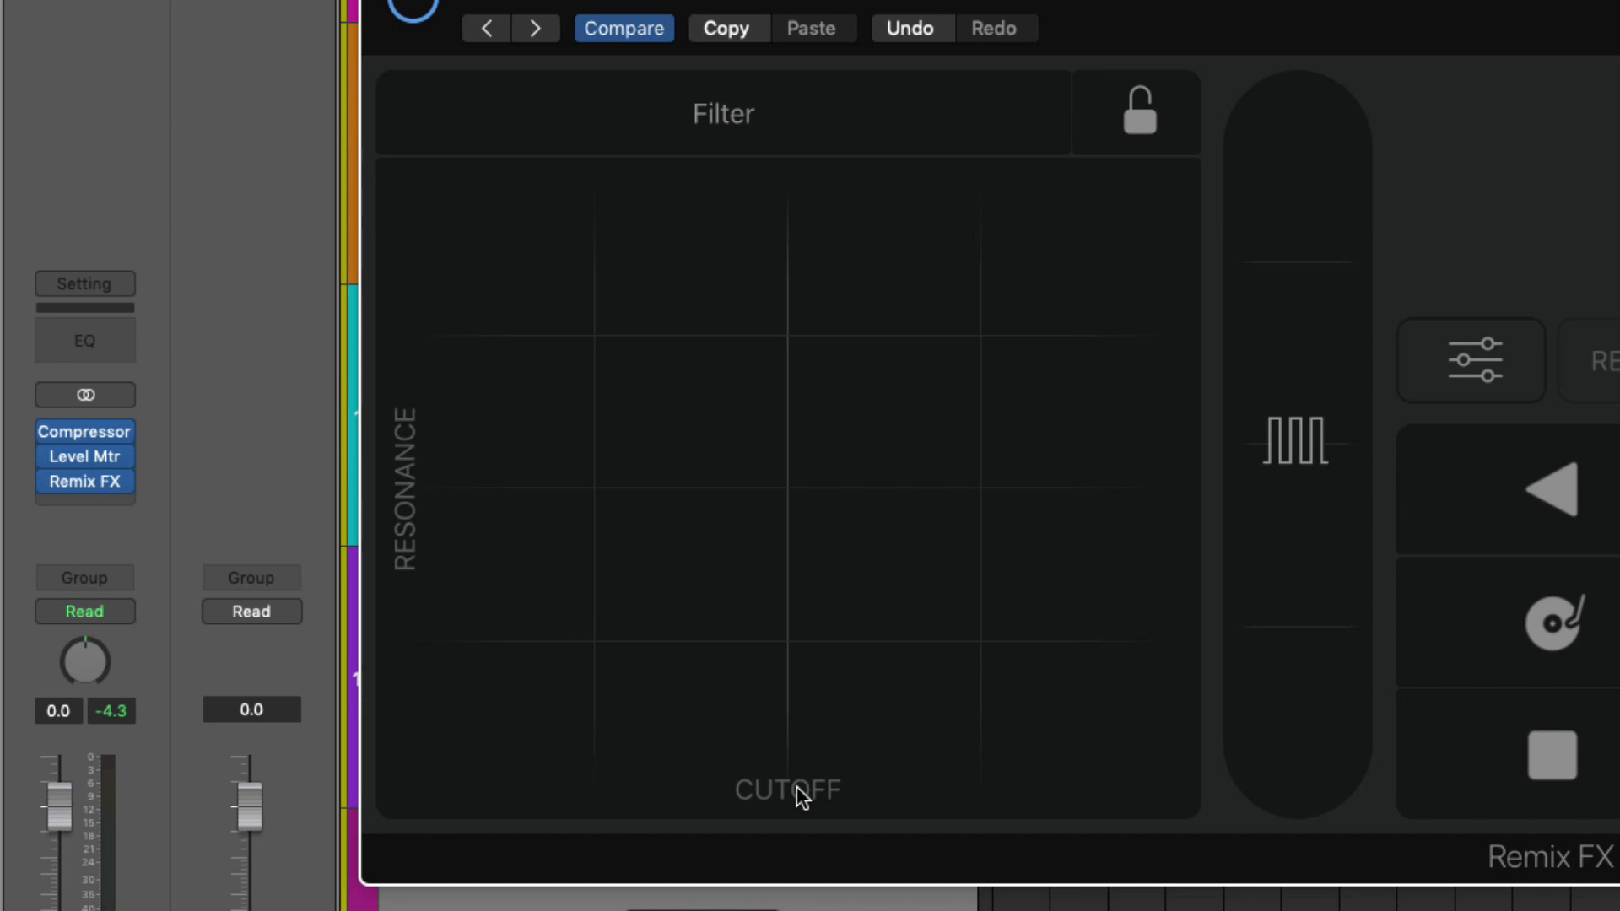
{"action": "left_click", "coordinate": [629, 785]}
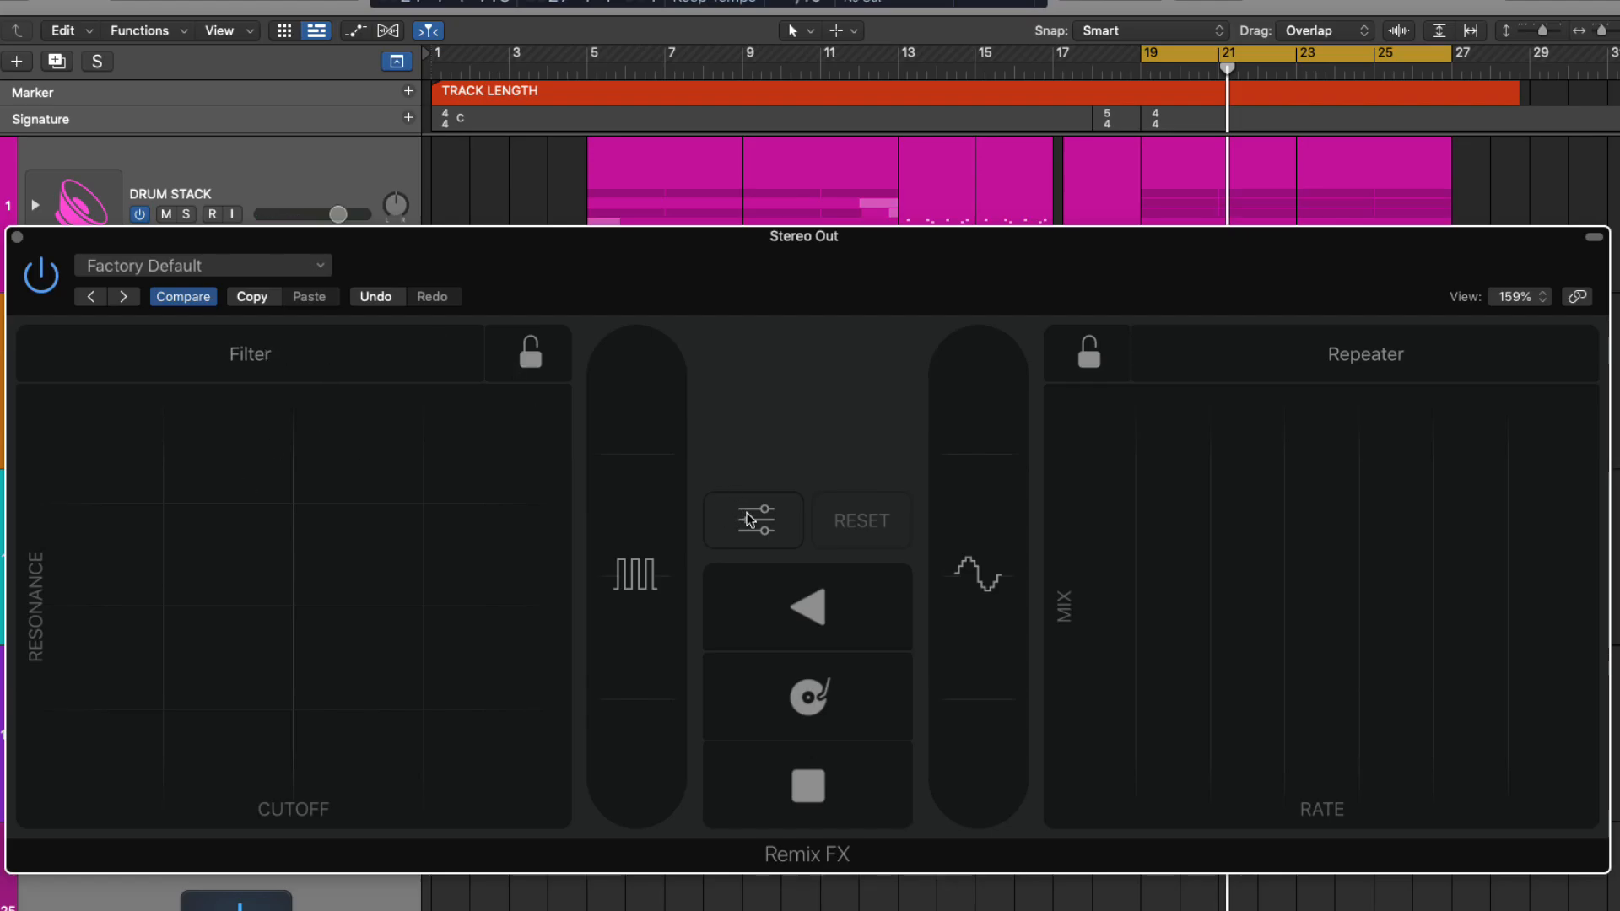
Reveal the extra Remix FX settings showing the Phat/Classic filter mode choice.
{"action": "left_click", "coordinate": [752, 520]}
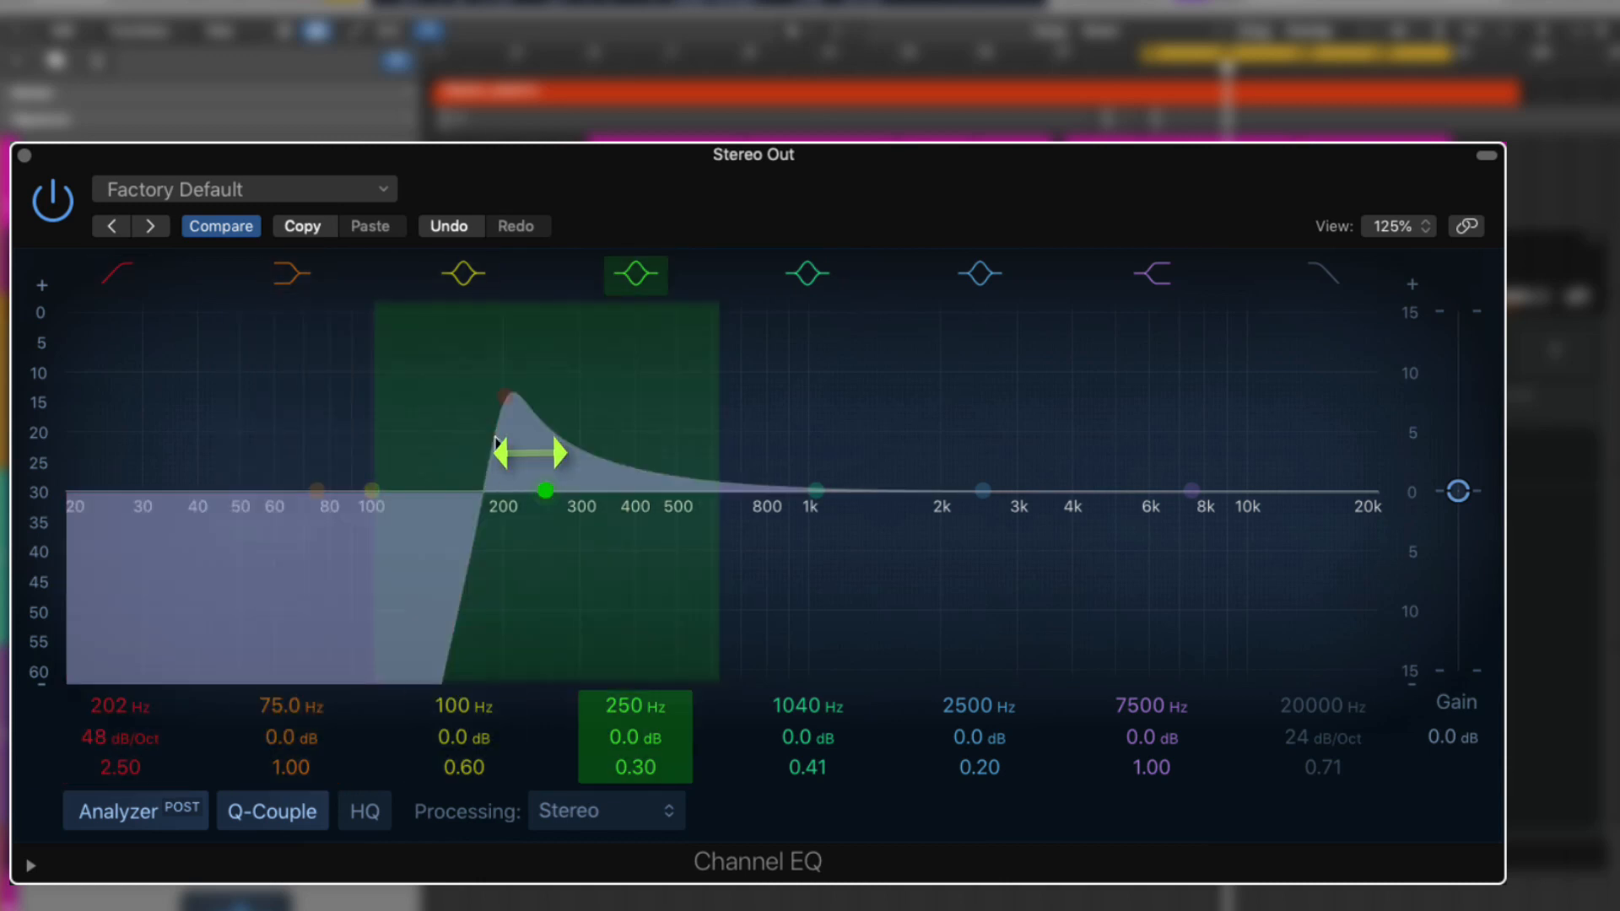
{"action": "left_click", "coordinate": [118, 273]}
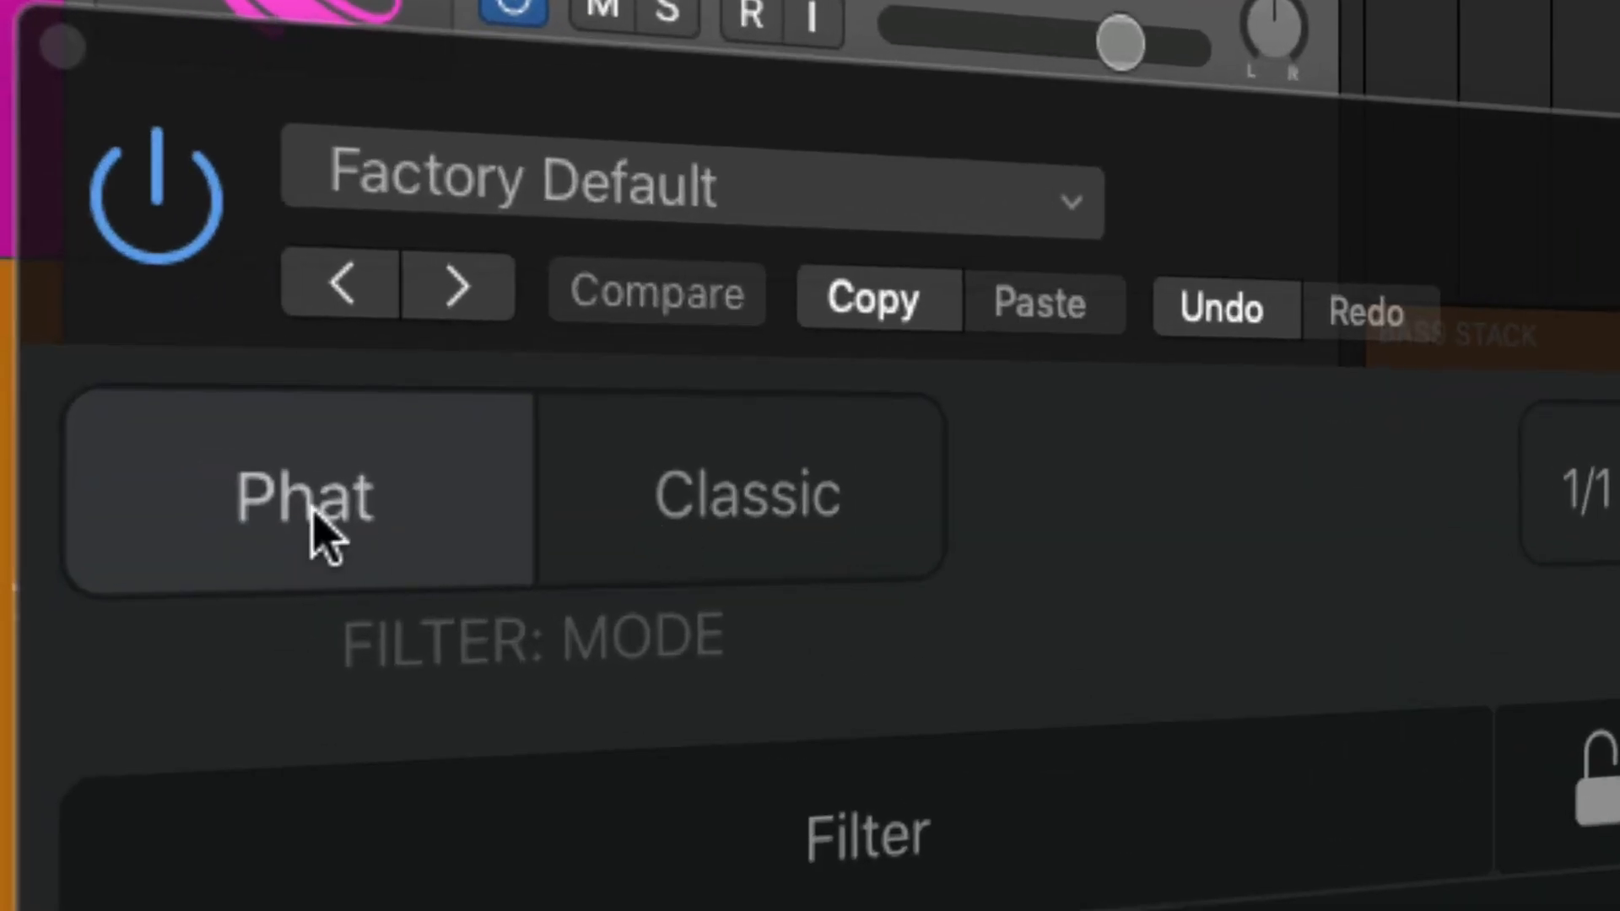
Lock the Filter pad on the Drum Stack's Remix FX and start playback.
{"action": "left_click", "coordinate": [741, 492]}
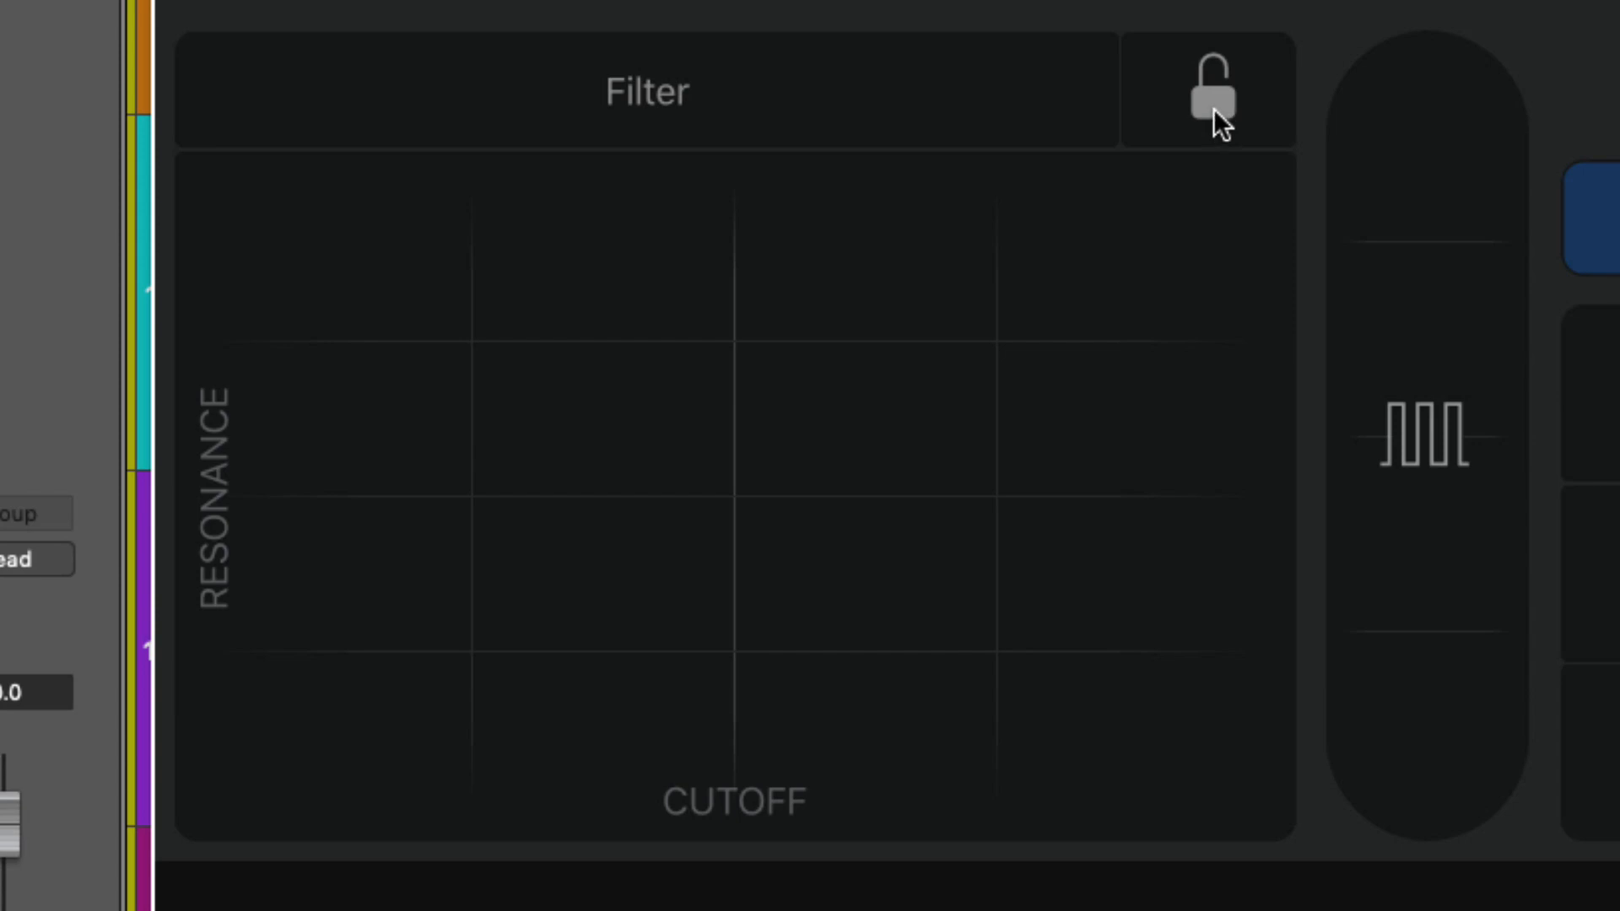
{"action": "left_click", "coordinate": [1212, 90]}
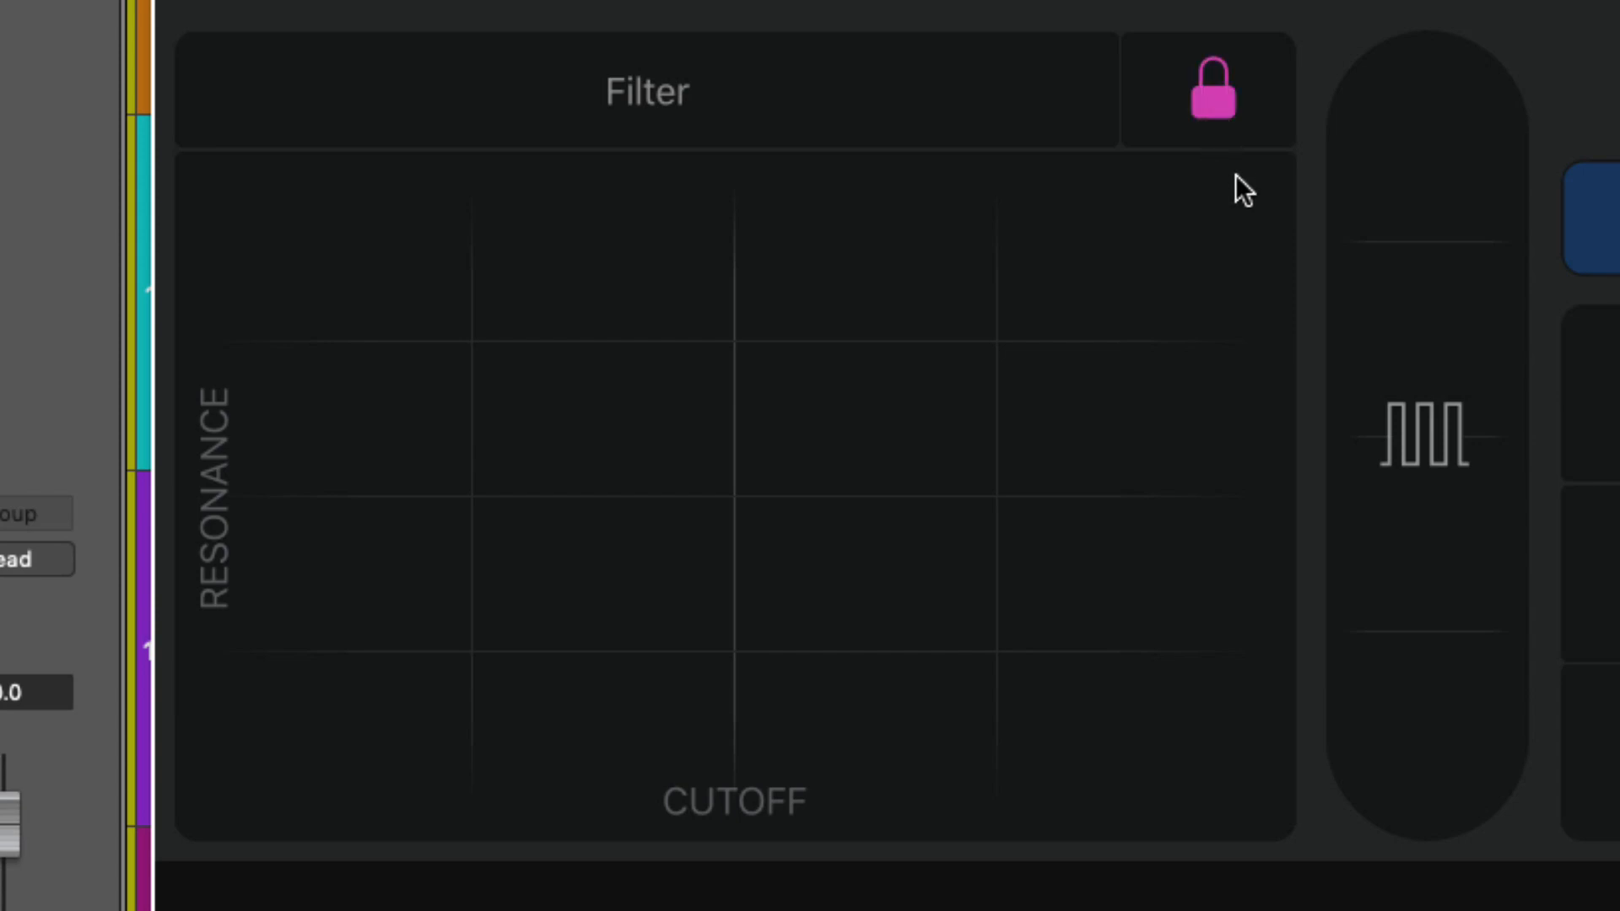
{"action": "mouse_move", "coordinate": [1001, 358]}
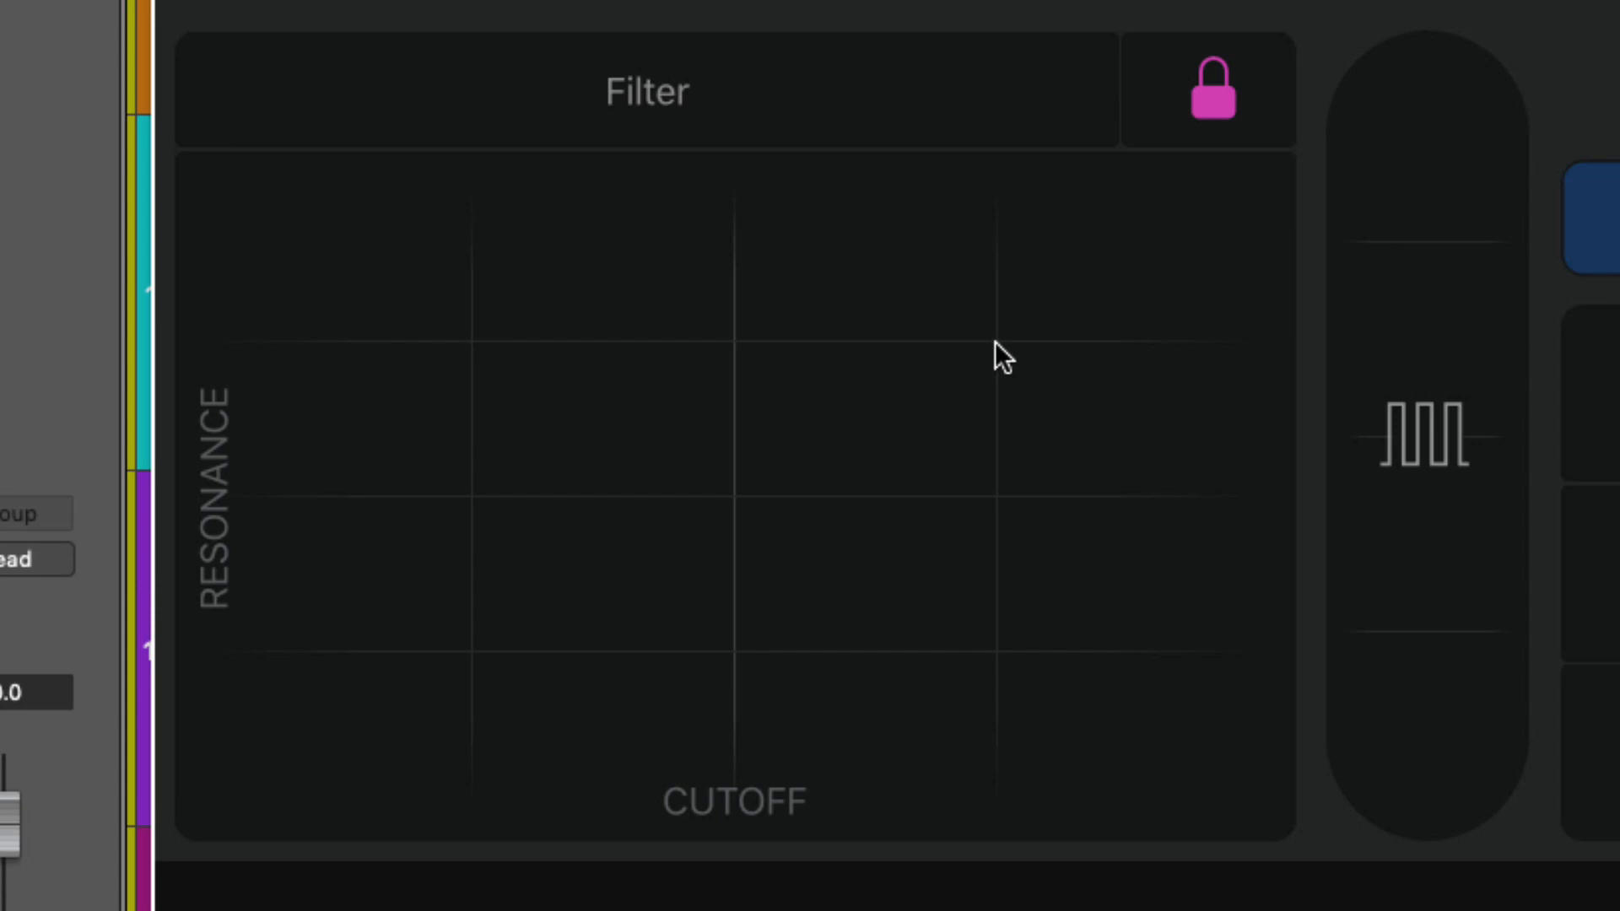
{"action": "mouse_move", "coordinate": [476, 355]}
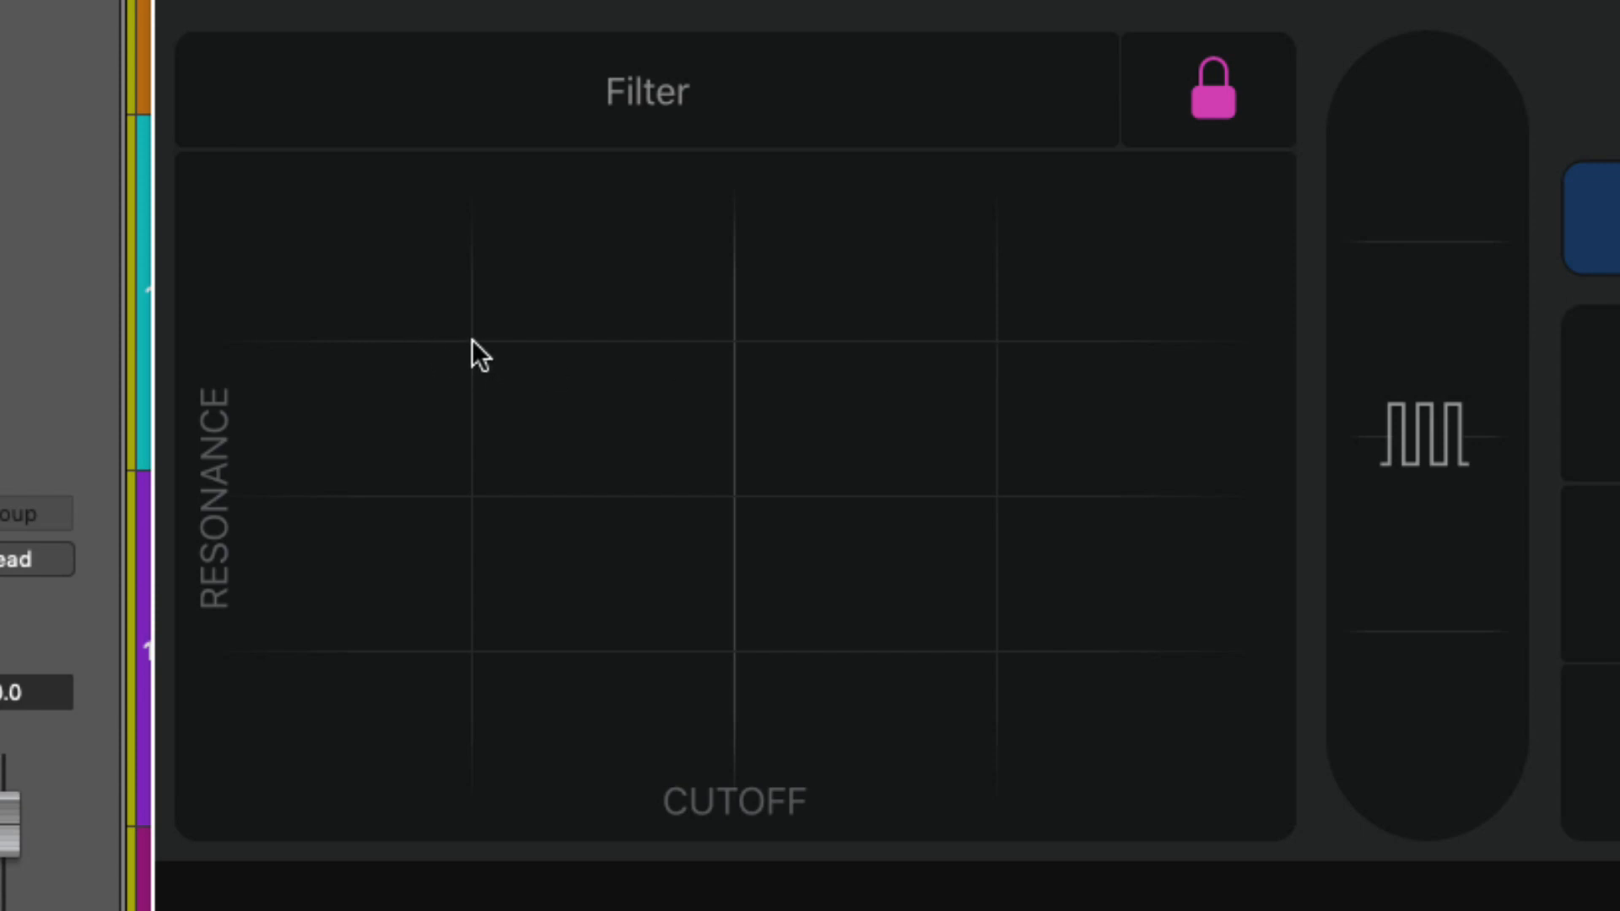
{"action": "mouse_move", "coordinate": [735, 356]}
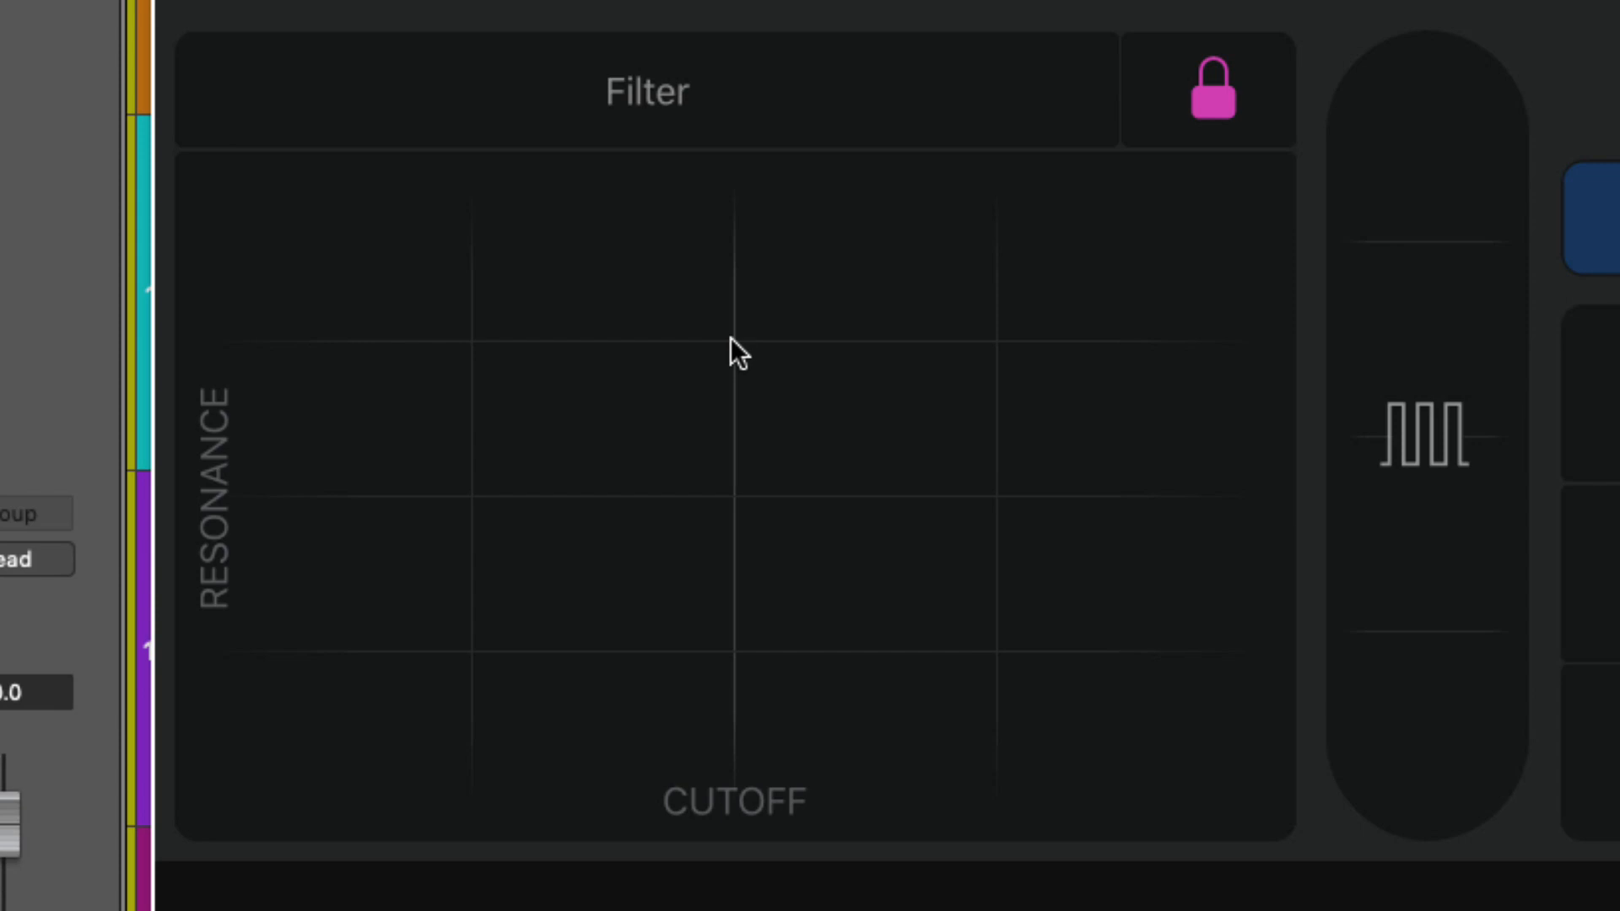
{"action": "left_click", "coordinate": [734, 351]}
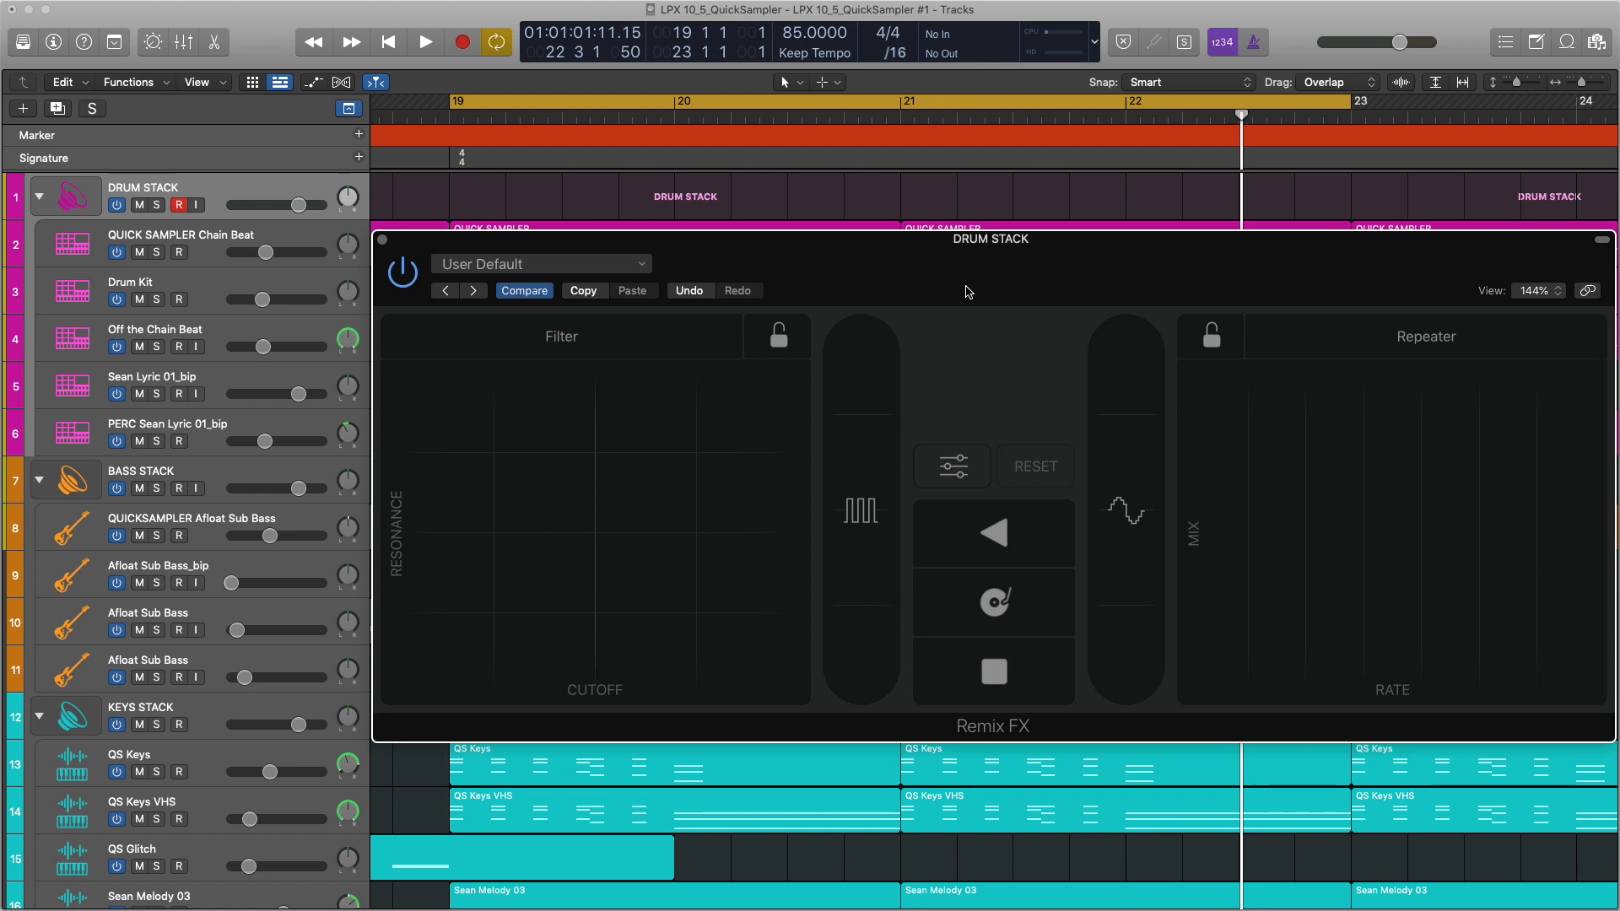
{"action": "mouse_move", "coordinate": [813, 369]}
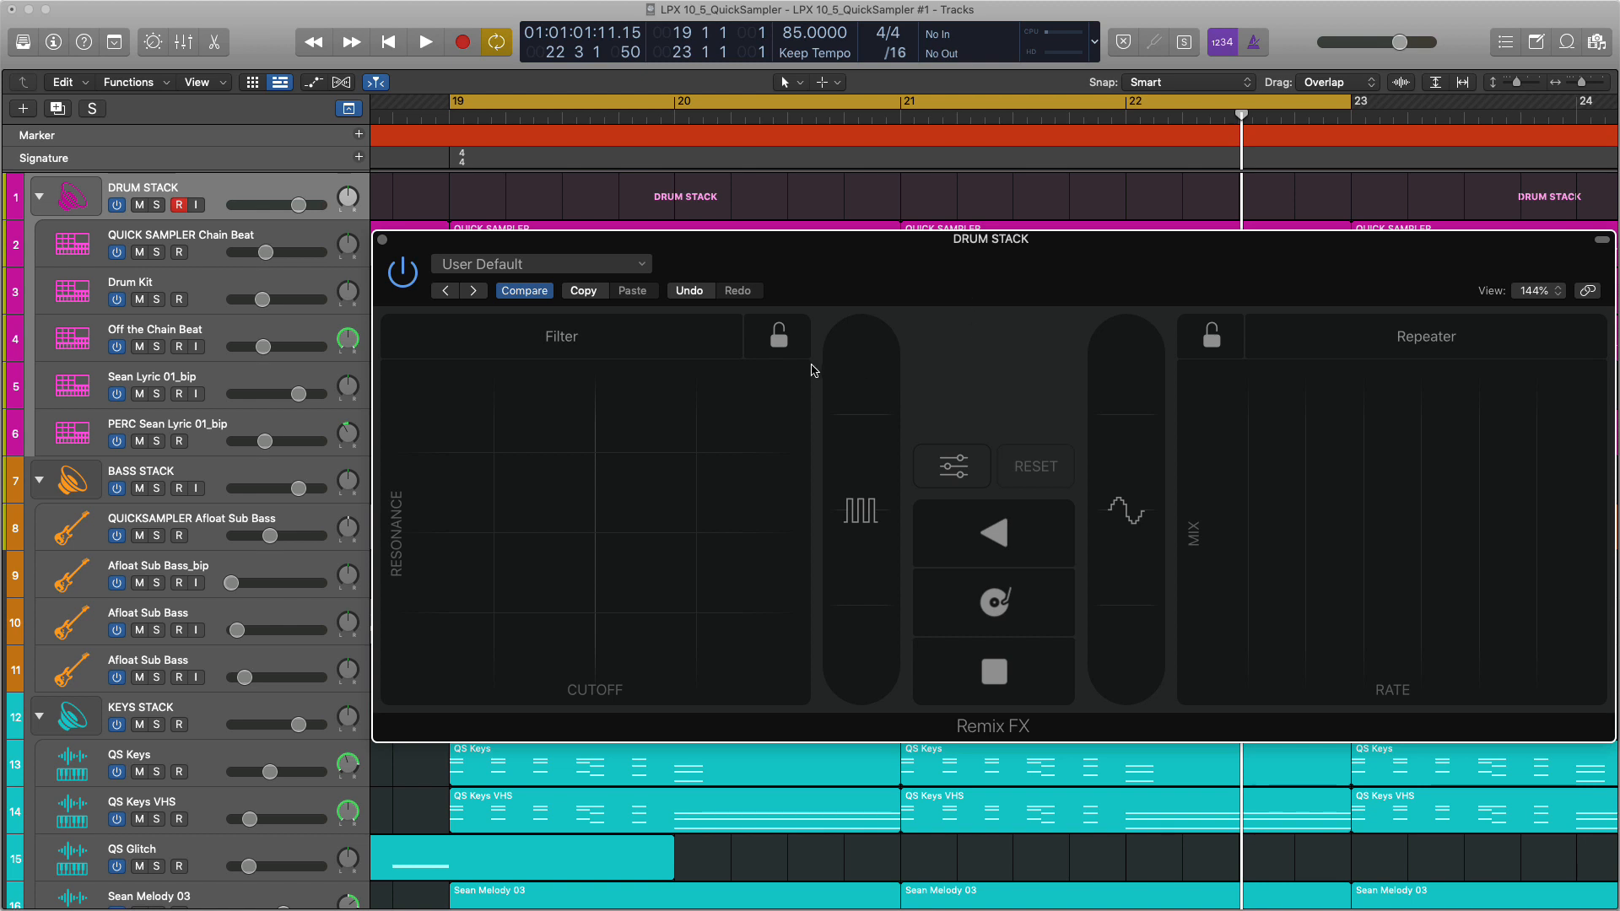
{"action": "mouse_move", "coordinate": [769, 337]}
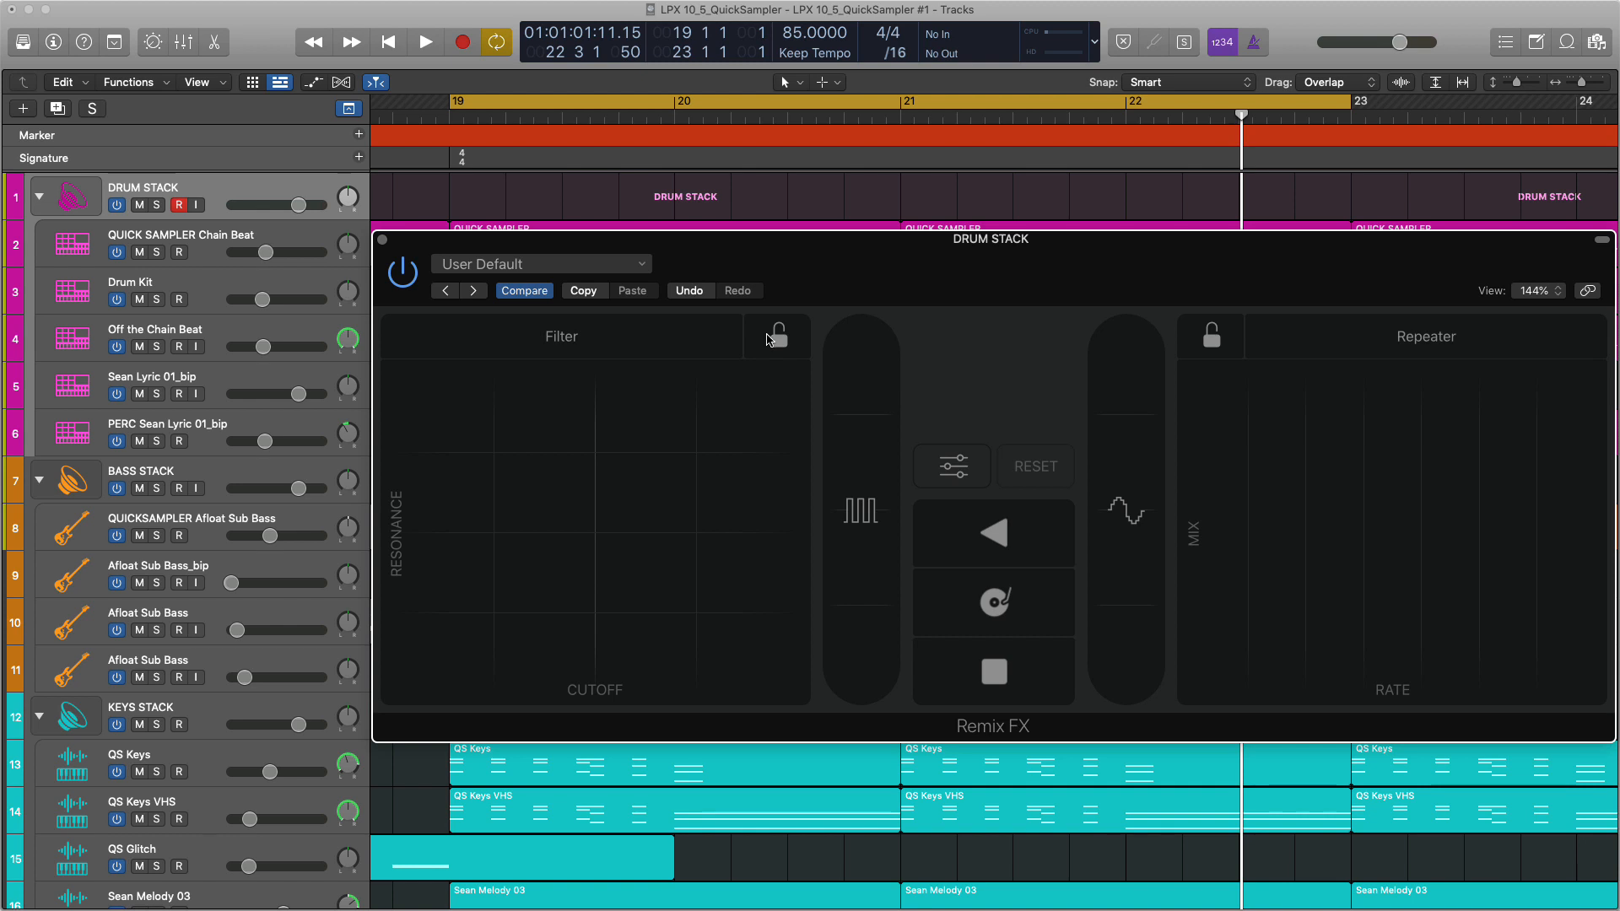
{"action": "left_click", "coordinate": [425, 43]}
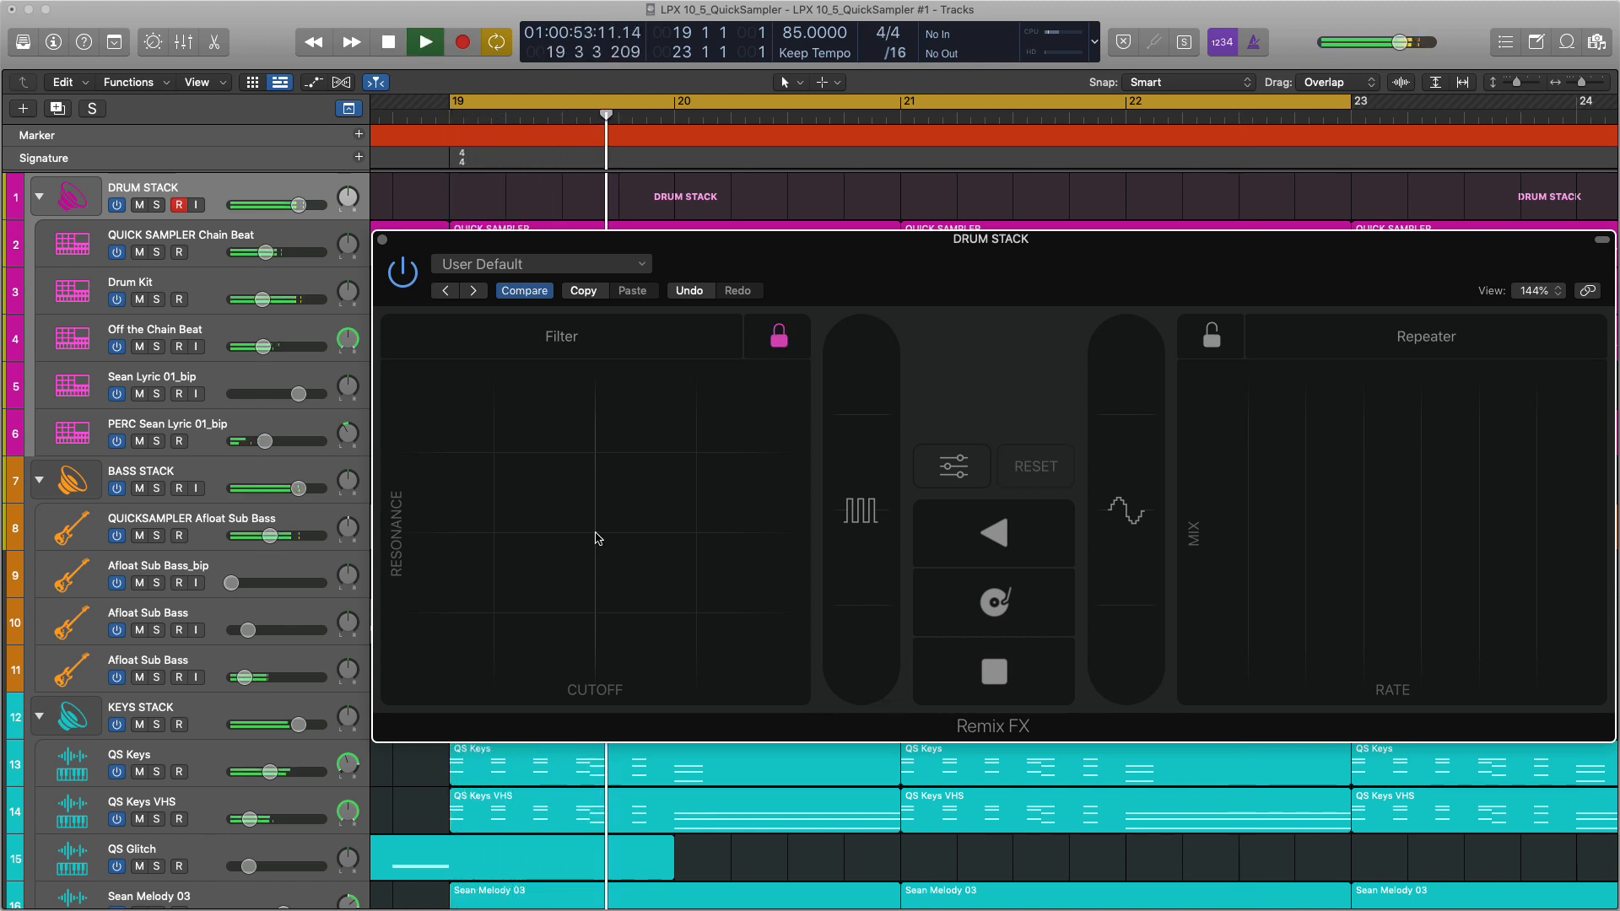
{"action": "left_click", "coordinate": [671, 536]}
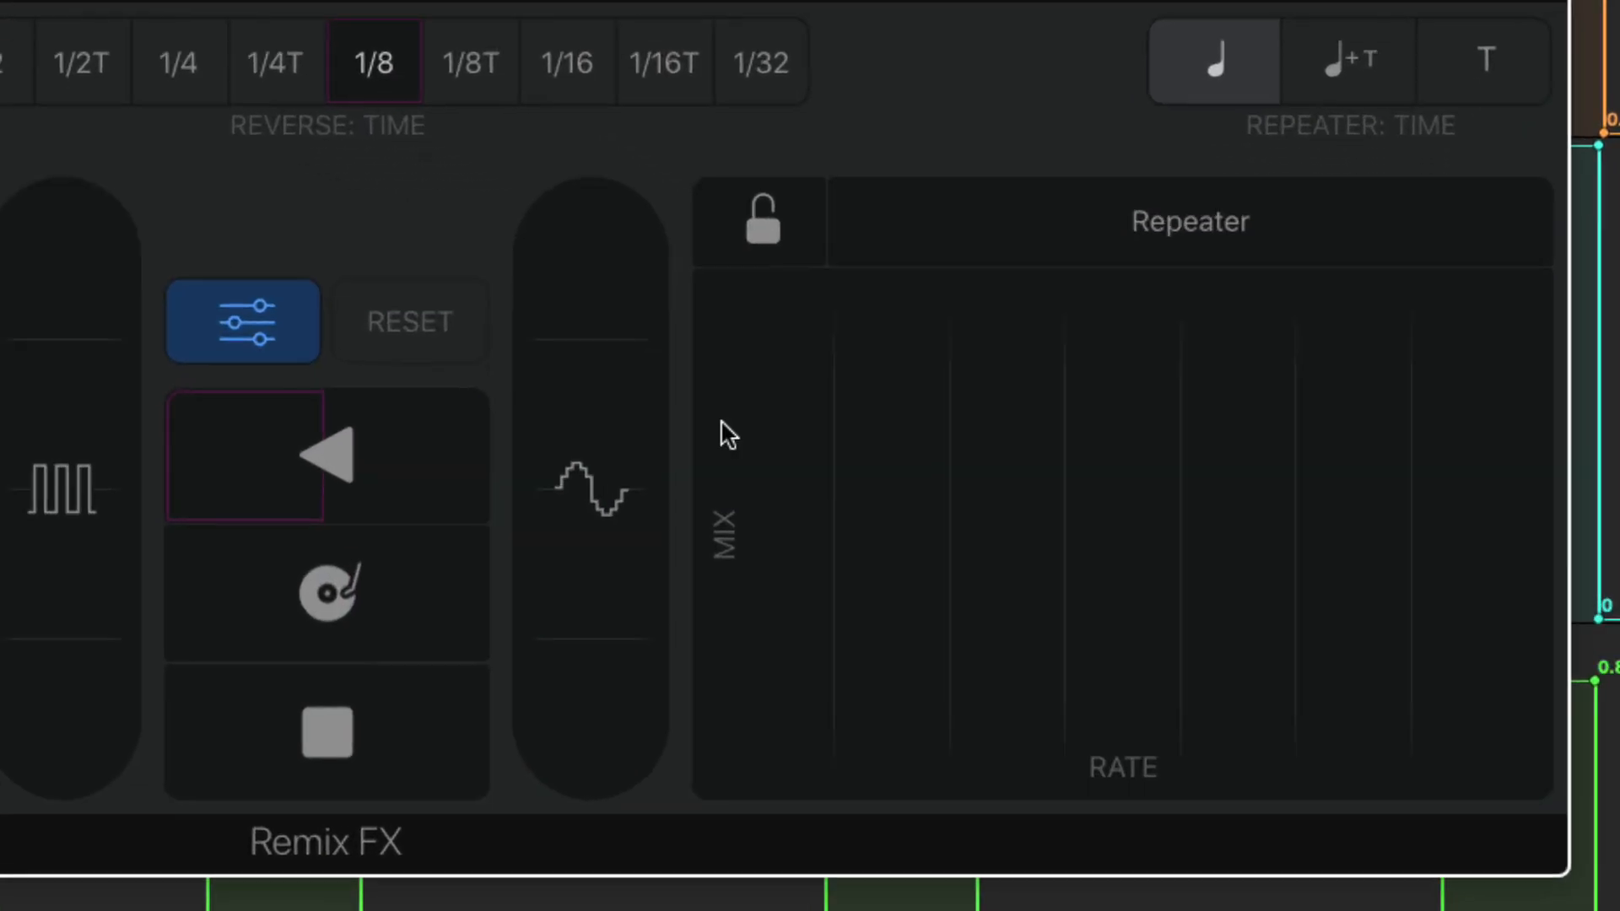
{"action": "mouse_move", "coordinate": [765, 476]}
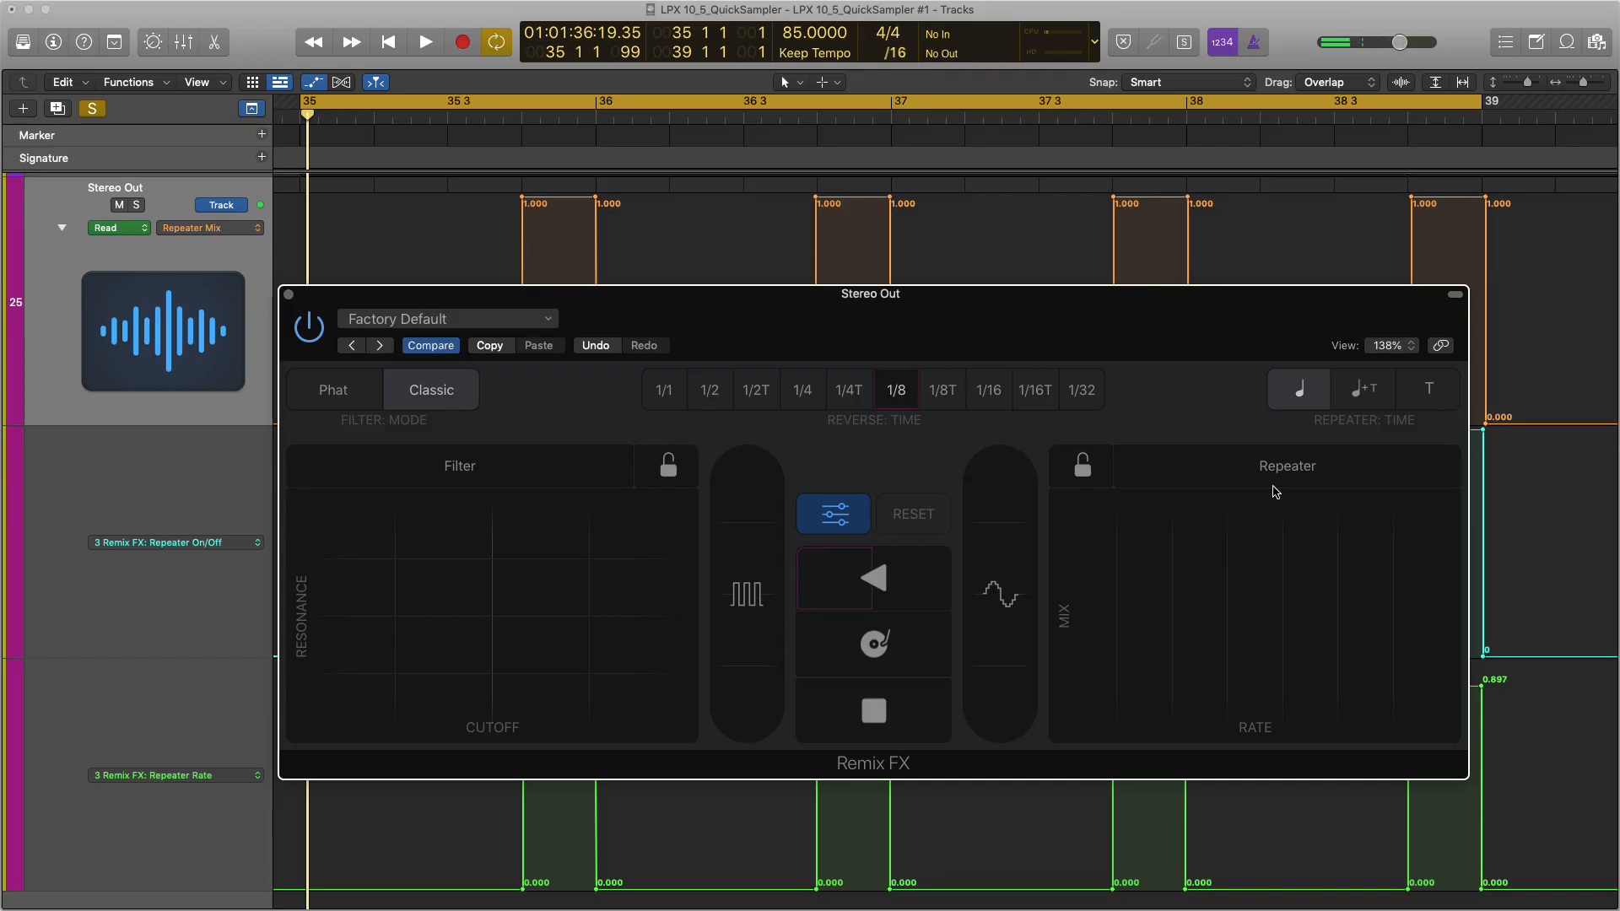
{"action": "mouse_move", "coordinate": [1348, 400]}
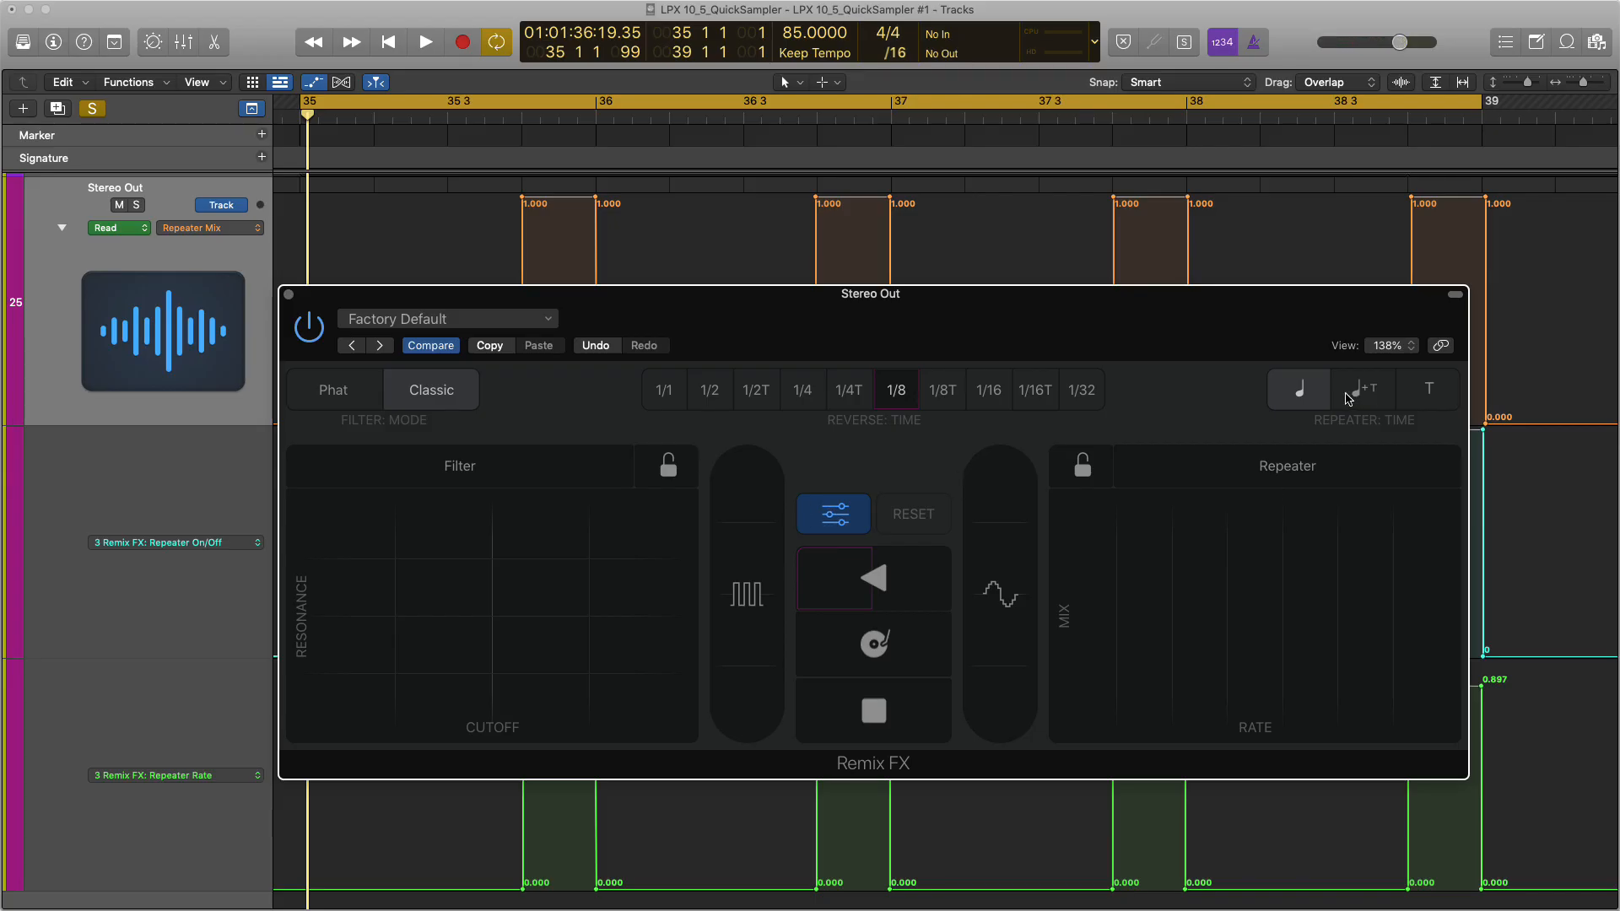
{"action": "mouse_move", "coordinate": [1363, 395]}
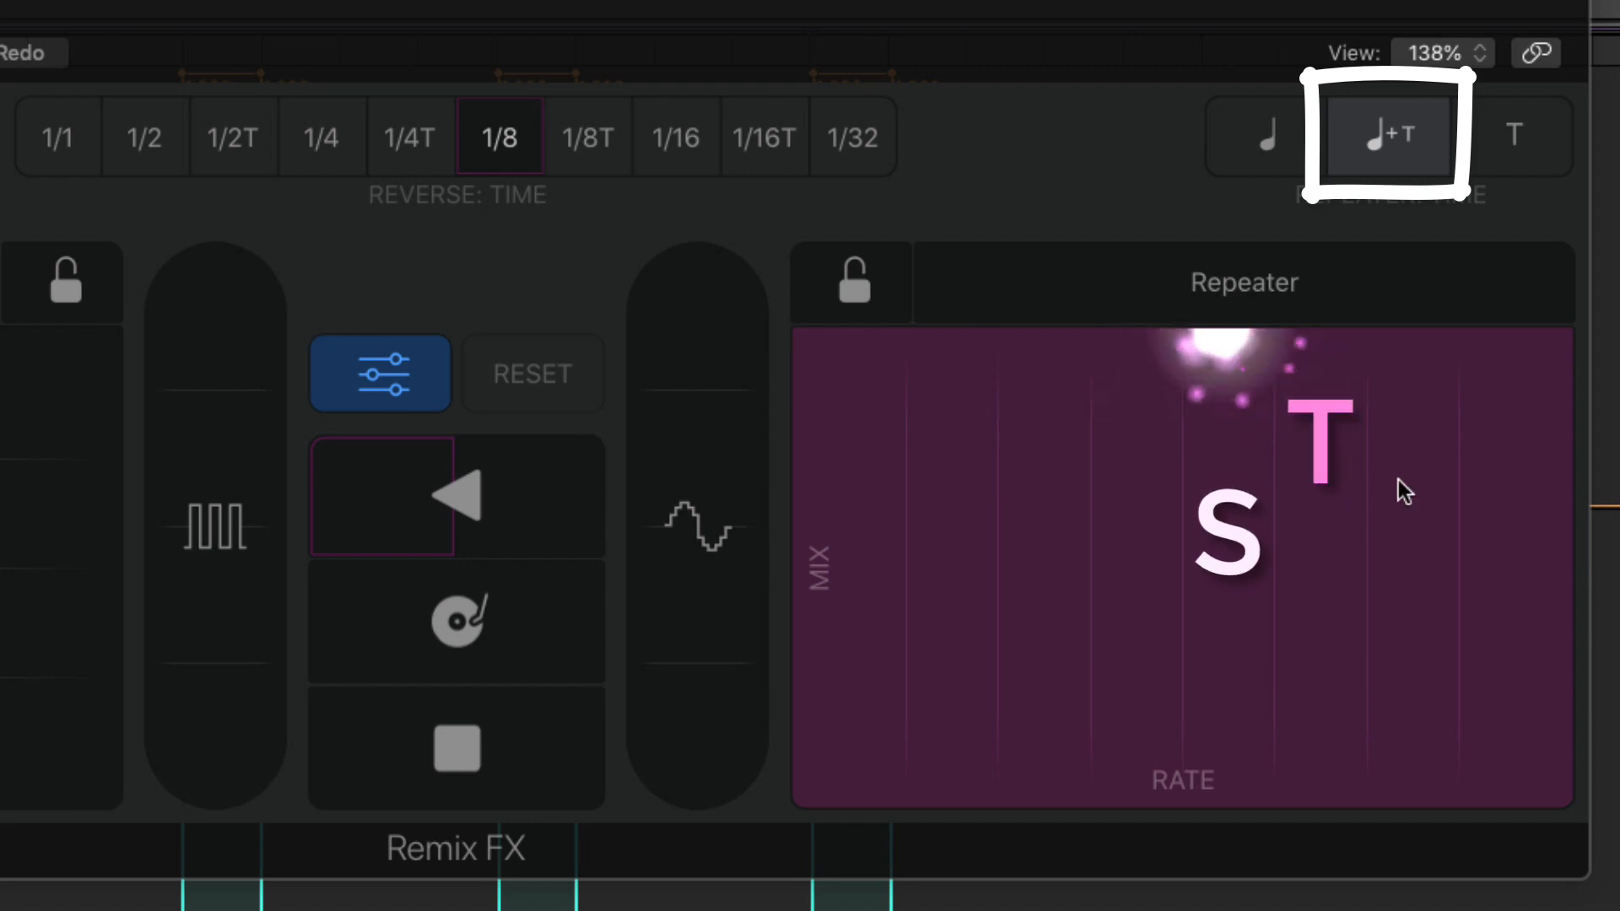
{"action": "mouse_move", "coordinate": [1410, 384]}
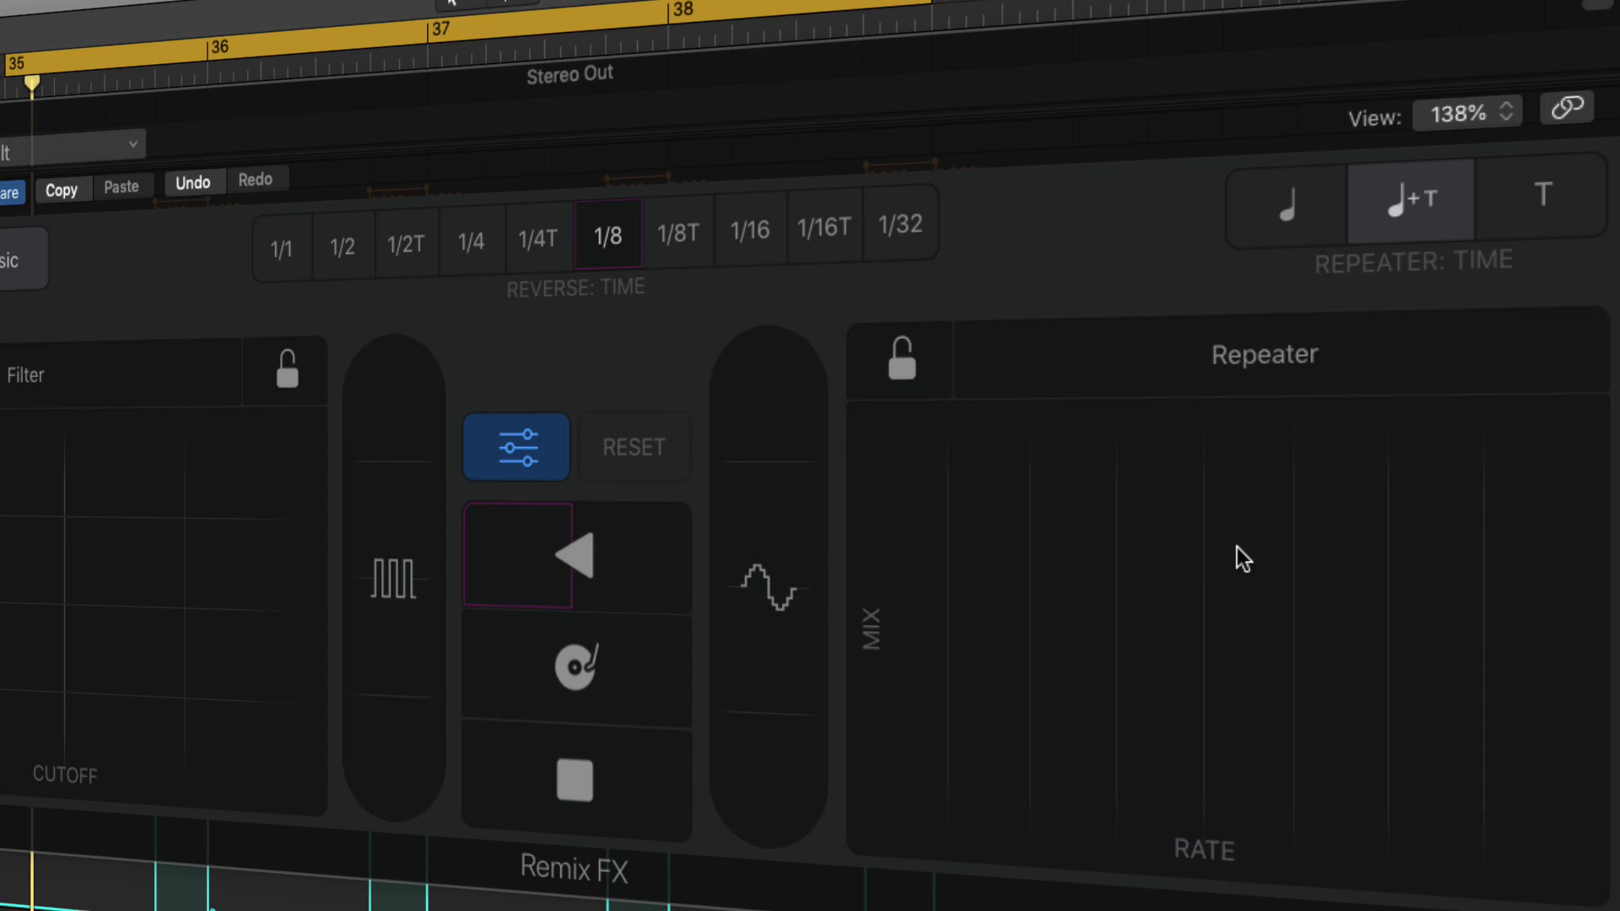
{"action": "mouse_move", "coordinate": [1406, 195]}
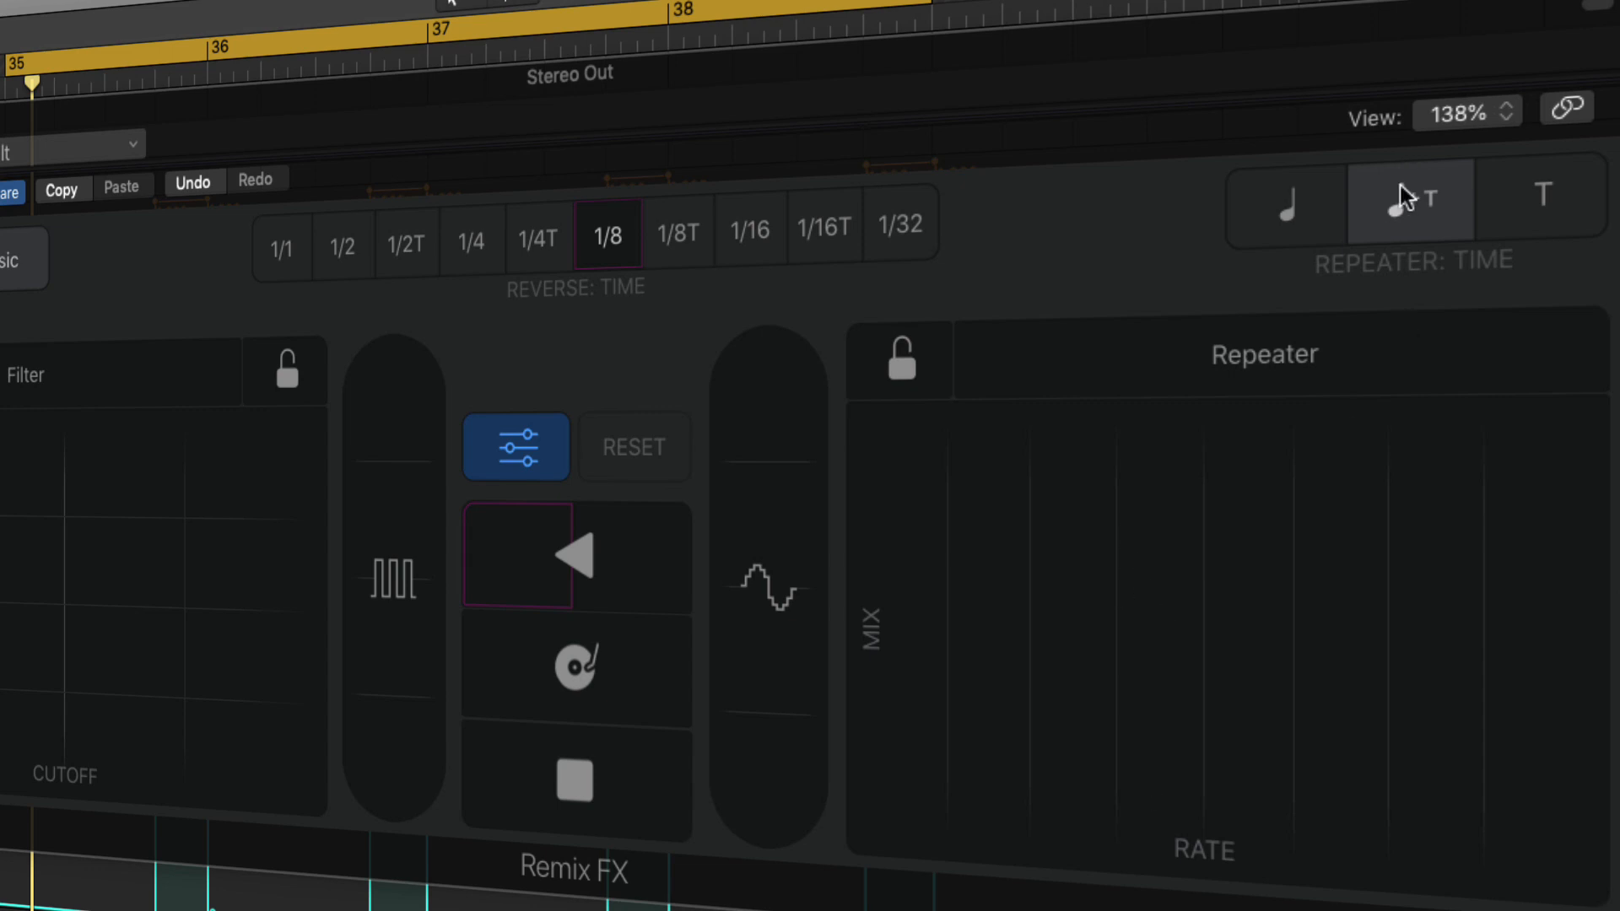
{"action": "mouse_move", "coordinate": [1197, 555]}
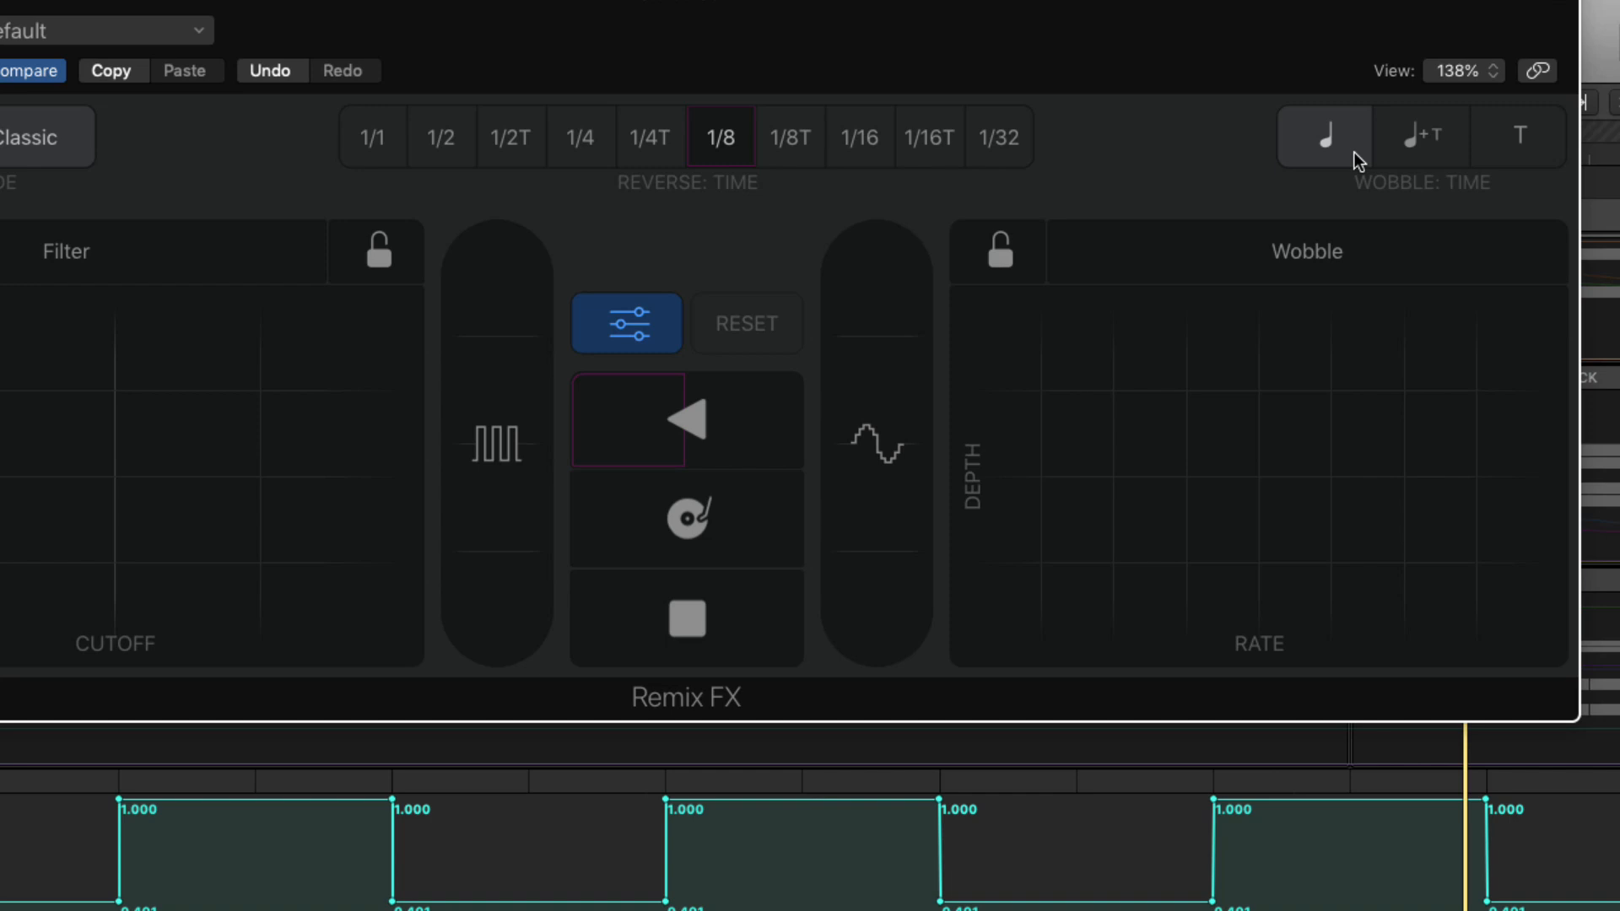
{"action": "mouse_move", "coordinate": [1368, 238]}
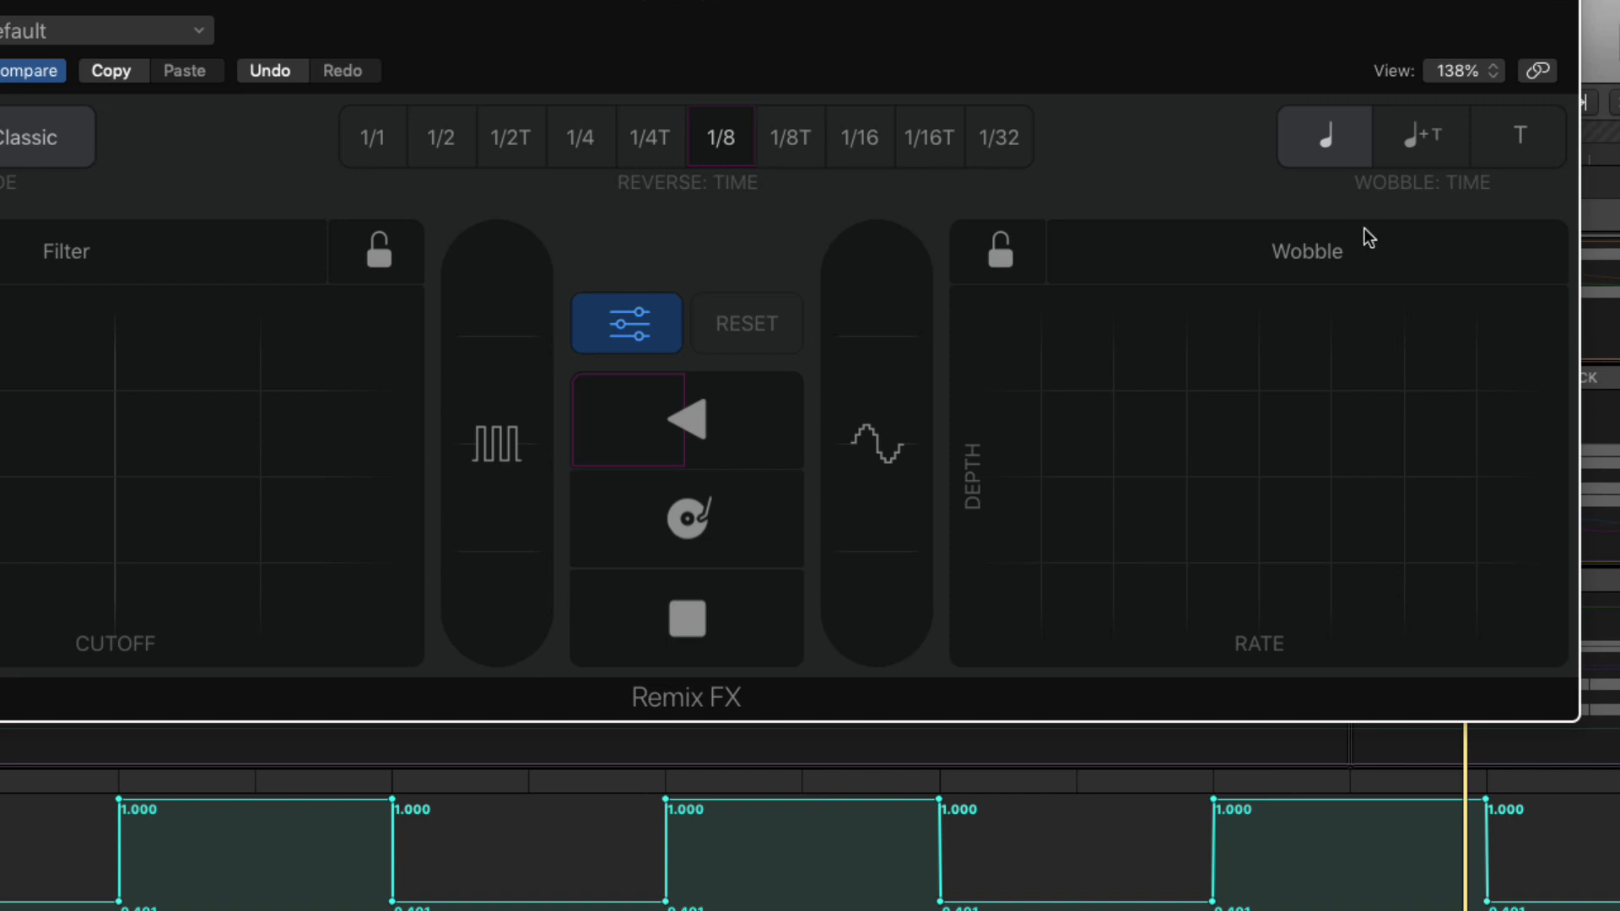
{"action": "mouse_move", "coordinate": [1396, 170]}
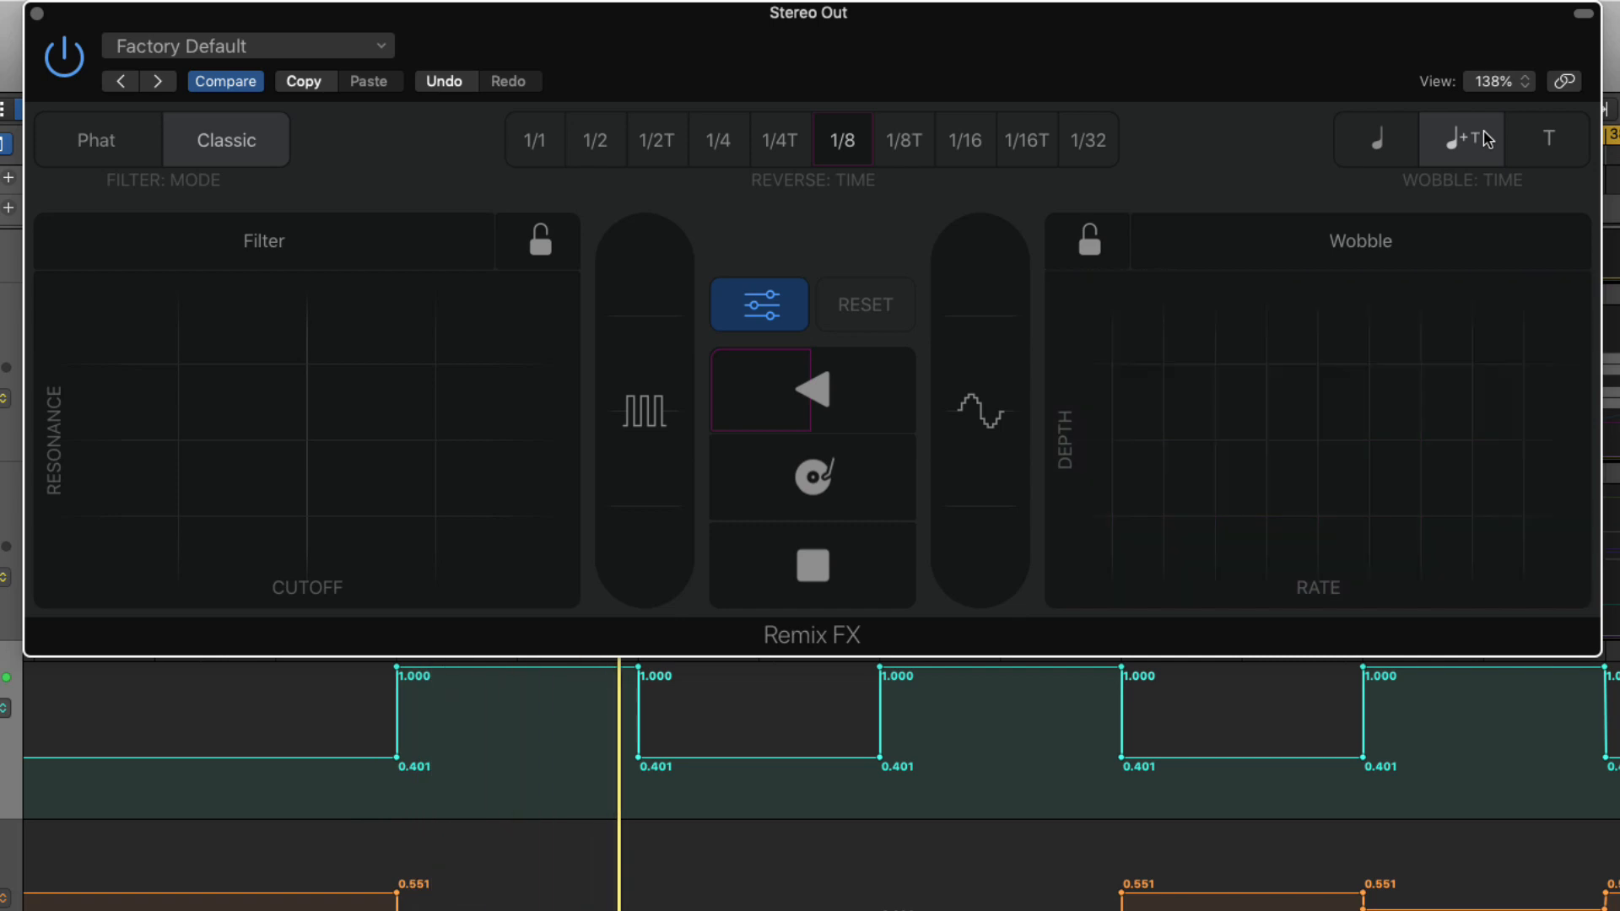
{"action": "left_click", "coordinate": [1230, 301]}
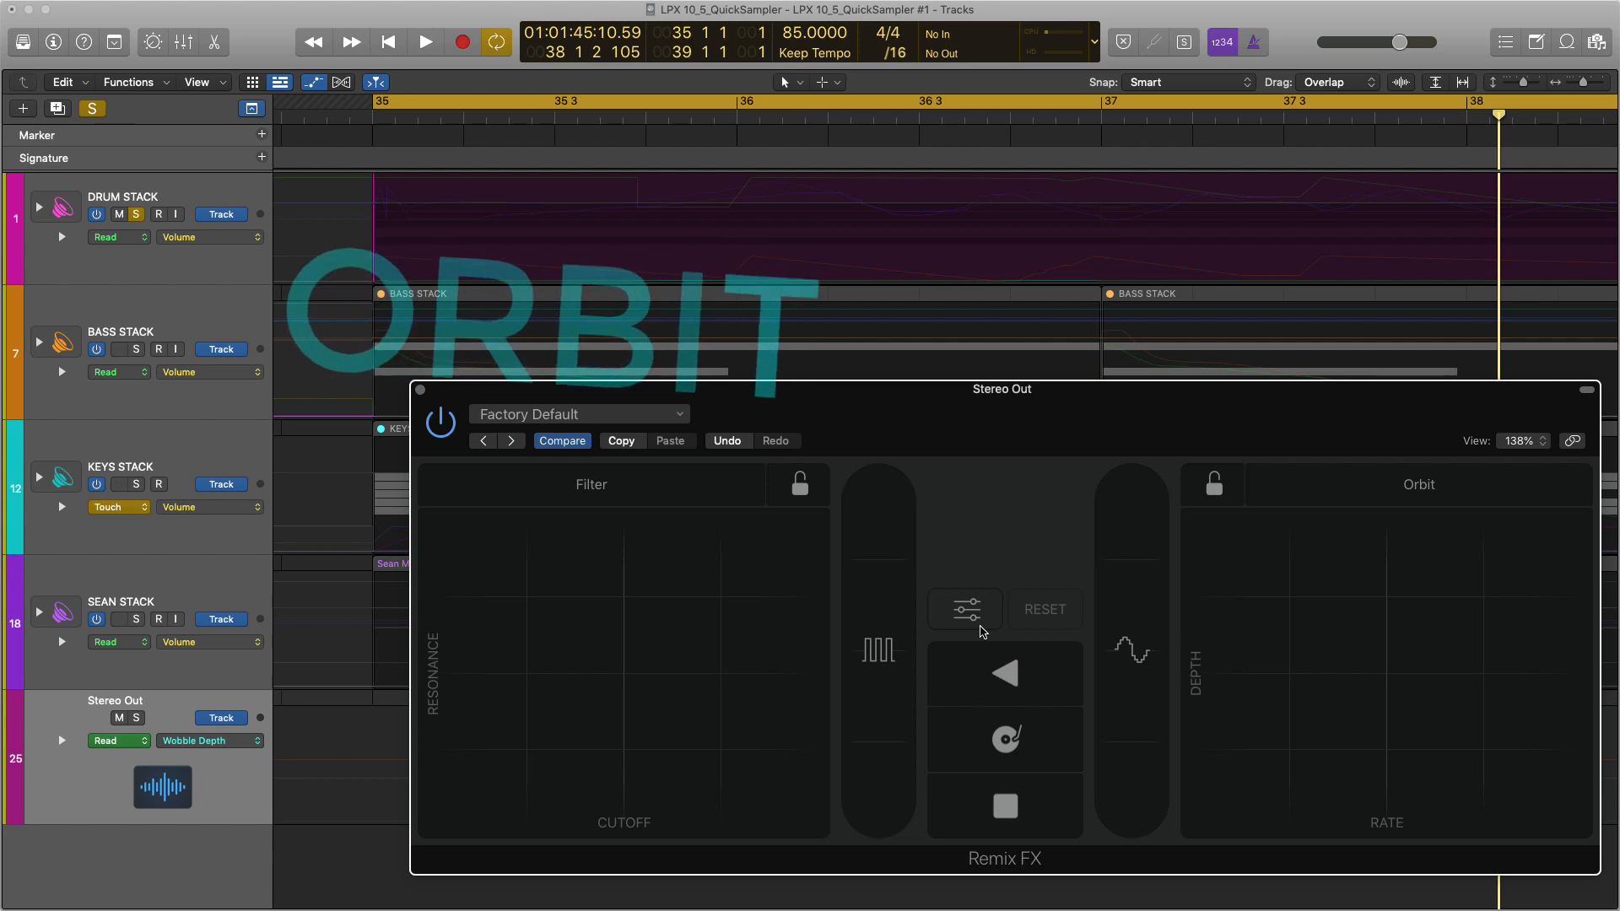
Try Flanger, then set the Orbit effect to Mixed mode and play the project.
{"action": "left_click", "coordinate": [965, 609]}
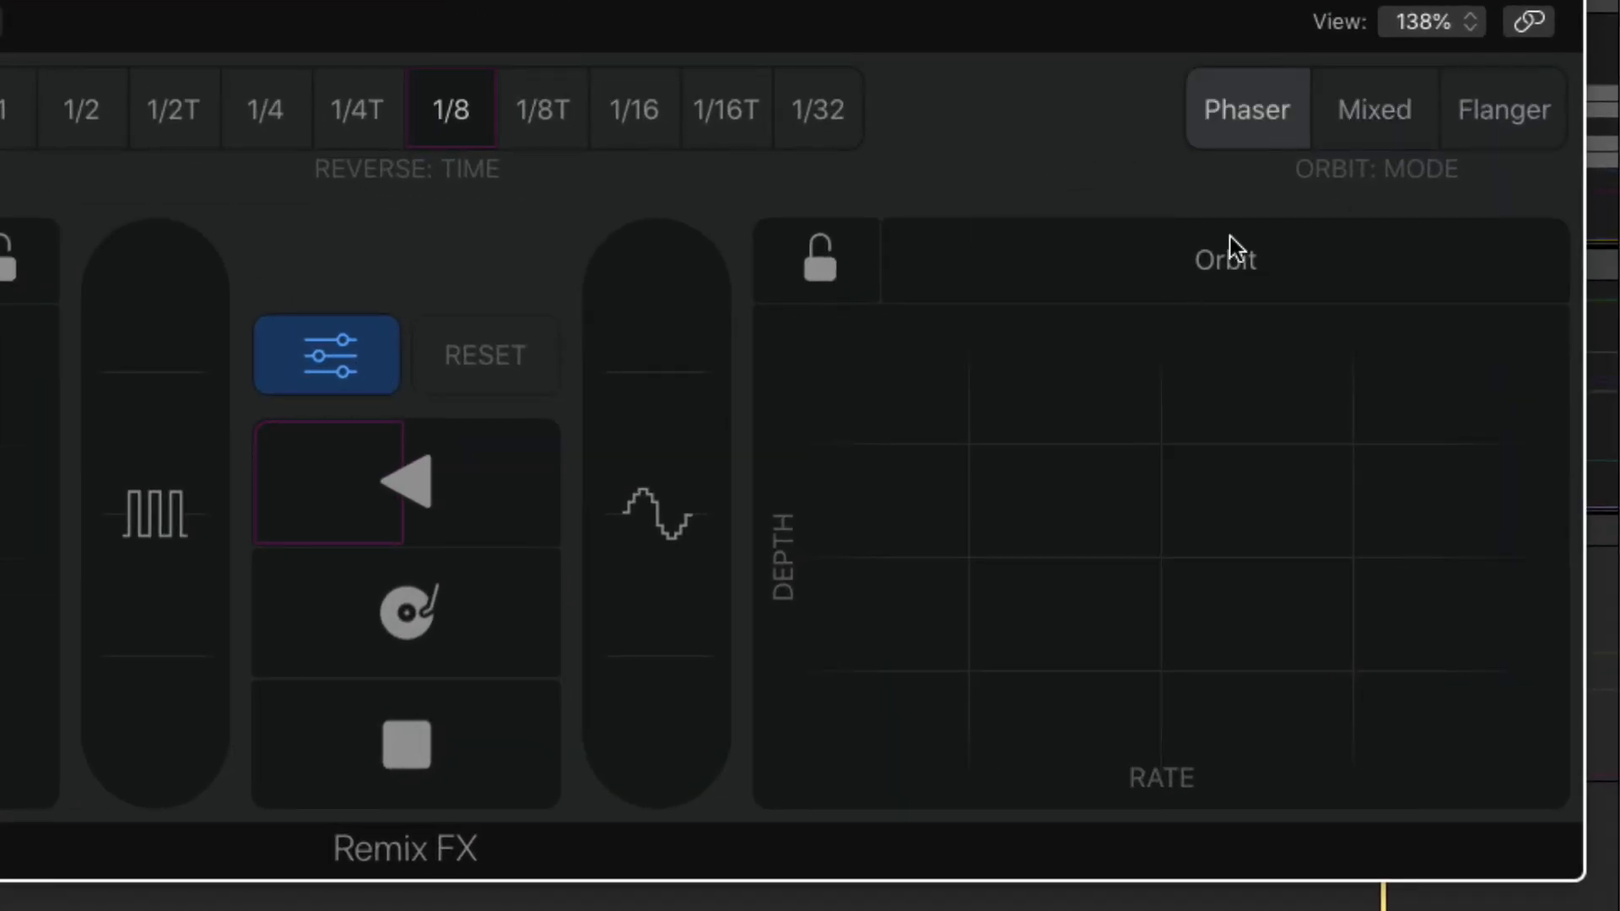
{"action": "left_click", "coordinate": [1501, 110]}
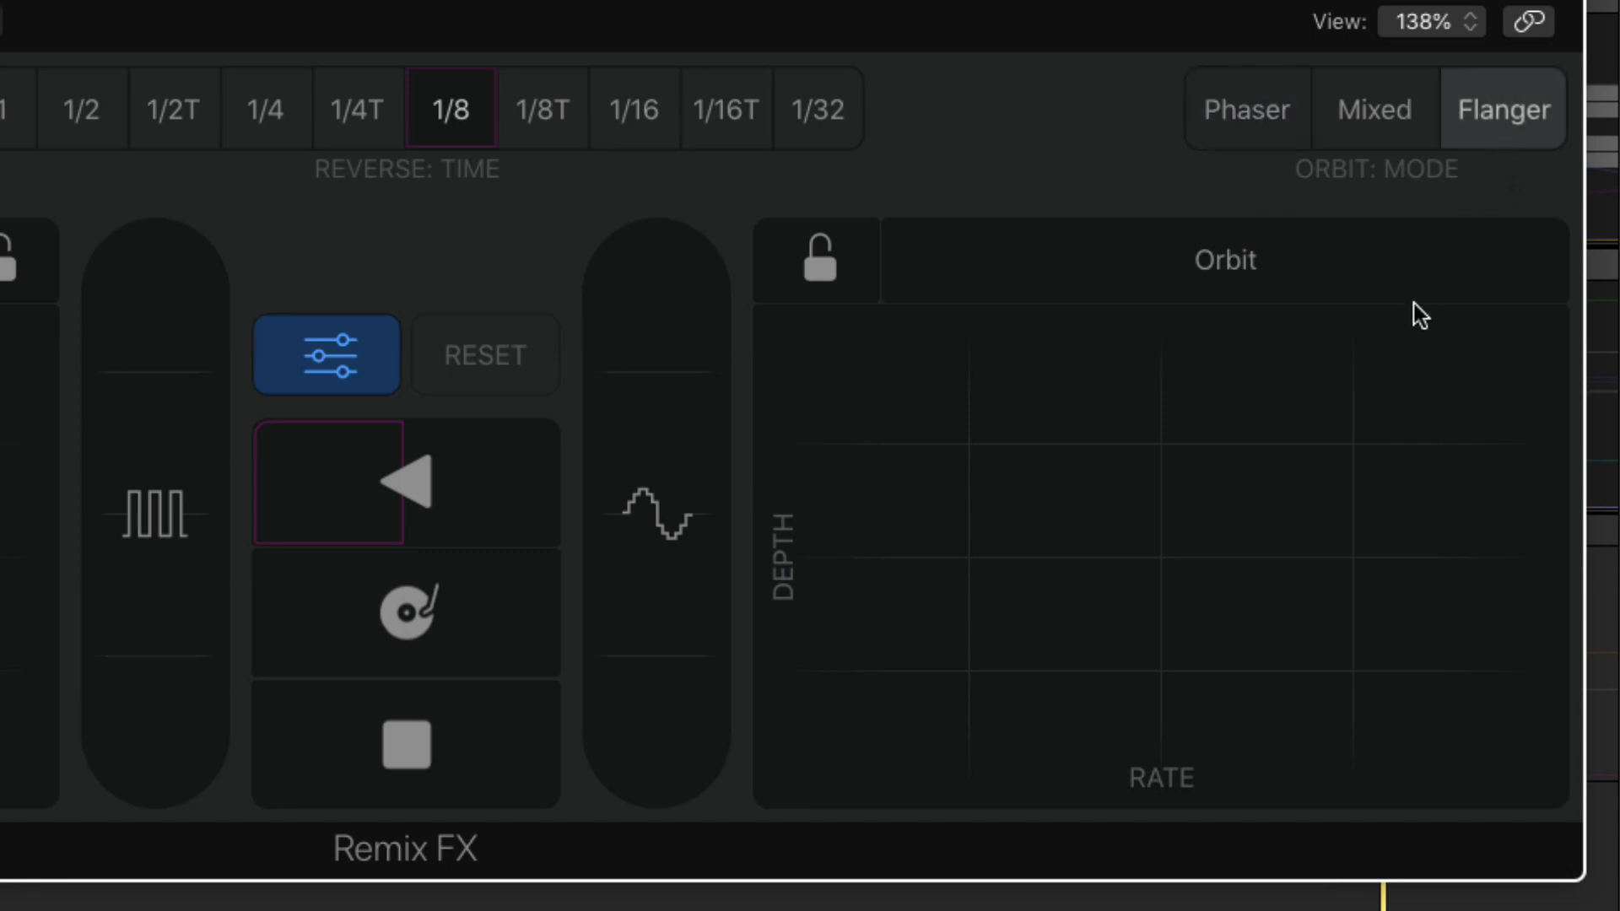
{"action": "left_click", "coordinate": [1373, 108]}
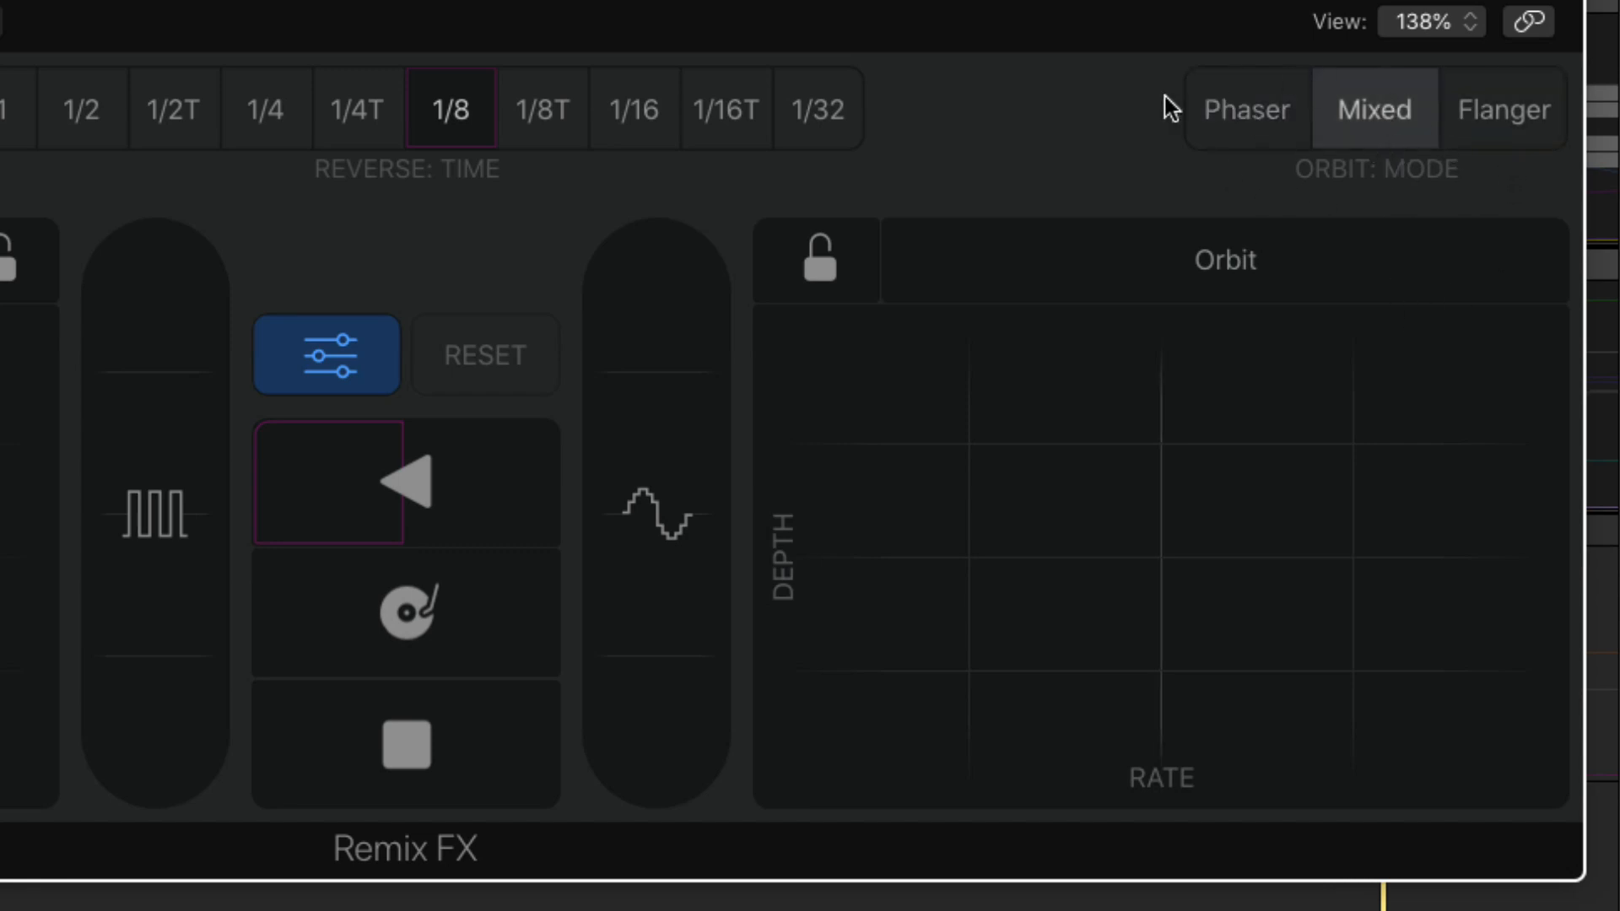
{"action": "mouse_move", "coordinate": [1164, 582]}
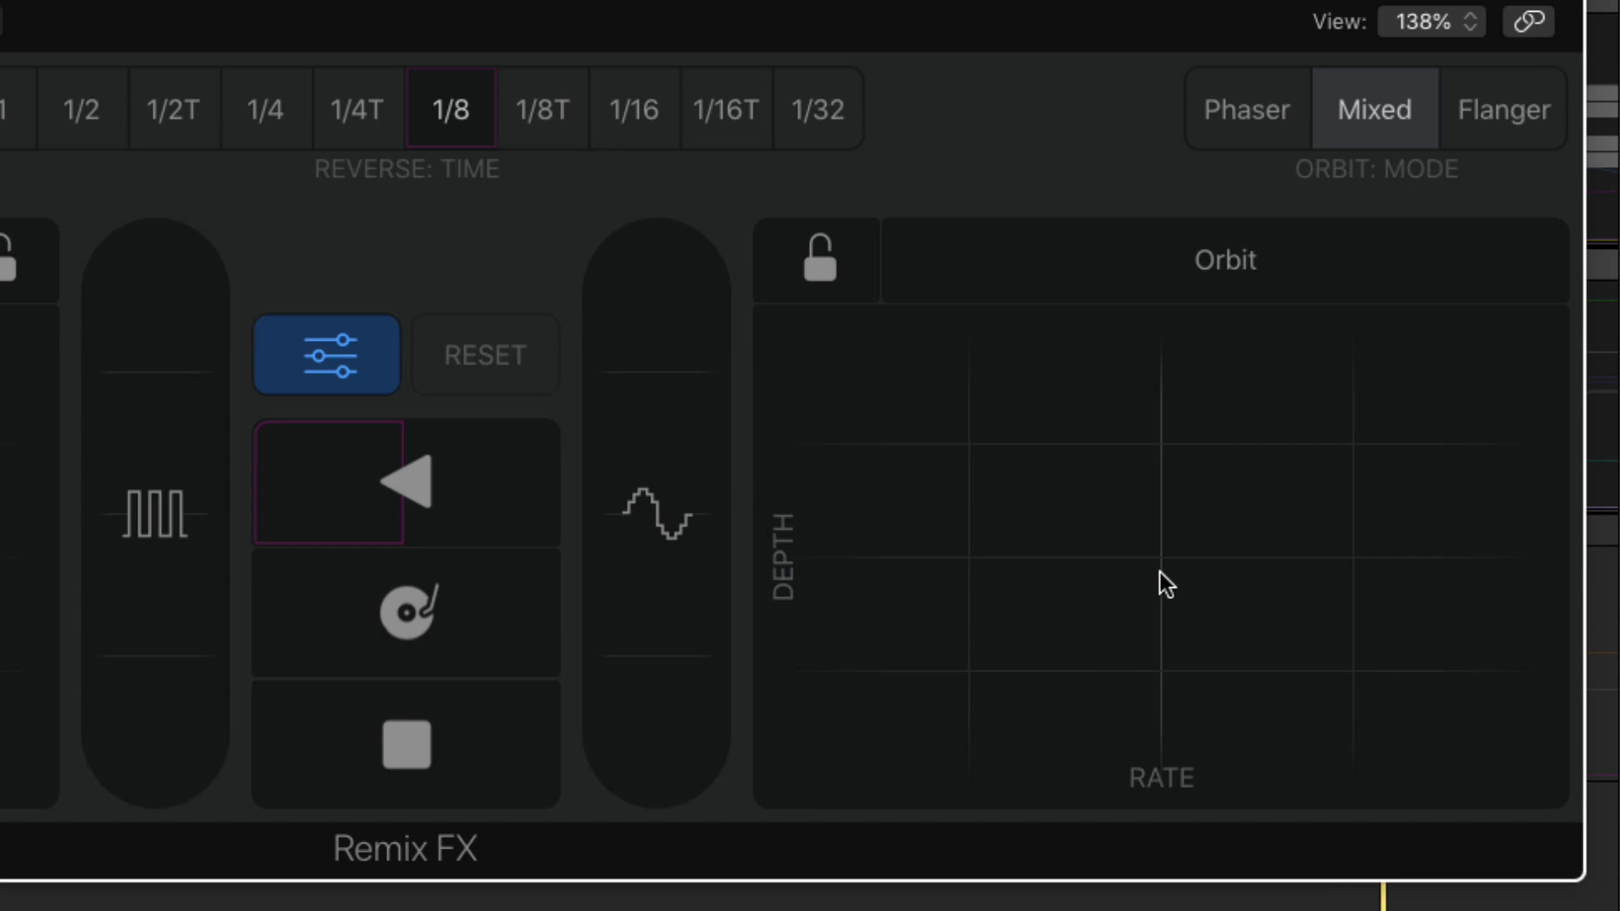
{"action": "mouse_move", "coordinate": [870, 753]}
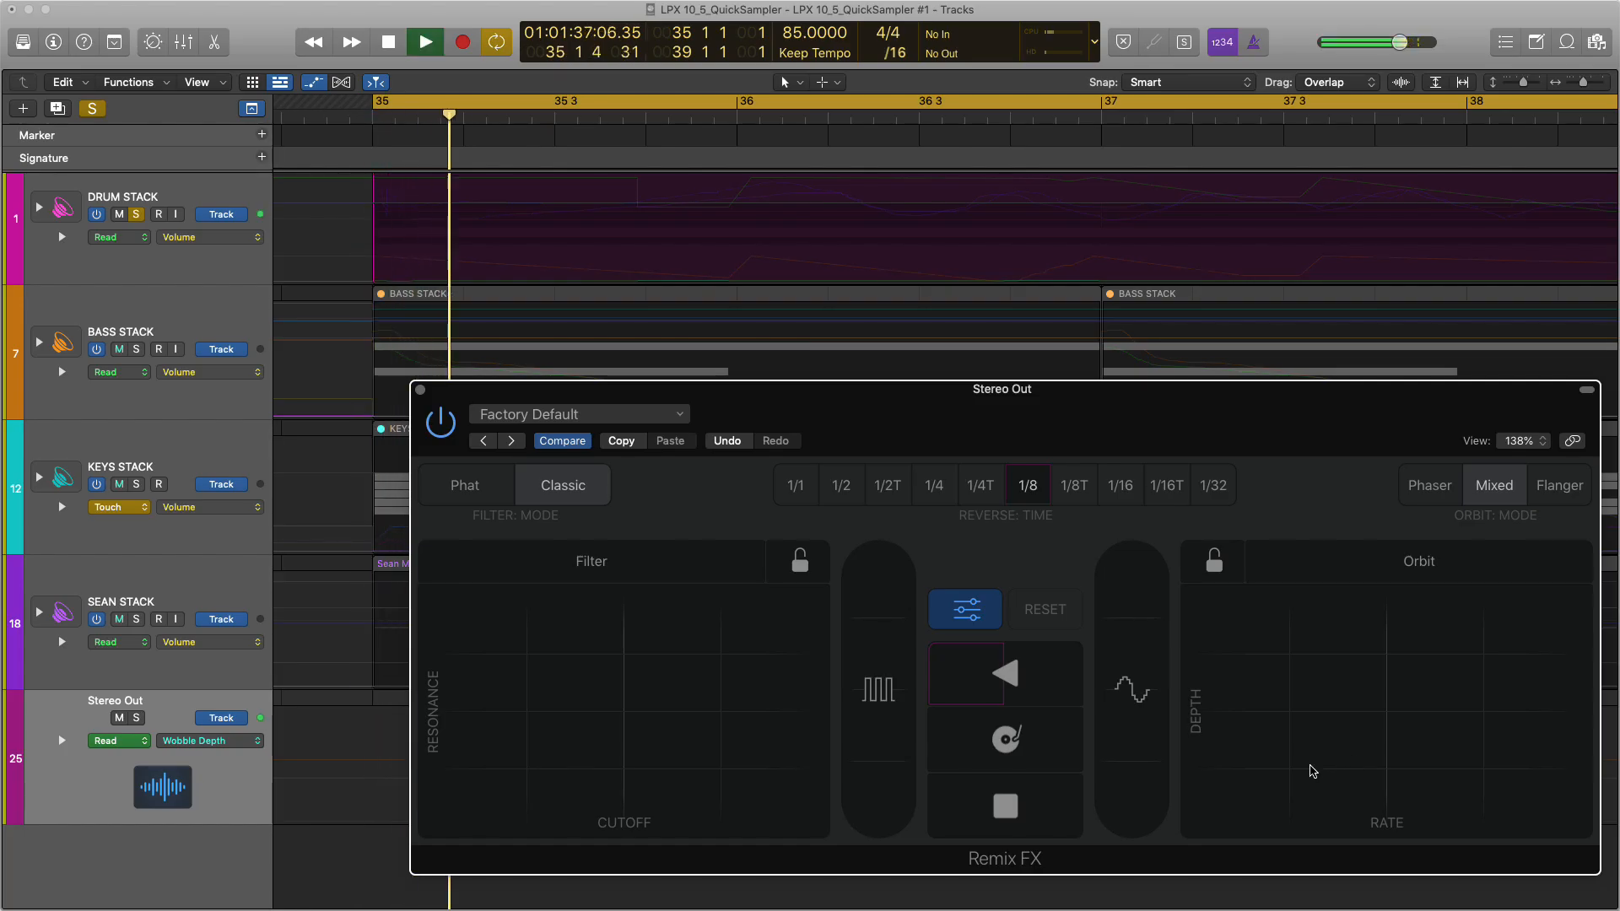
{"action": "left_click", "coordinate": [1325, 776]}
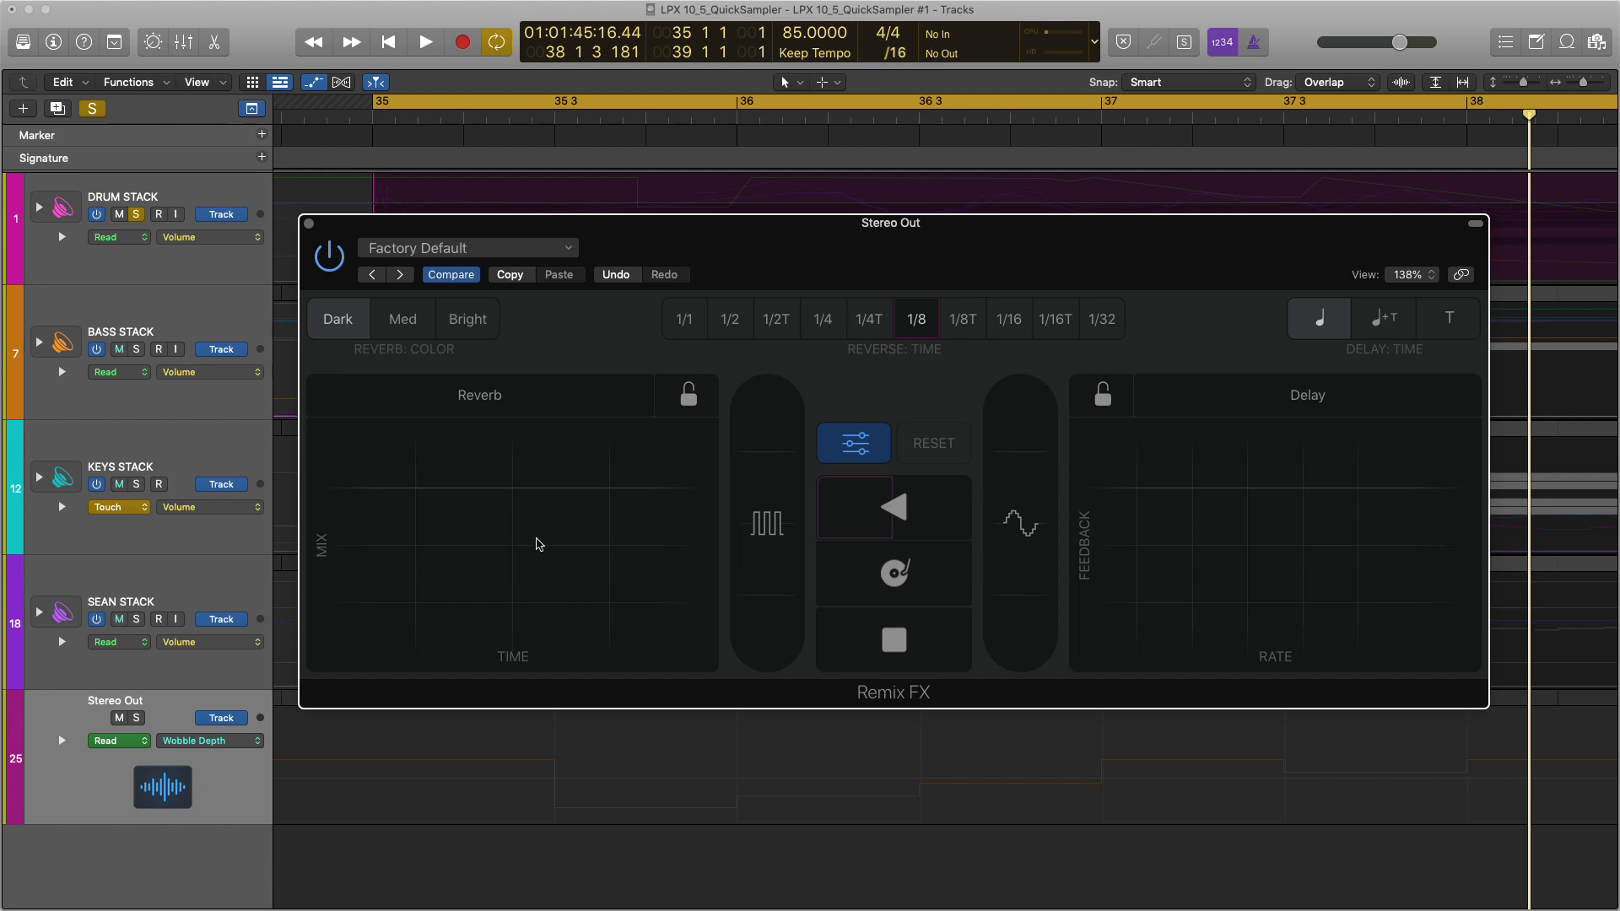
{"action": "mouse_move", "coordinate": [481, 527]}
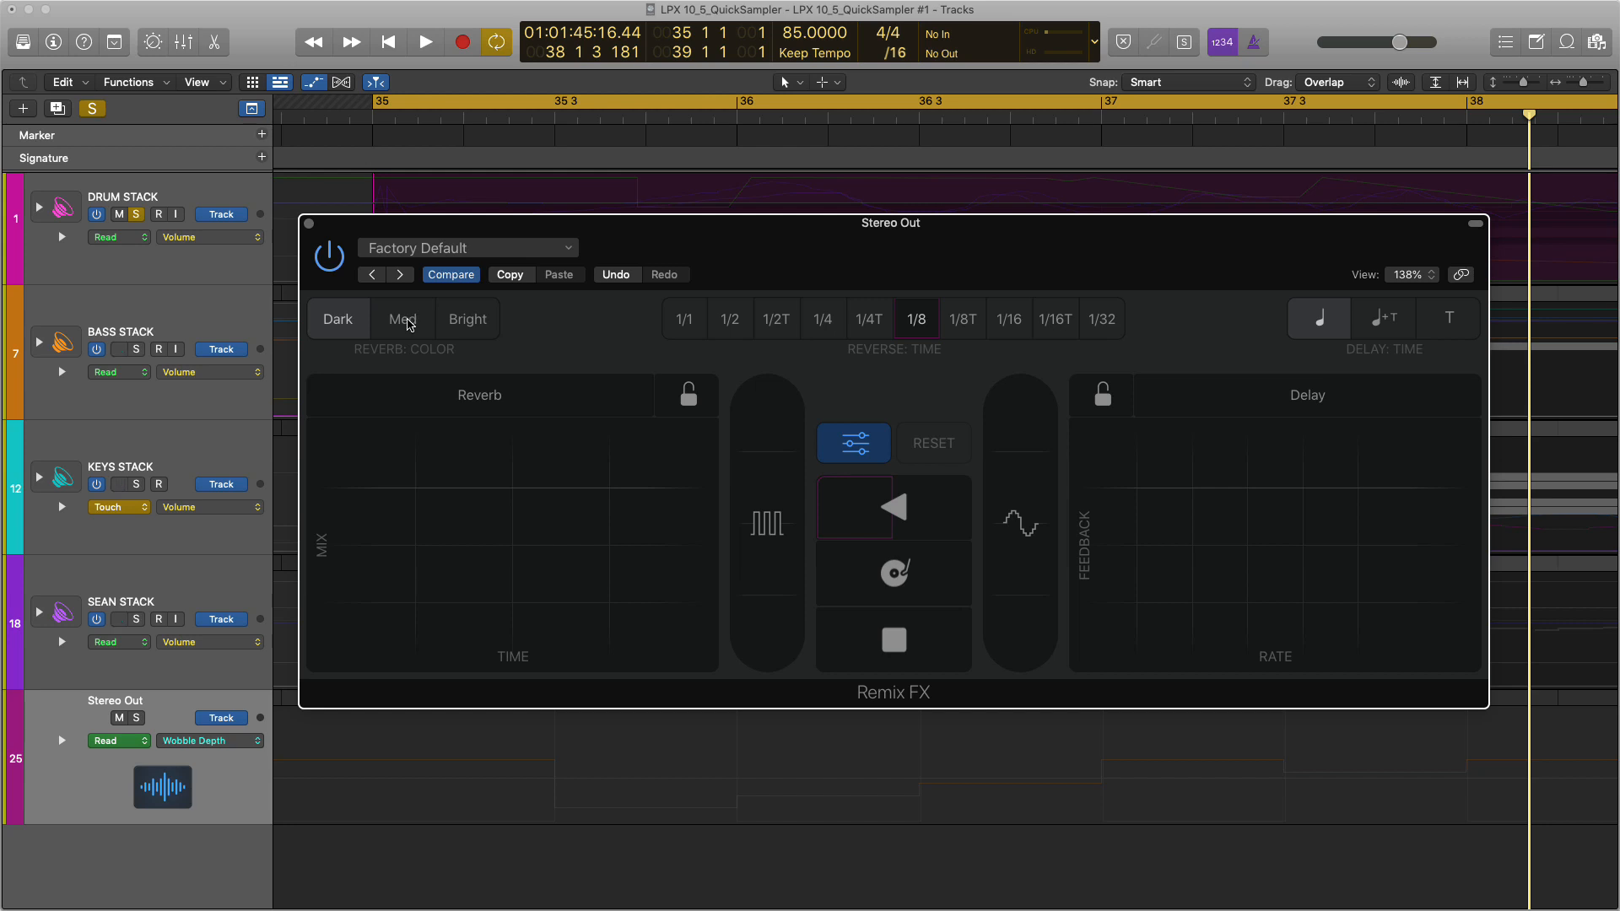
{"action": "mouse_move", "coordinate": [471, 424]}
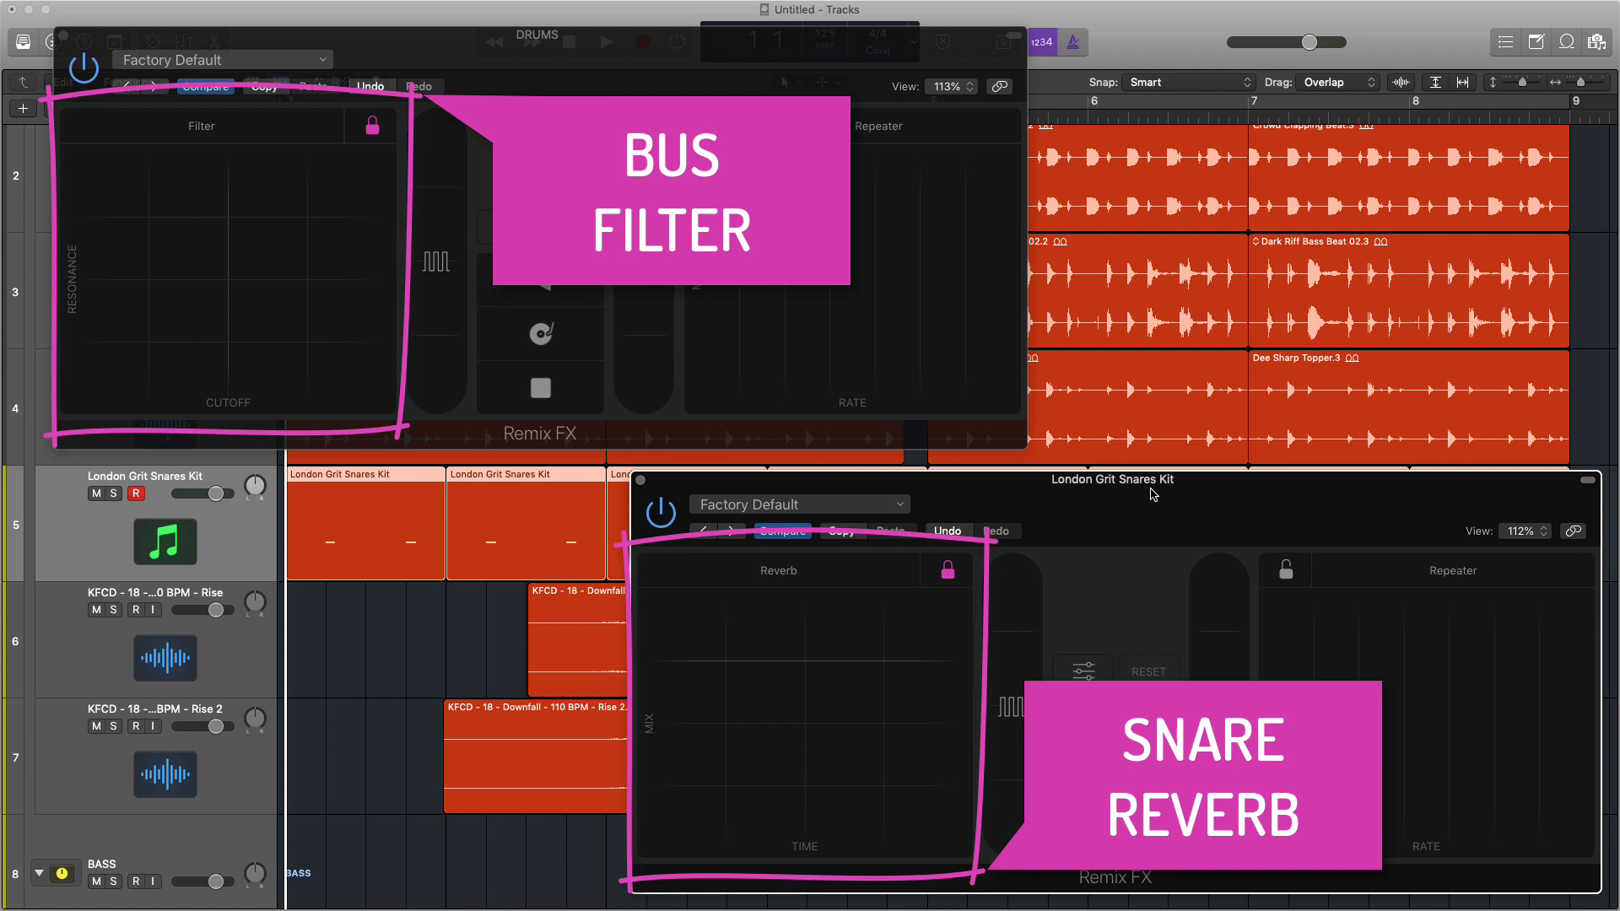
{"action": "mouse_move", "coordinate": [664, 824]}
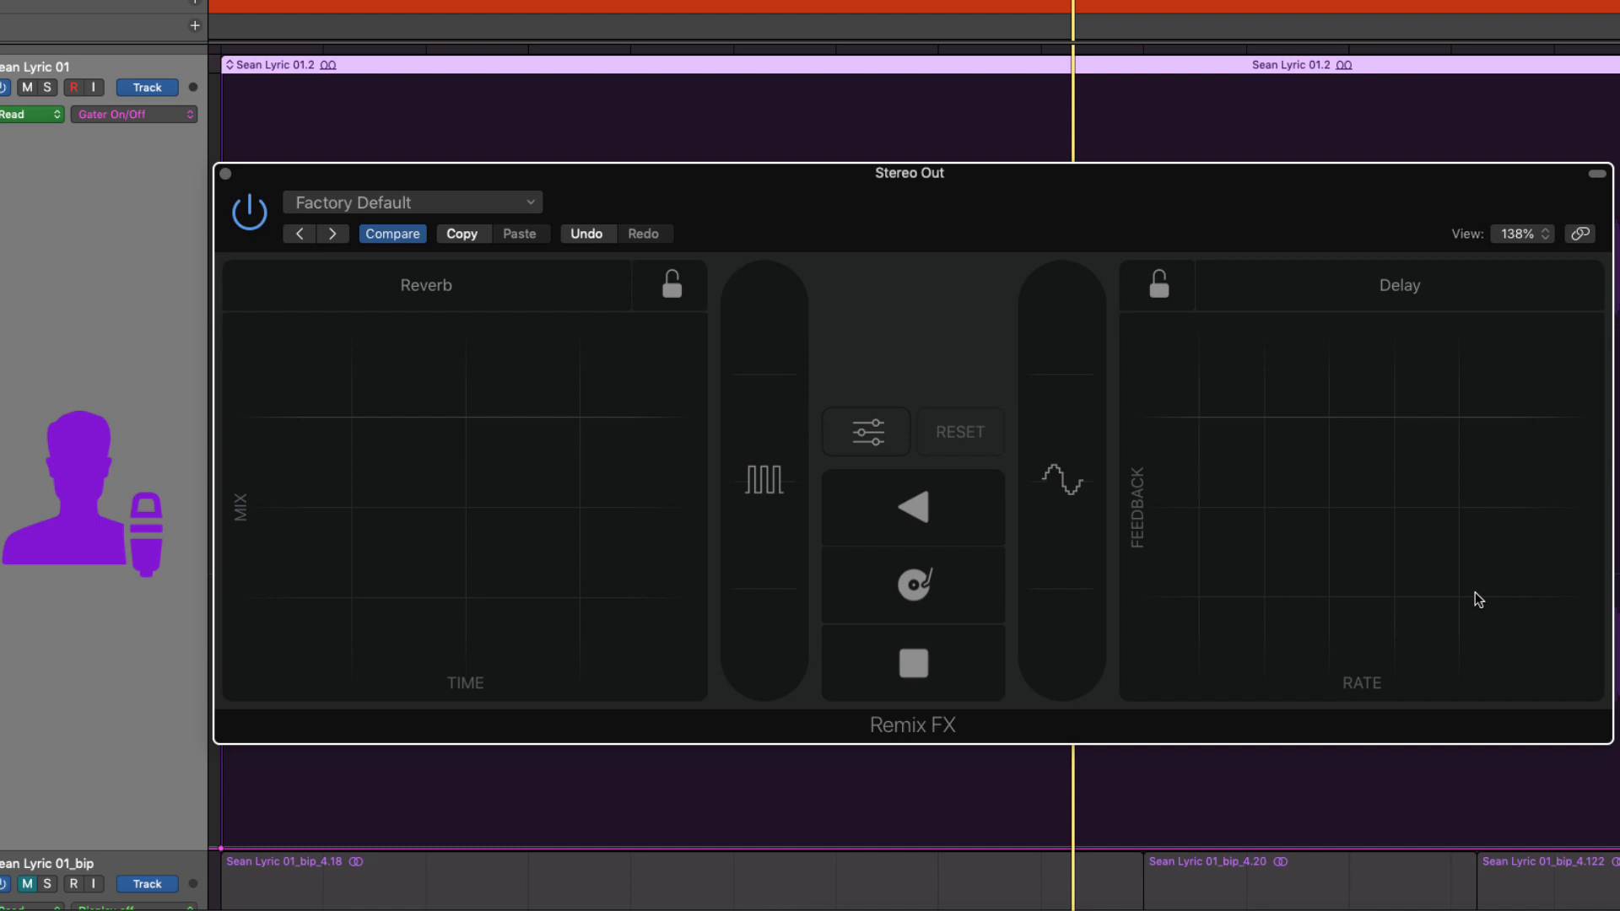
{"action": "mouse_move", "coordinate": [297, 641]}
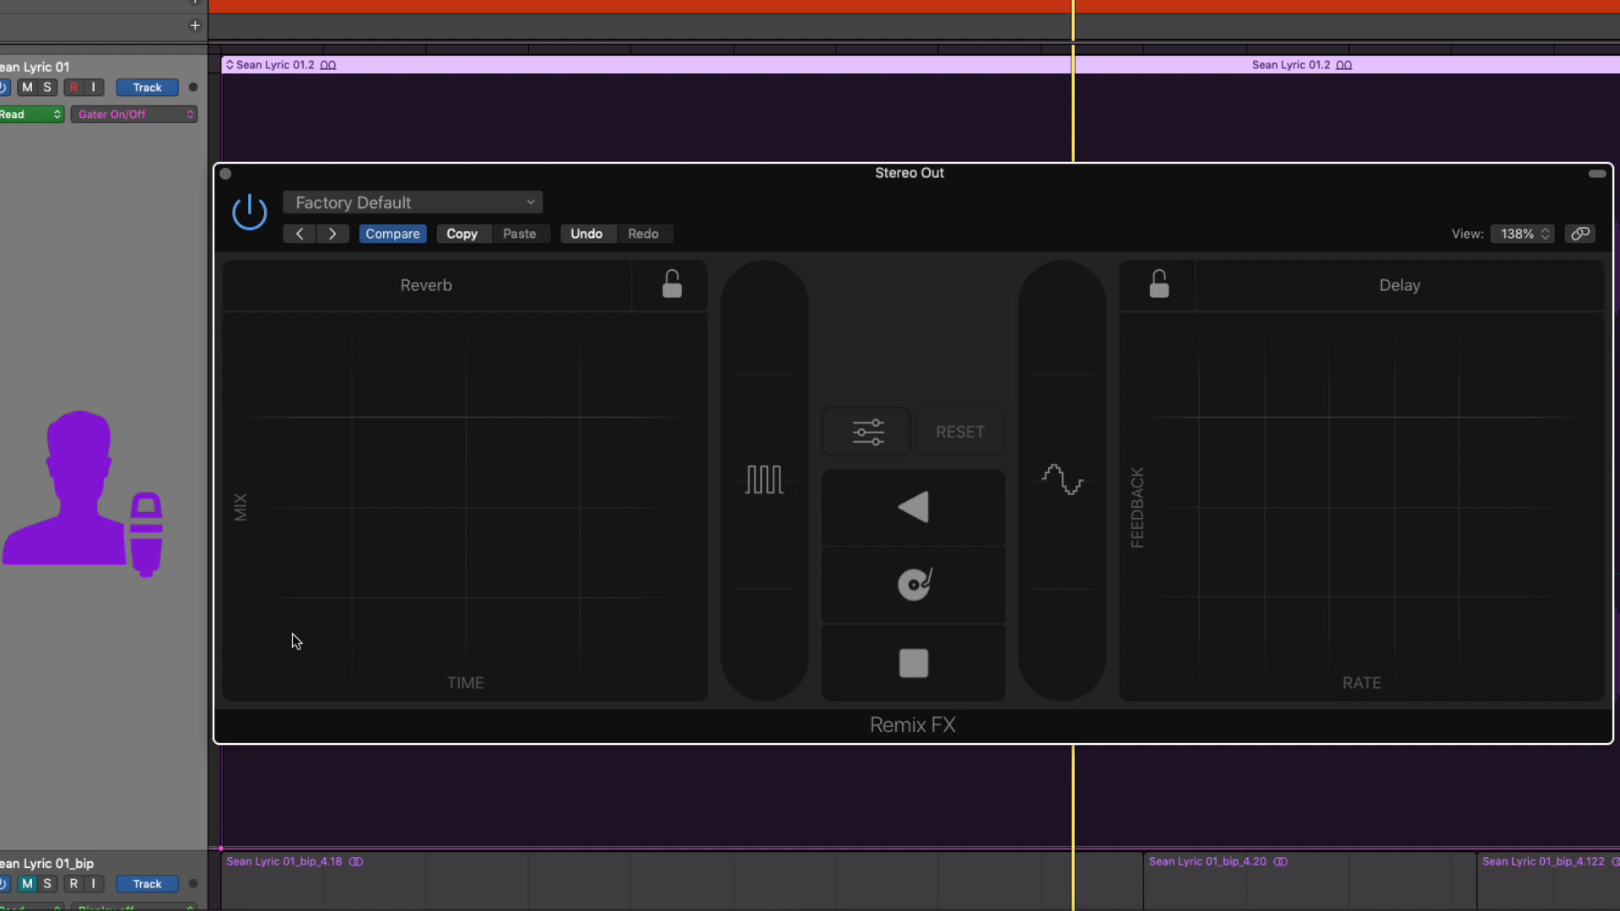
{"action": "mouse_move", "coordinate": [293, 633]}
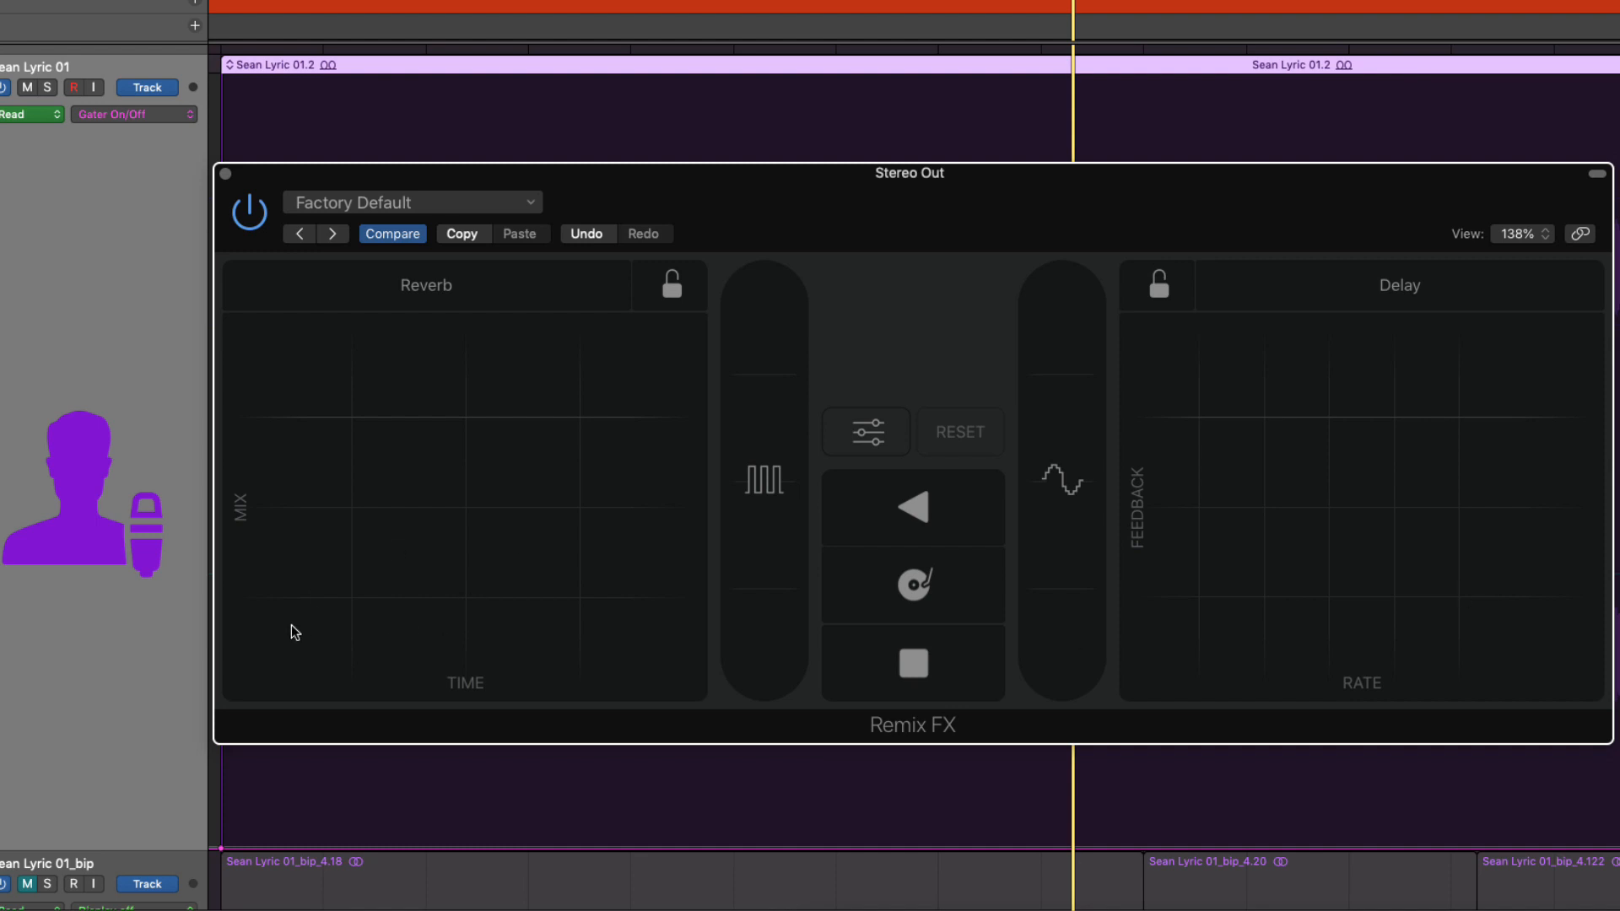
{"action": "mouse_move", "coordinate": [1277, 584]}
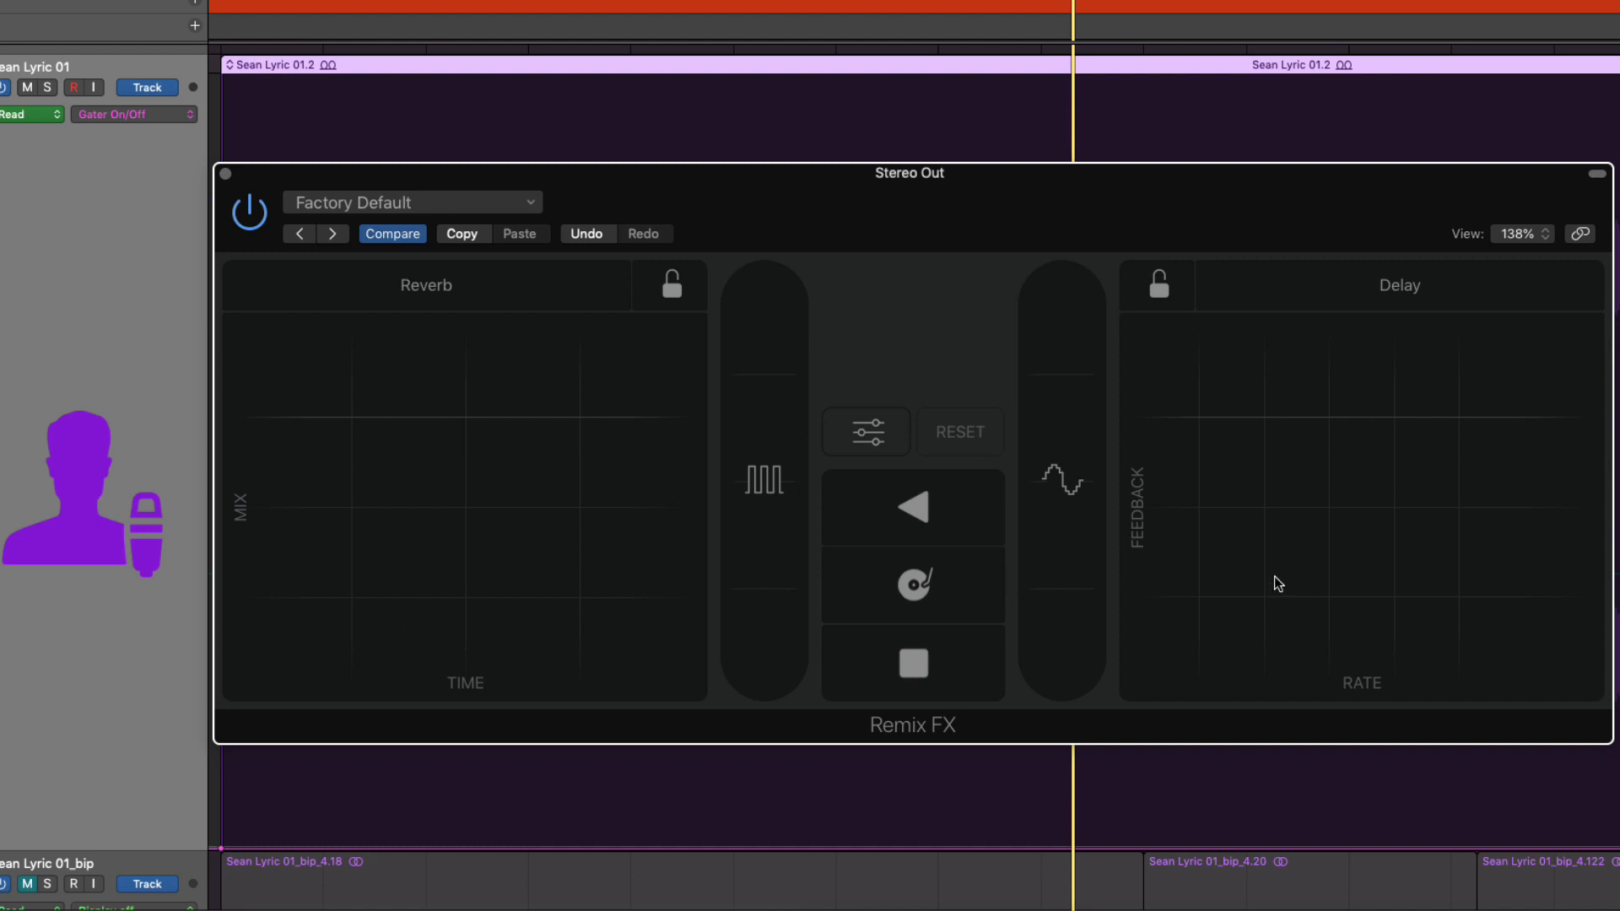
Check the Delay time setting, then hold the Delay XY pad on the playing mix.
{"action": "left_click", "coordinate": [279, 641]}
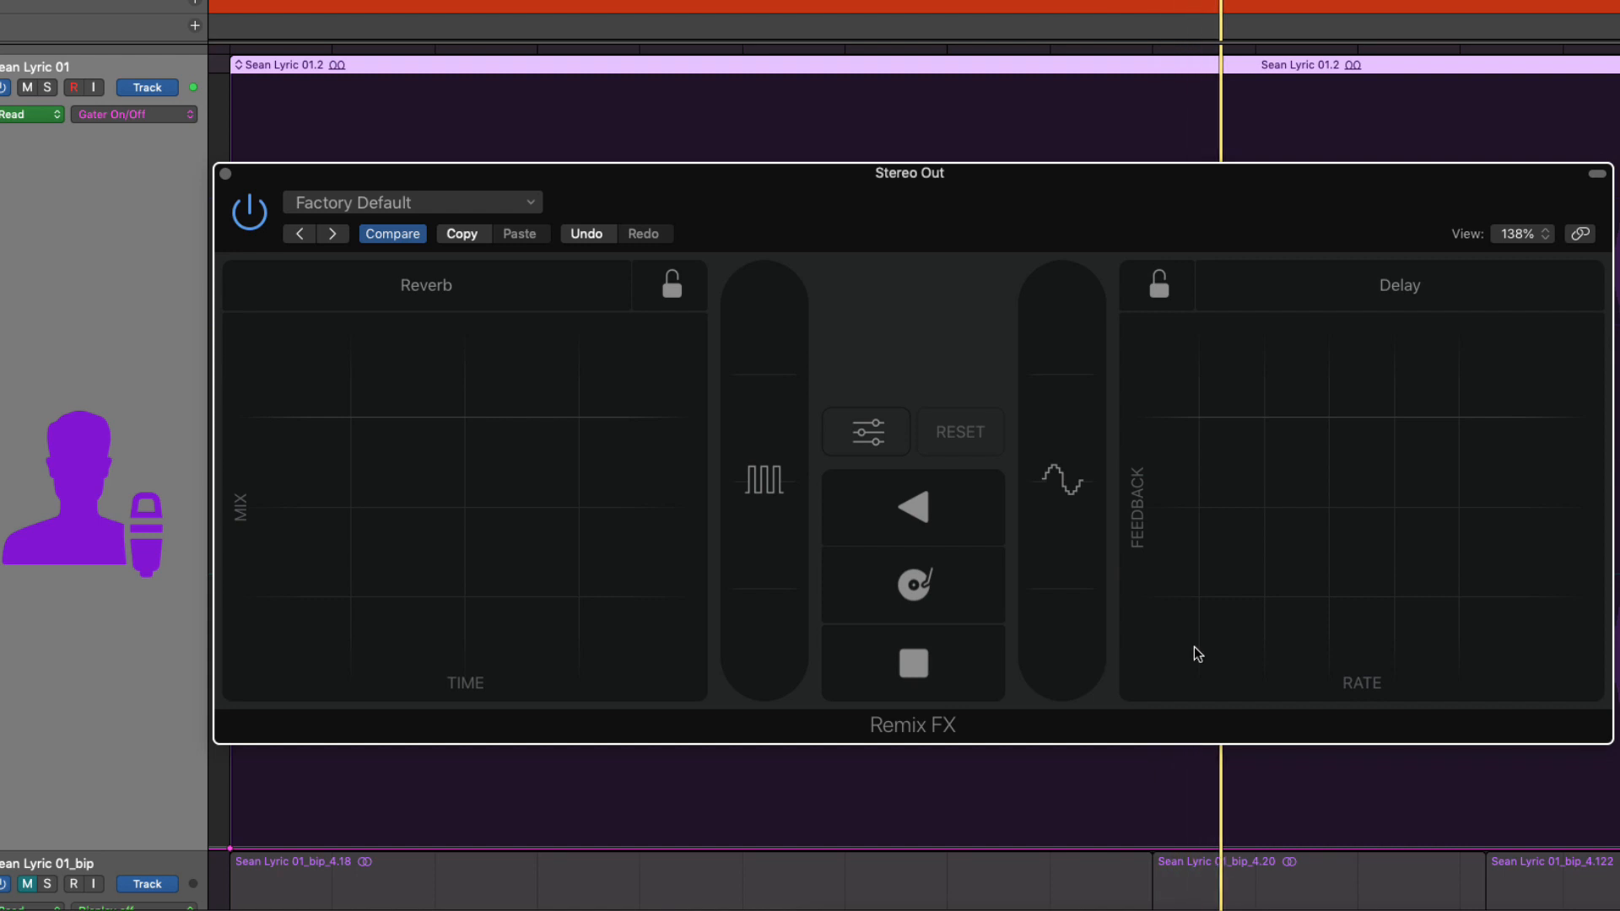
{"action": "left_click", "coordinate": [865, 431]}
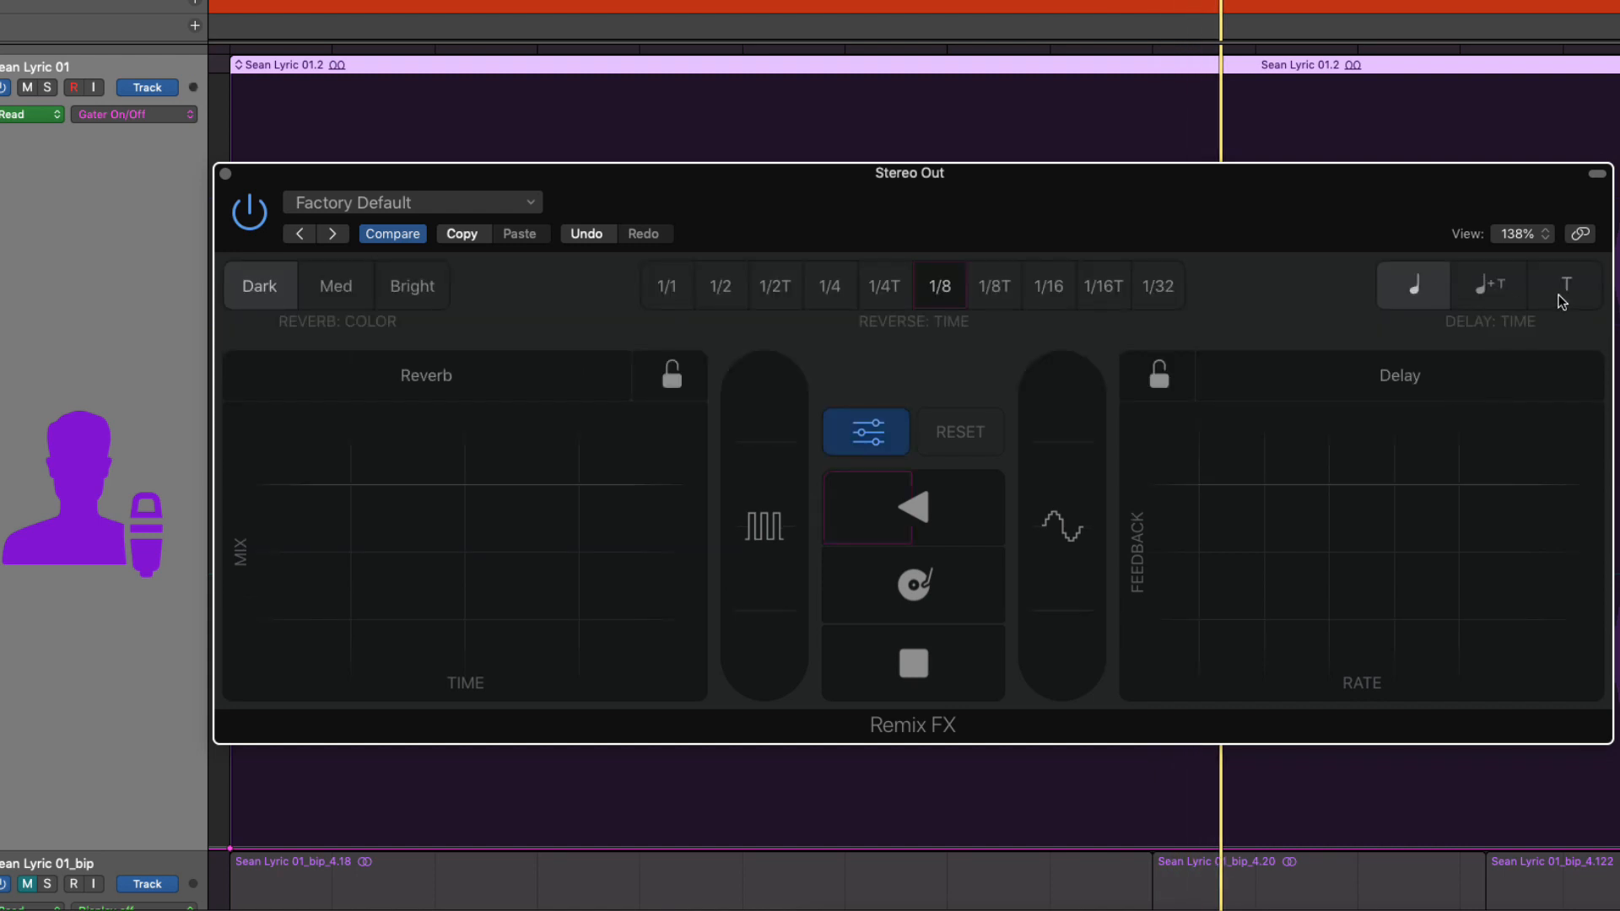
{"action": "mouse_move", "coordinate": [1558, 300]}
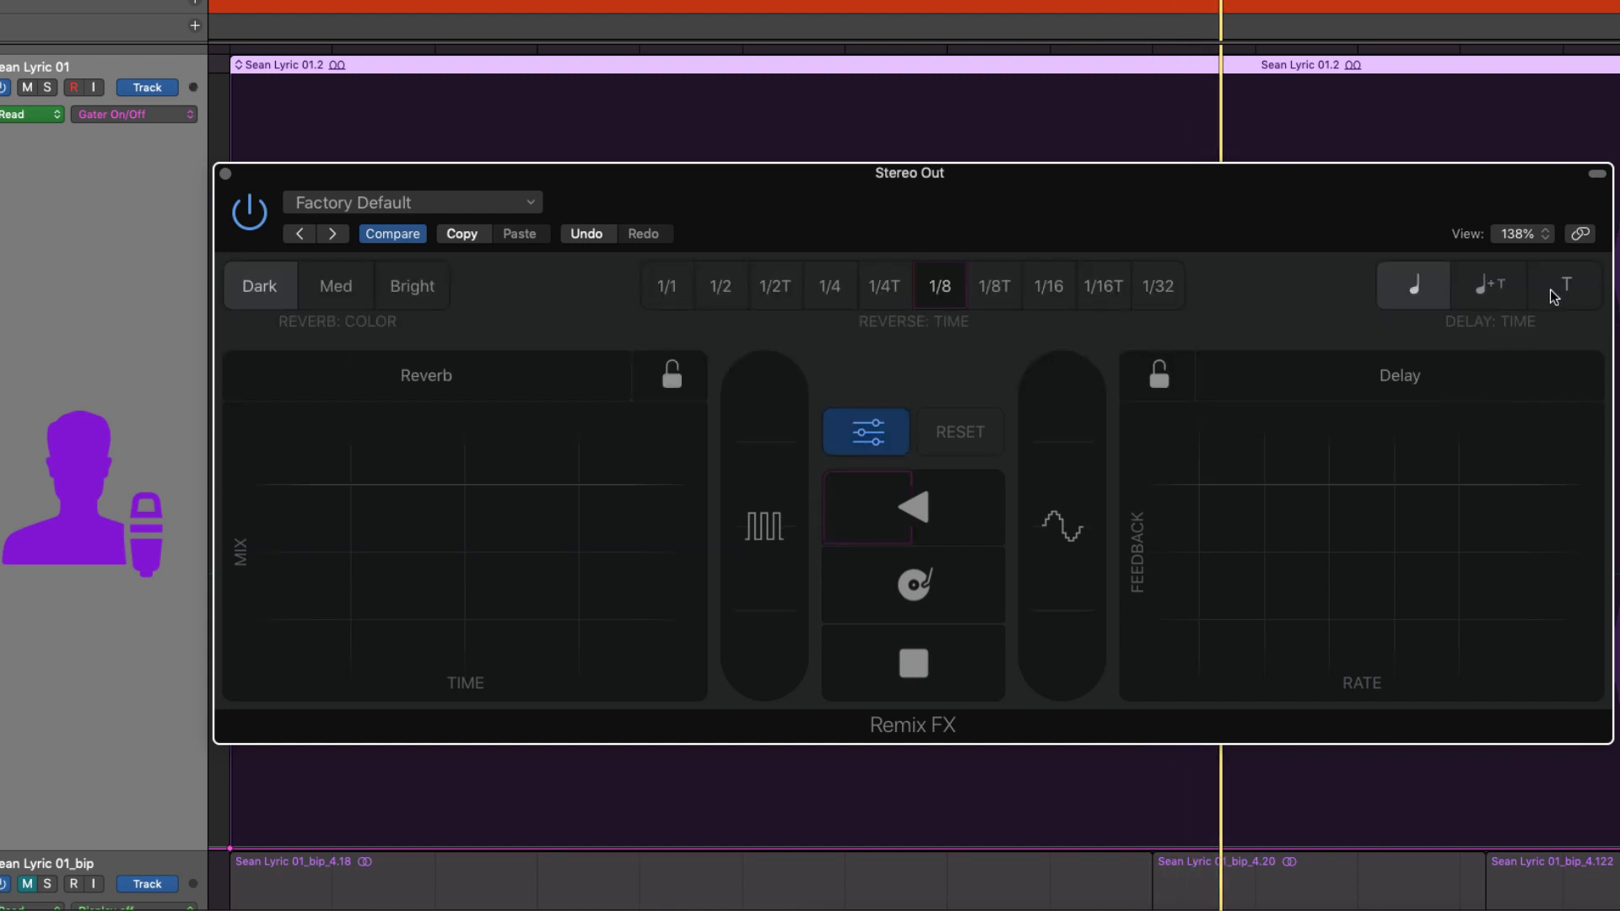
{"action": "left_click", "coordinate": [1412, 285]}
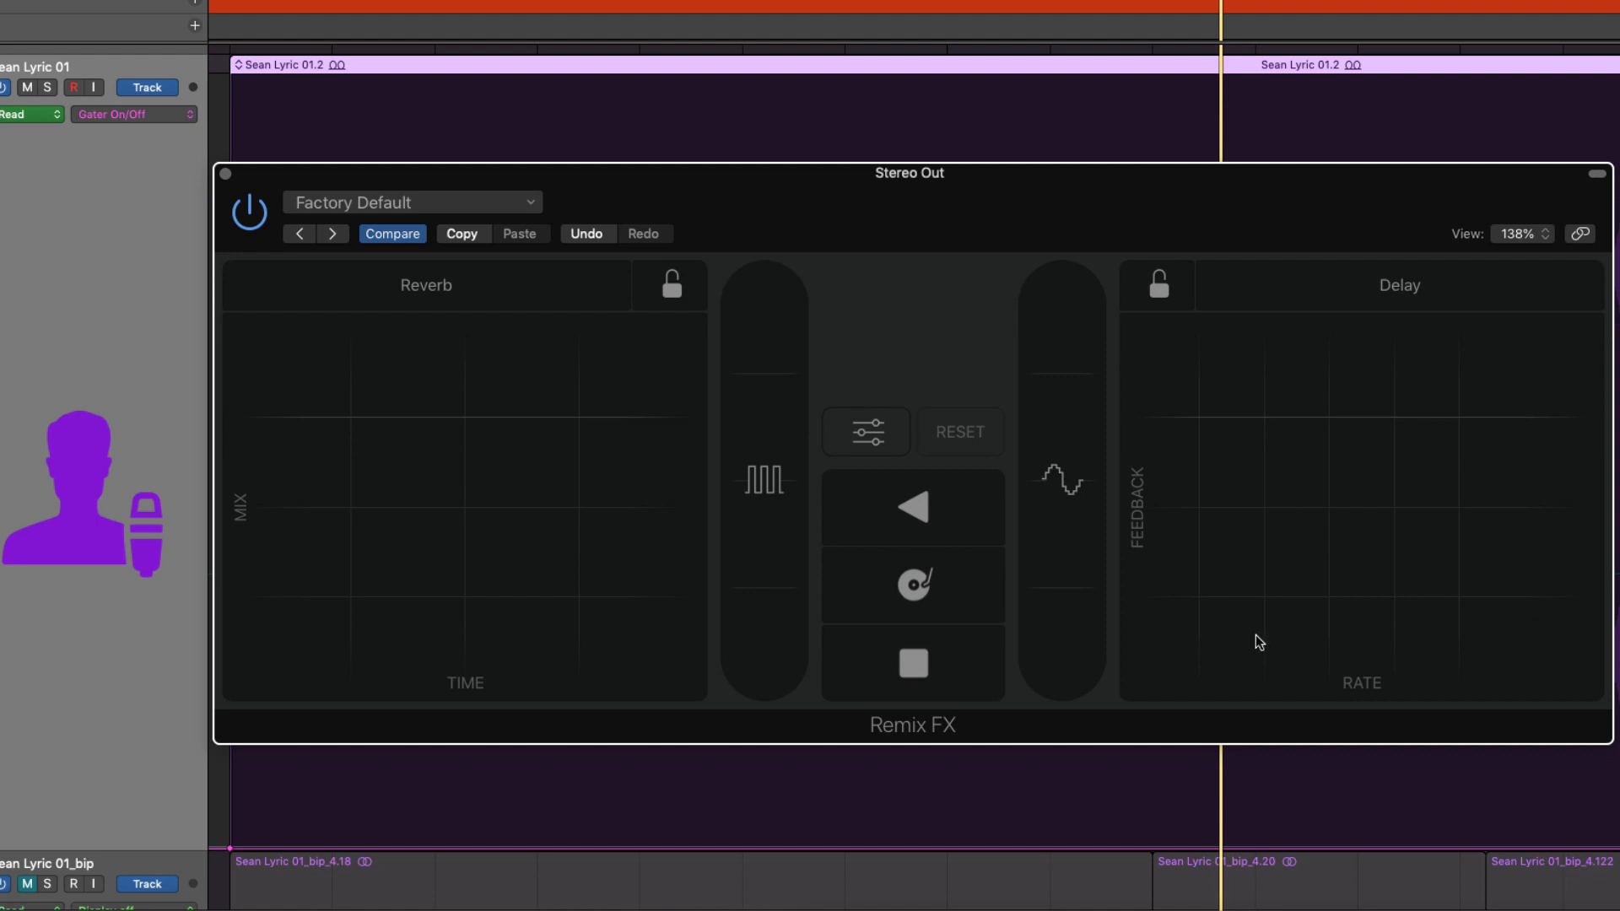
{"action": "left_click", "coordinate": [1250, 494]}
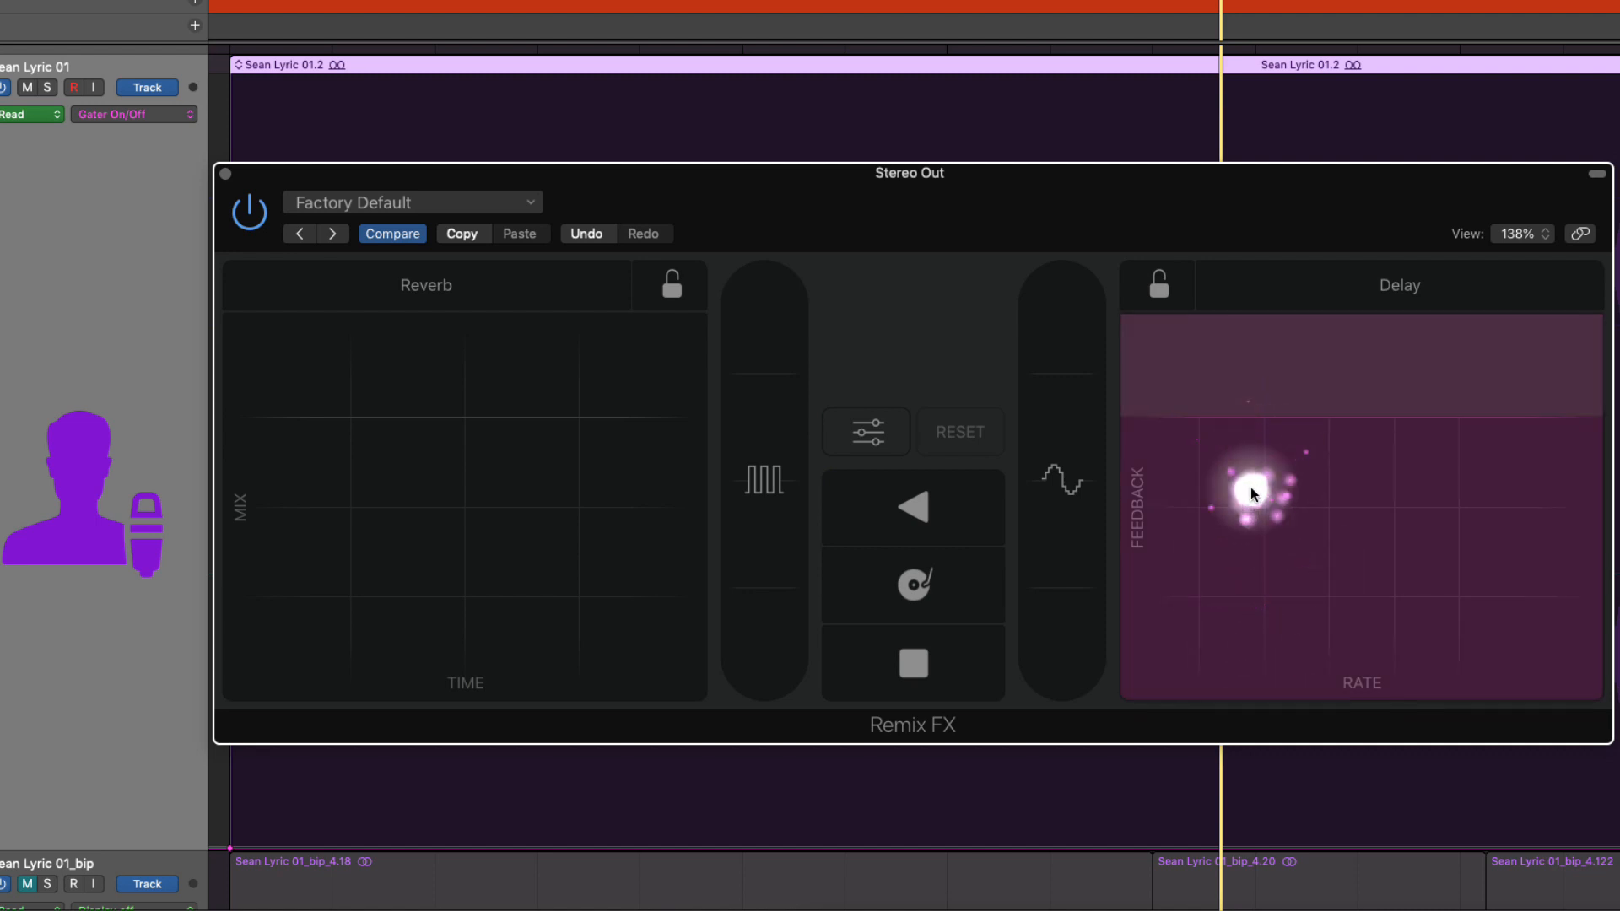